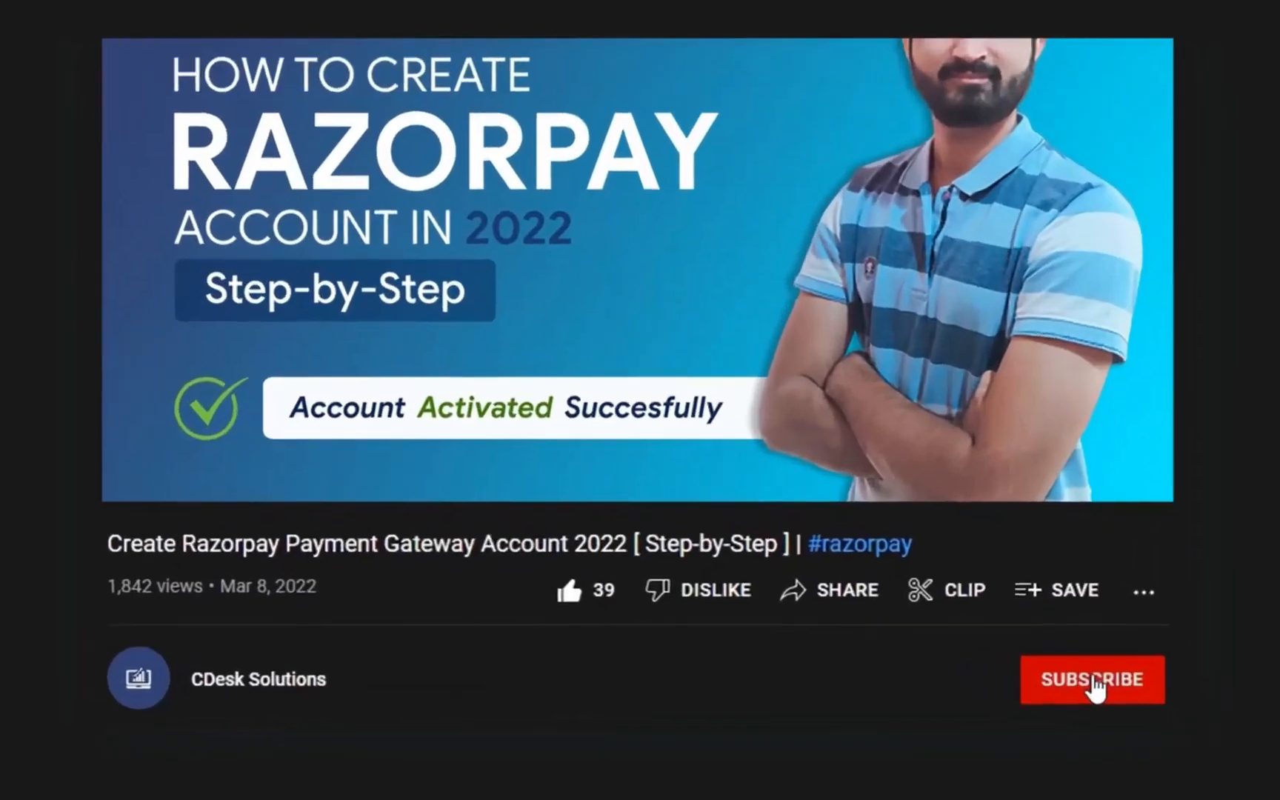
Step: Subscribe to the CDesk Solutions channel and turn on its notification bell
left_click(1091, 680)
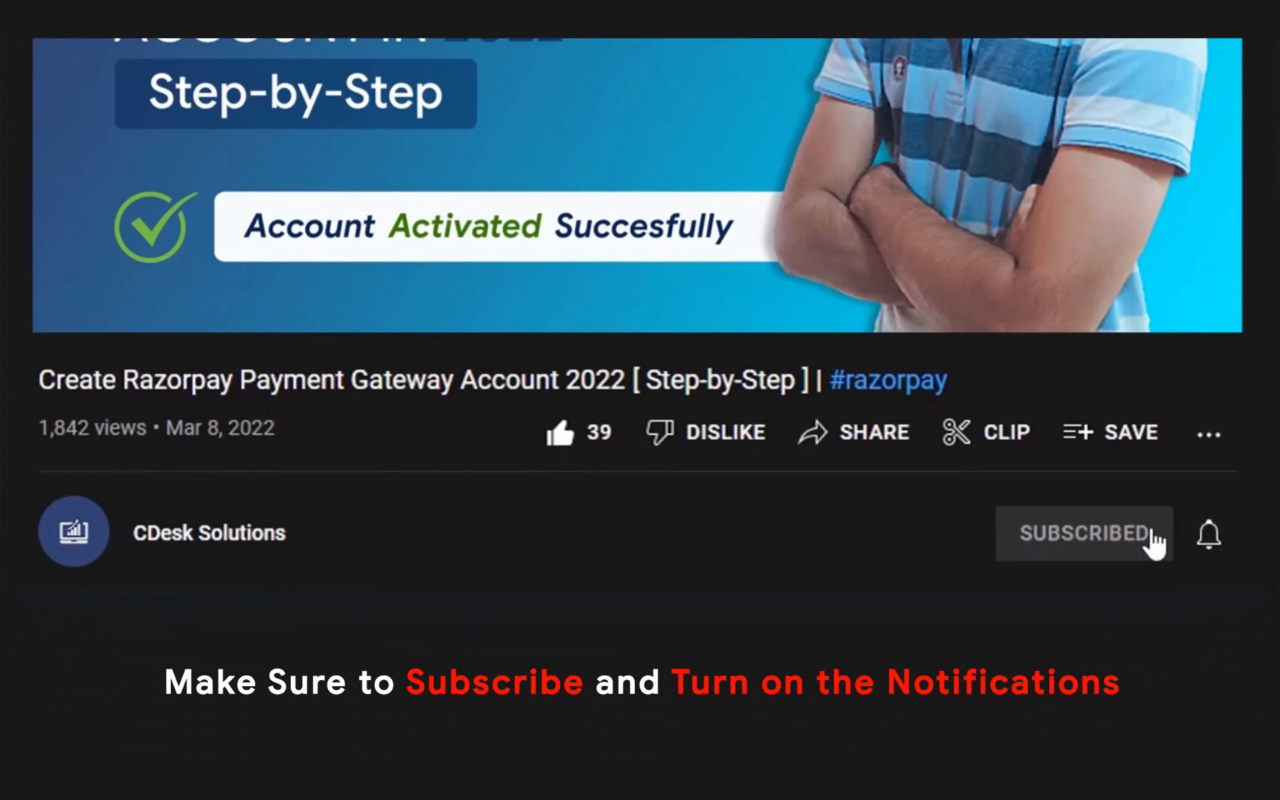
left_click(1209, 534)
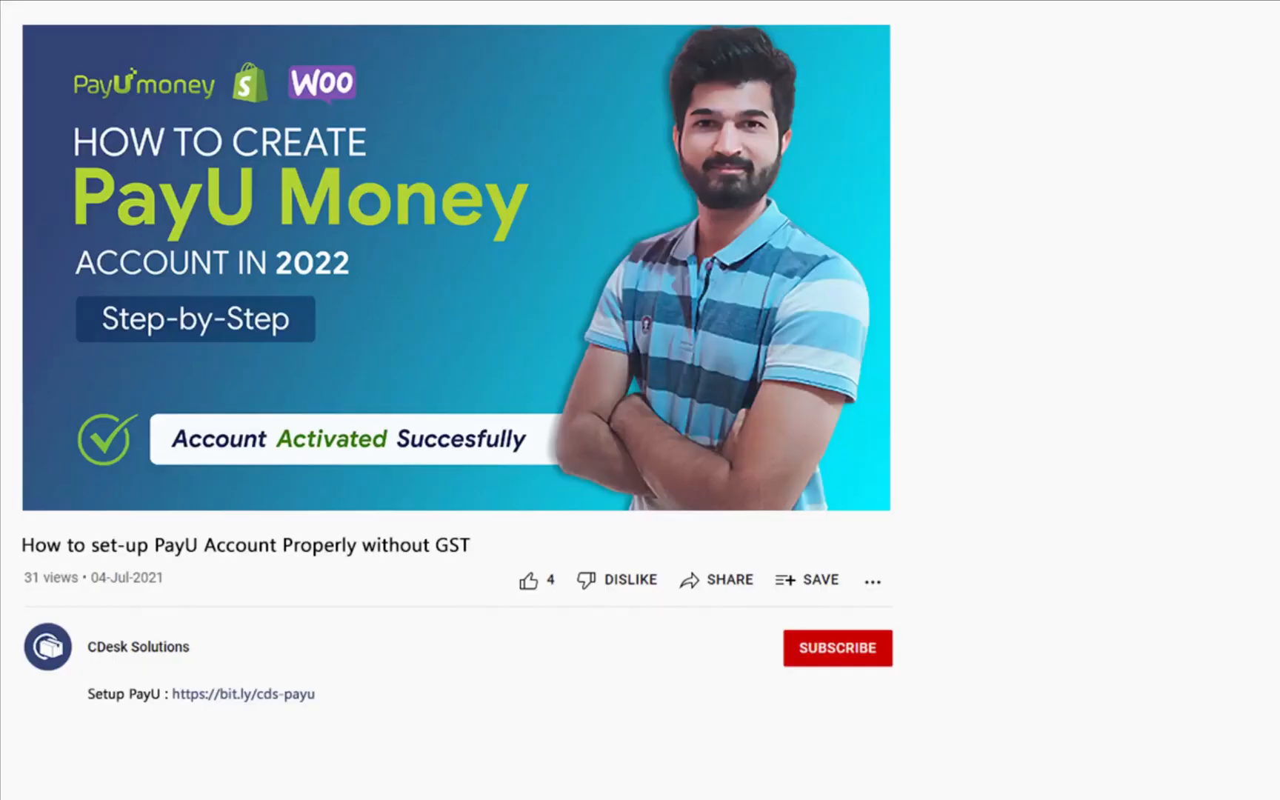
Step: Open the 'Setup PayU' bit.ly link from the video description
scroll("down", 3)
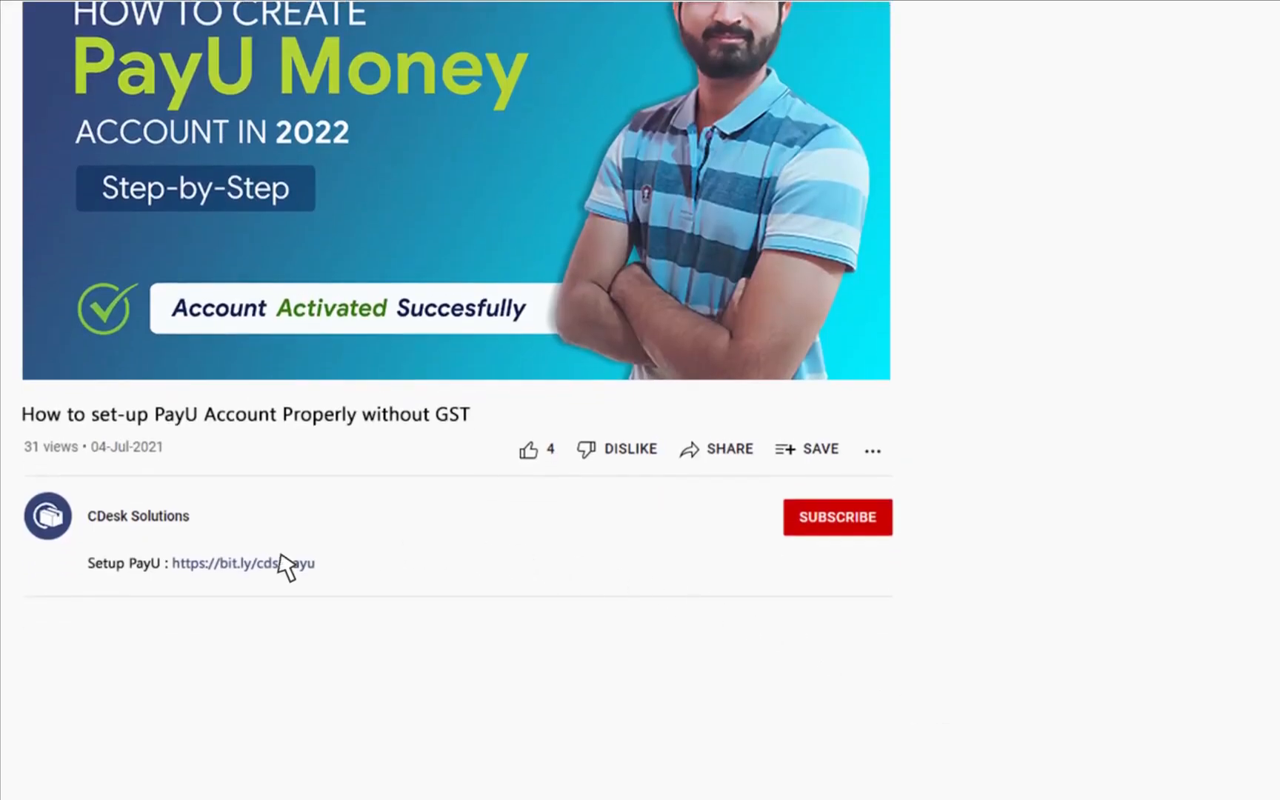
left_click(245, 563)
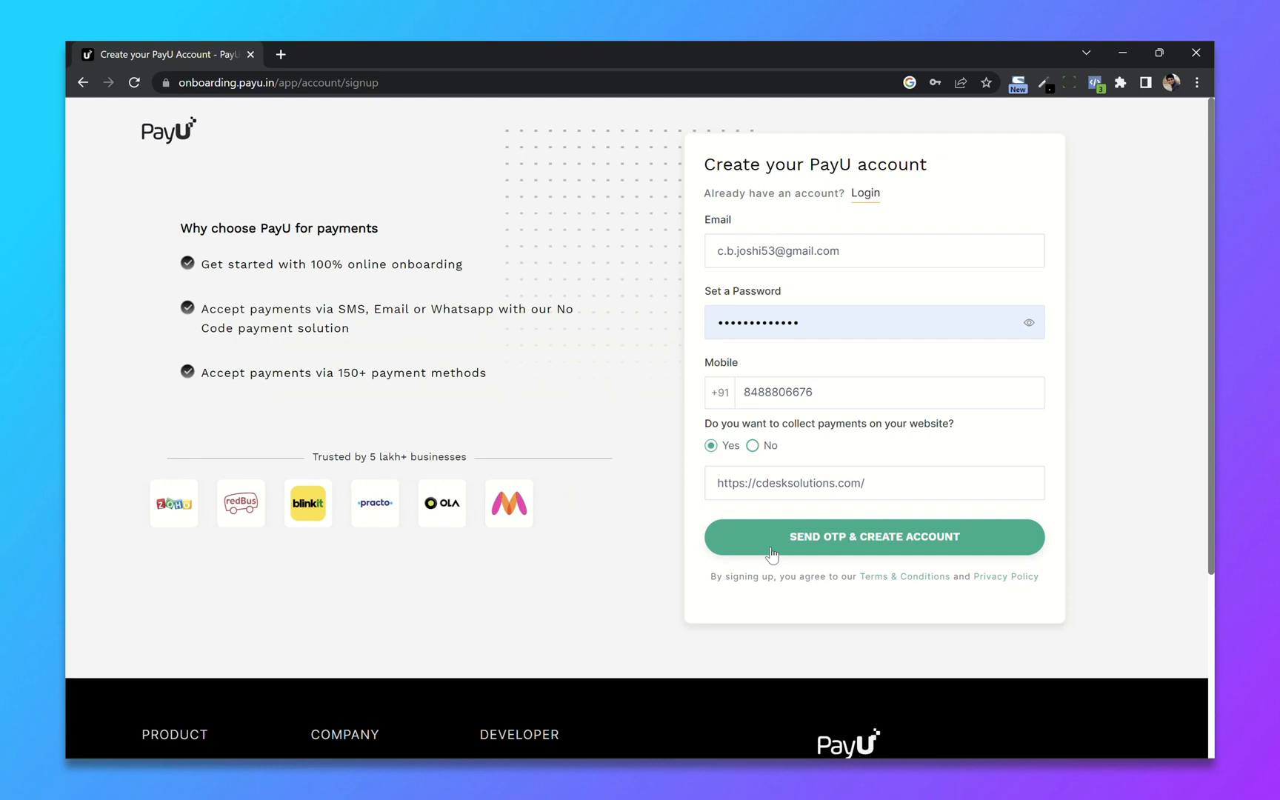
left_click(872, 536)
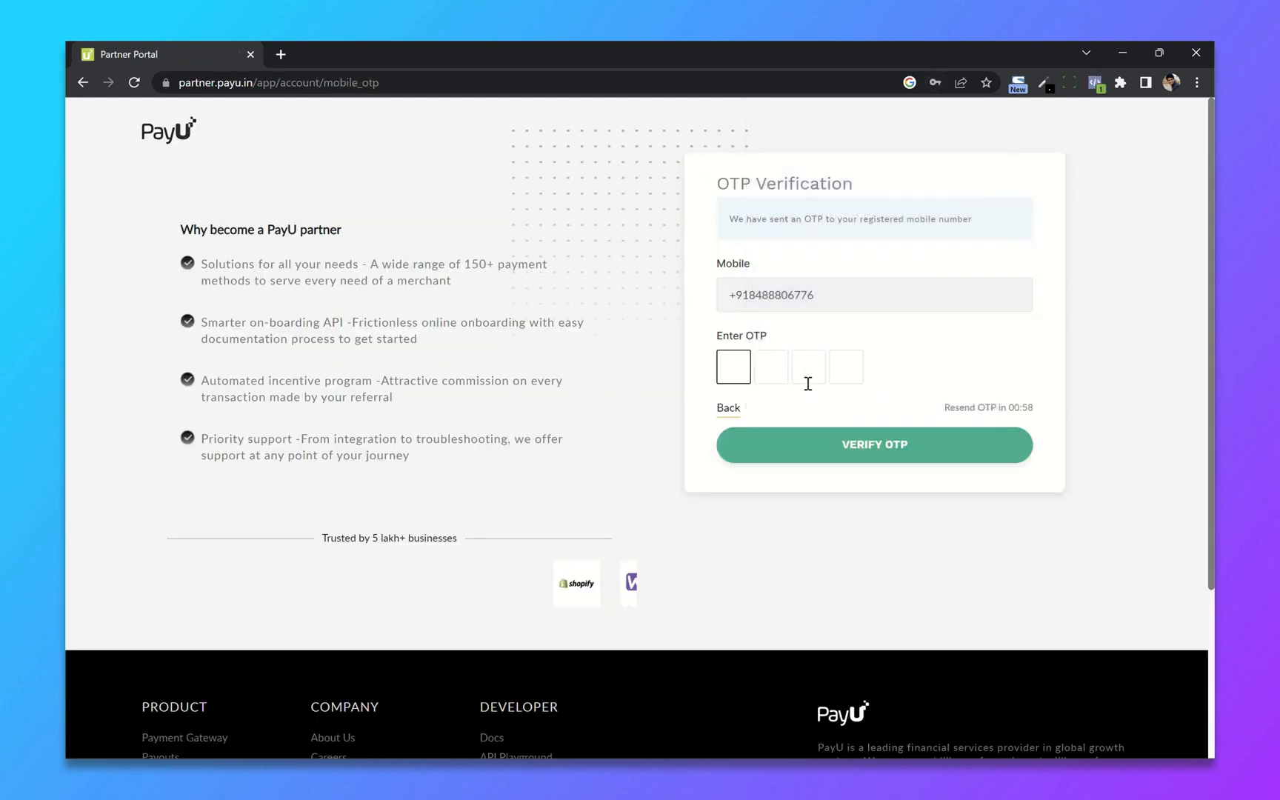
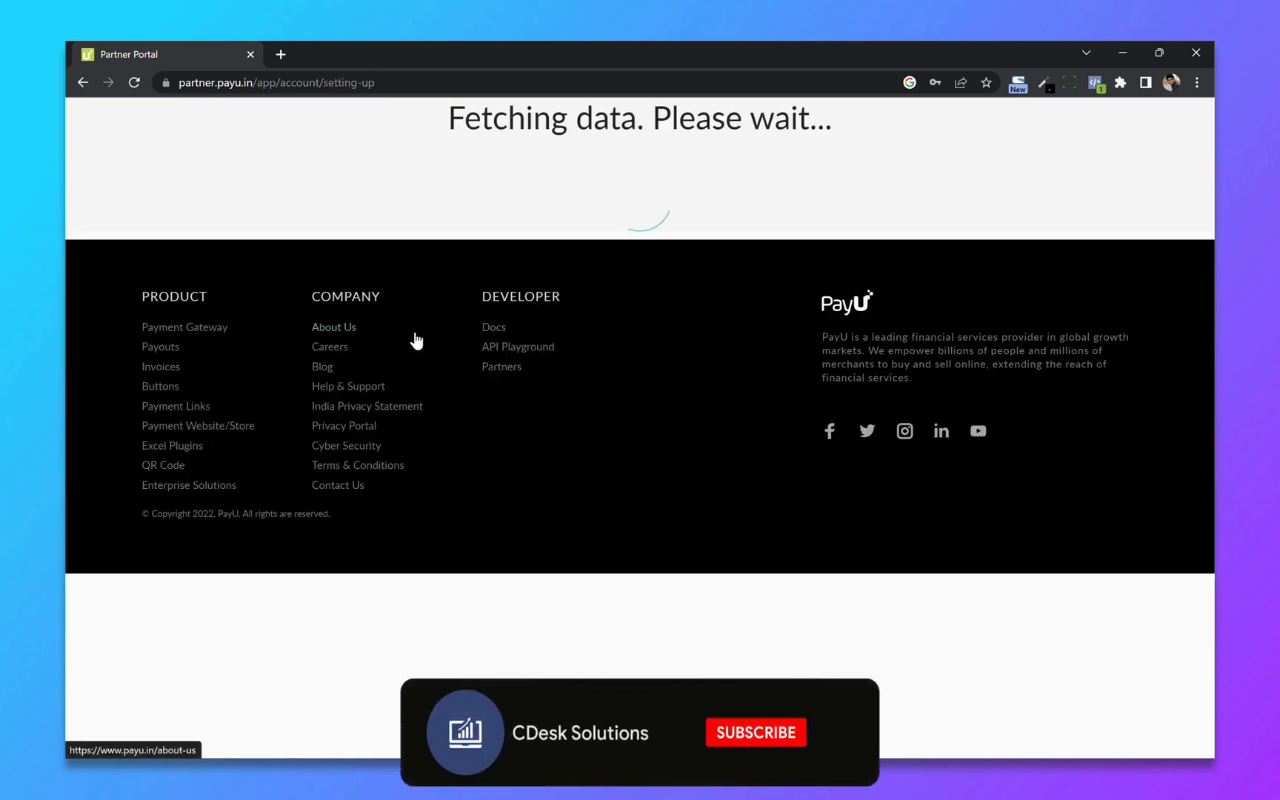
left_click(754, 731)
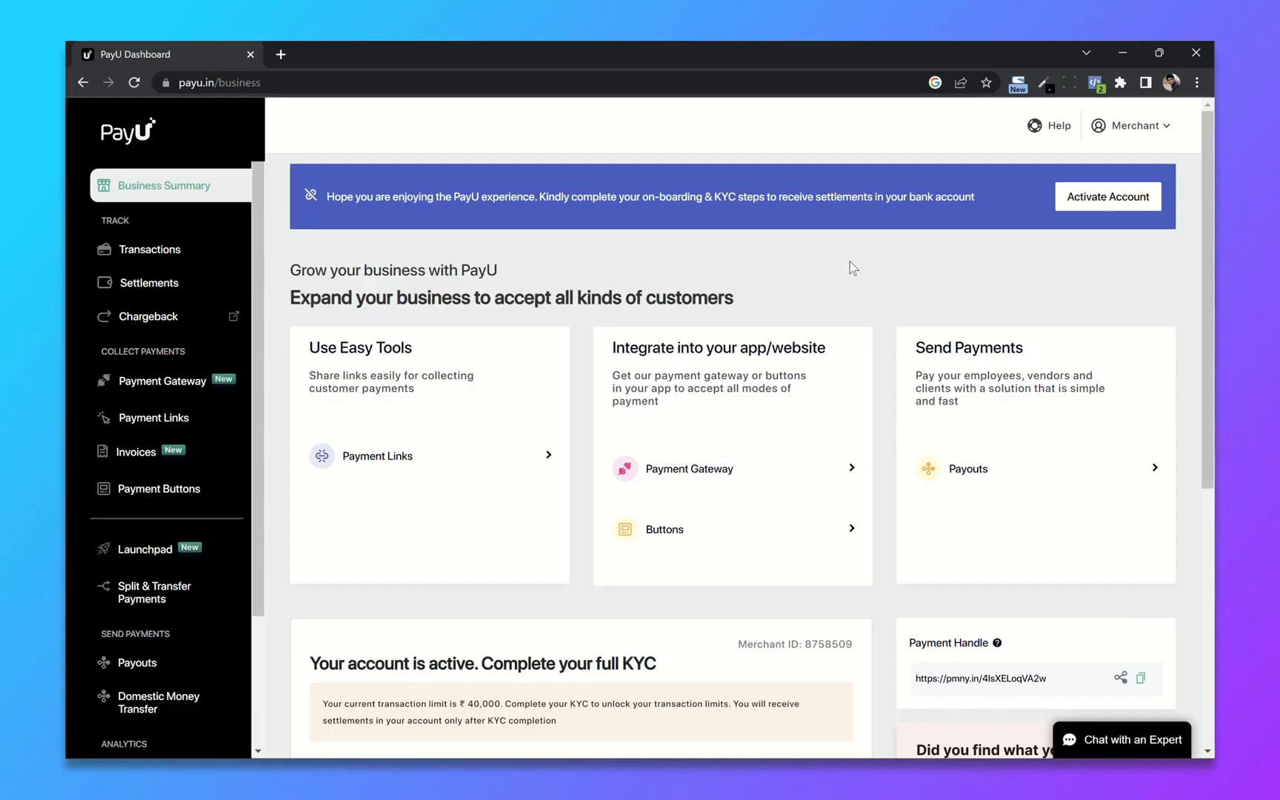
mouse_move(833, 270)
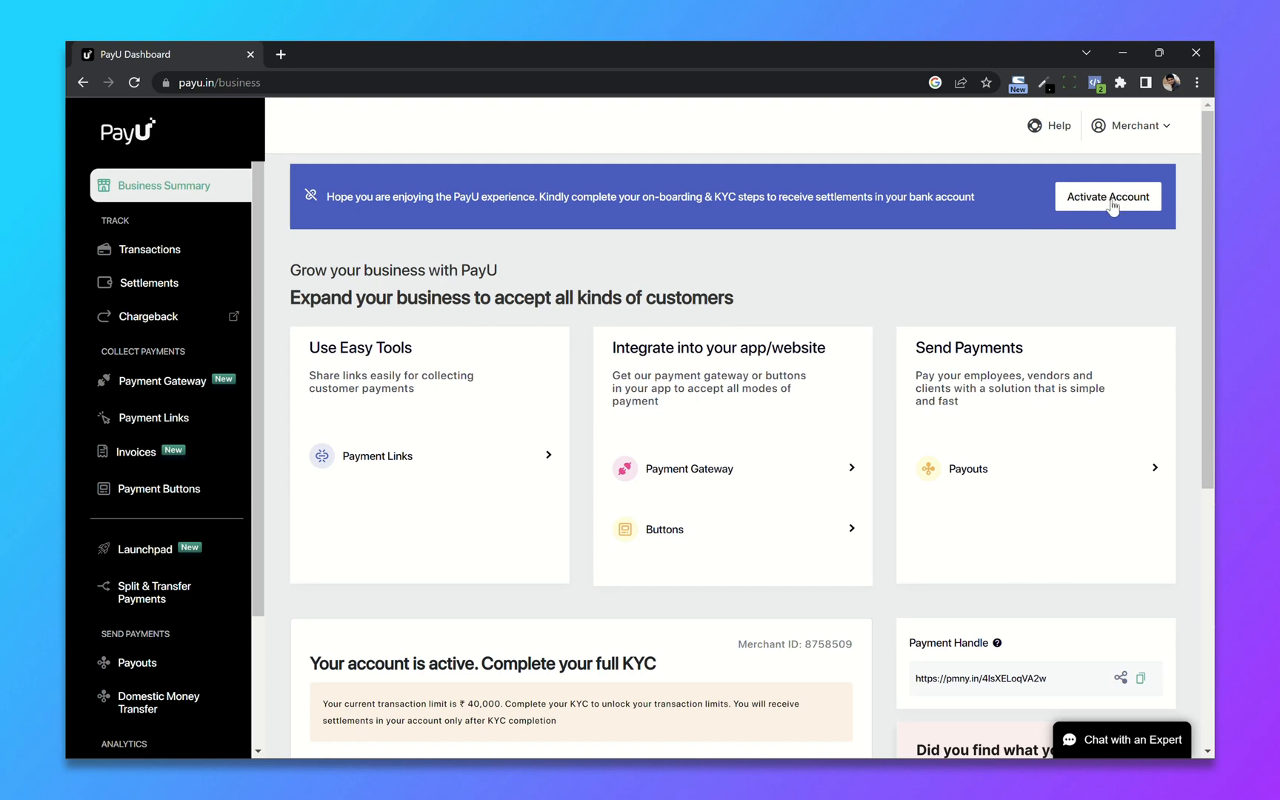
Step: Start full KYC onboarding from the Activate Account banner on Business Summary
left_click(1108, 195)
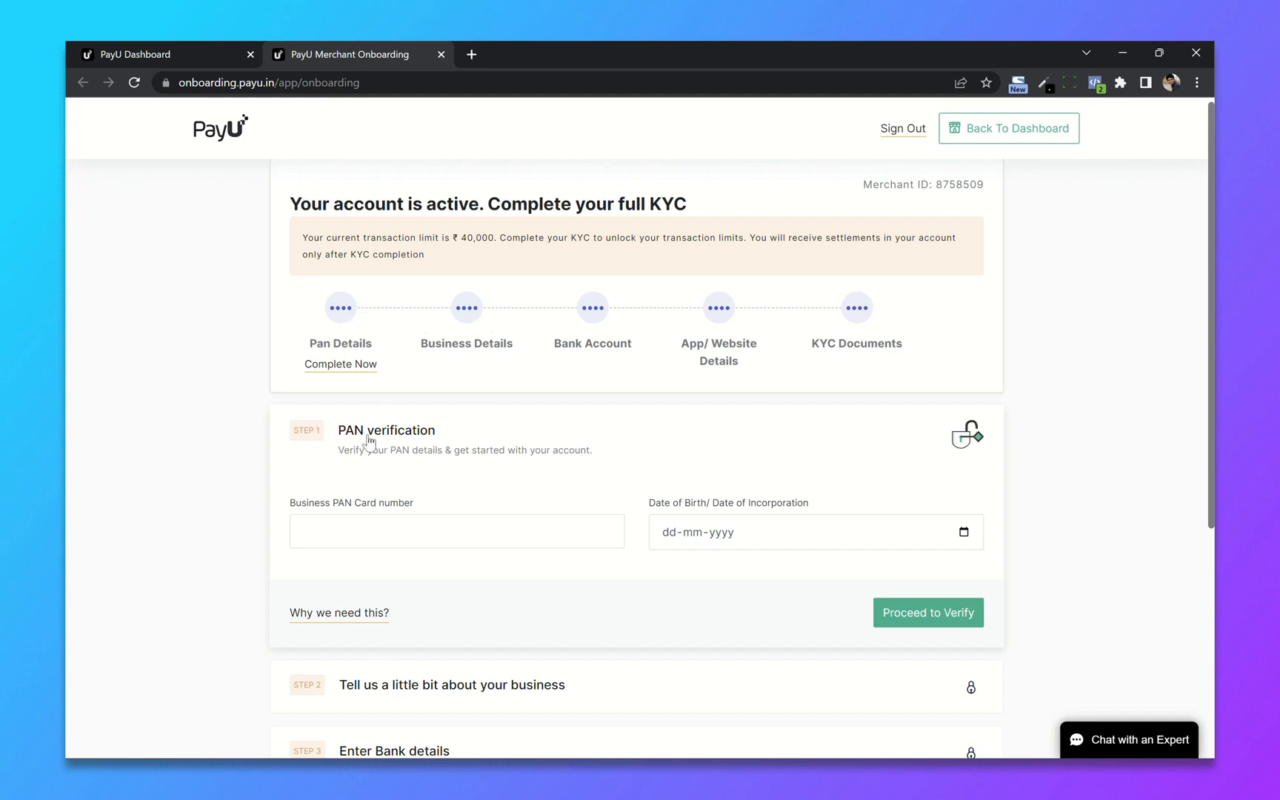
Step: Verify the PAN and confirm the business entity type as Individual
scroll("down", 3)
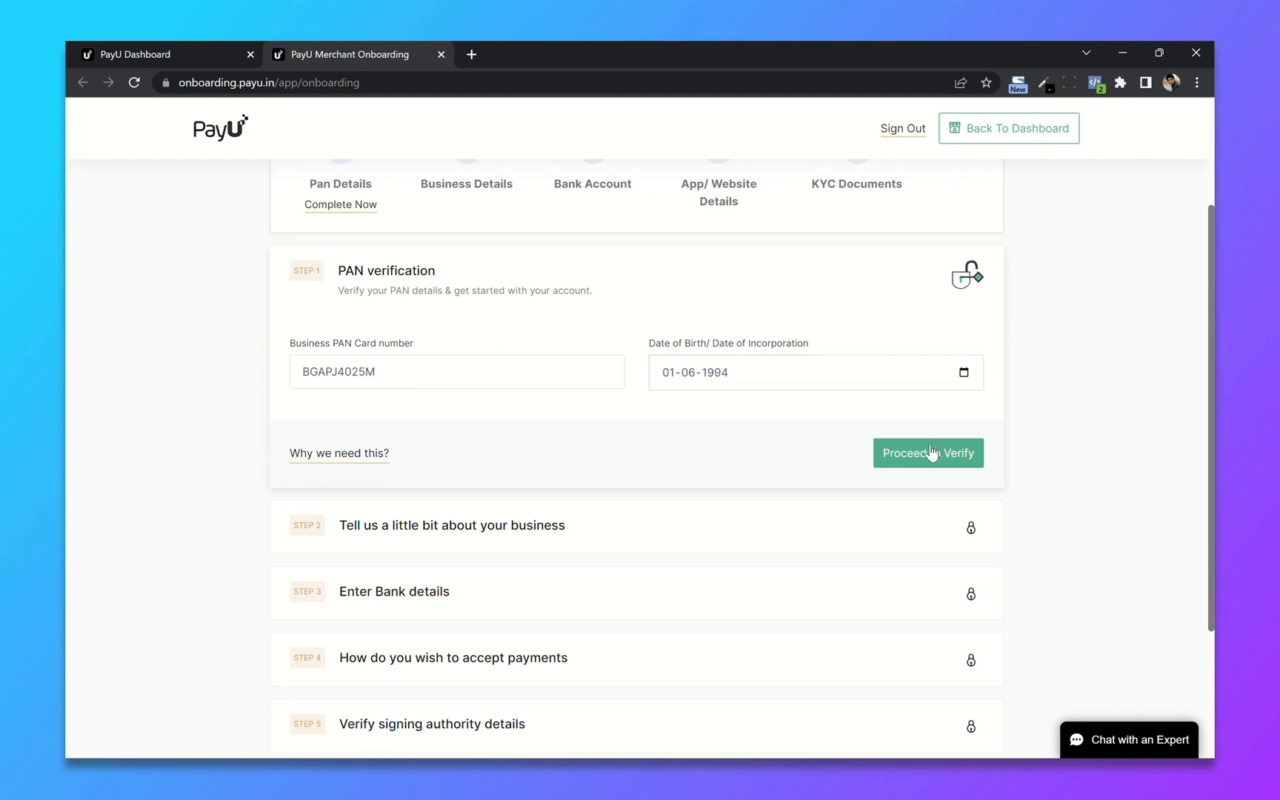
left_click(928, 453)
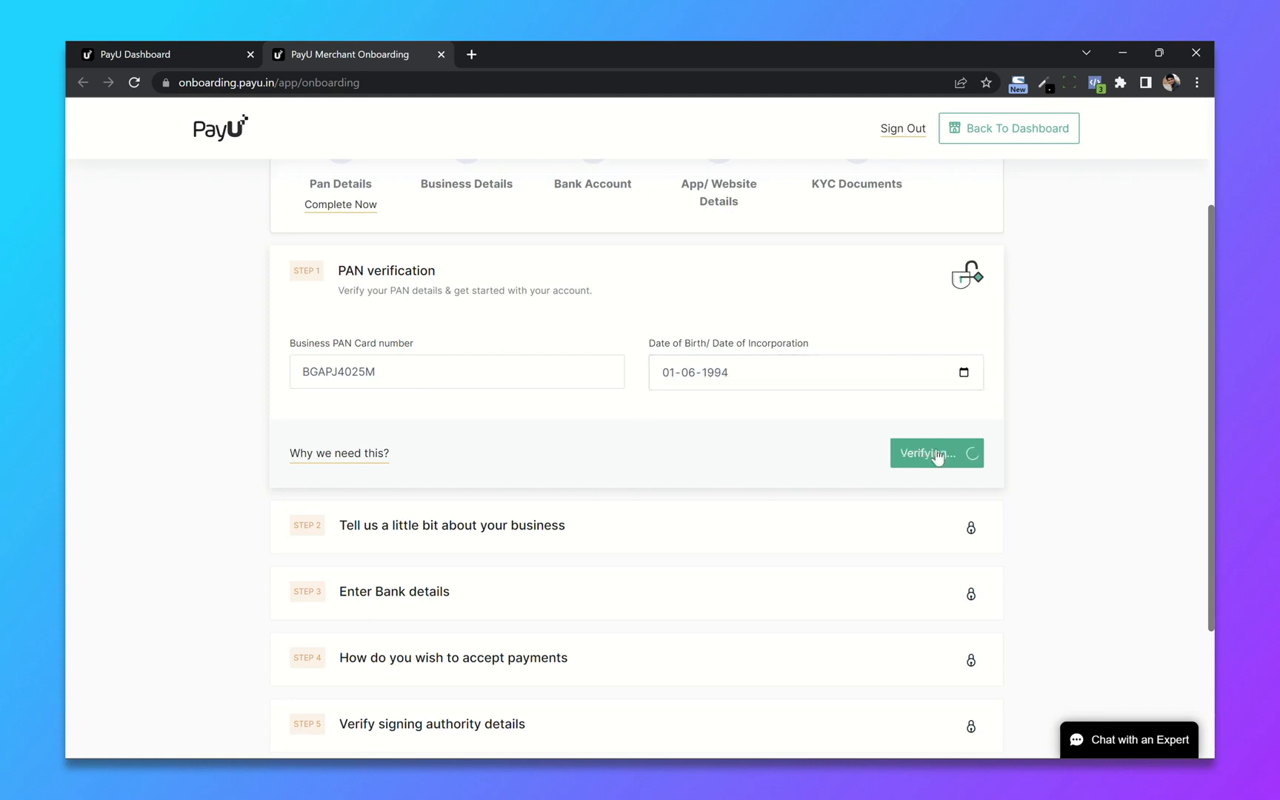
left_click(936, 453)
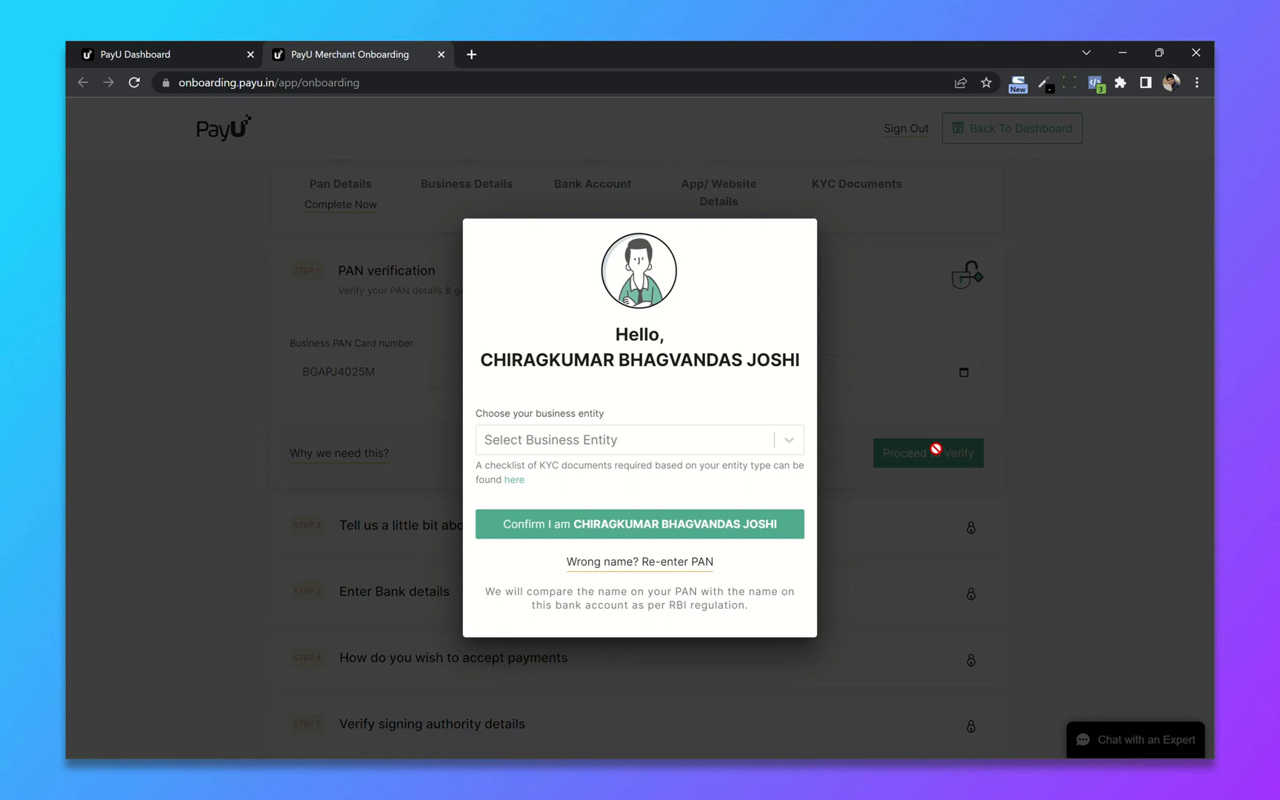
left_click(640, 440)
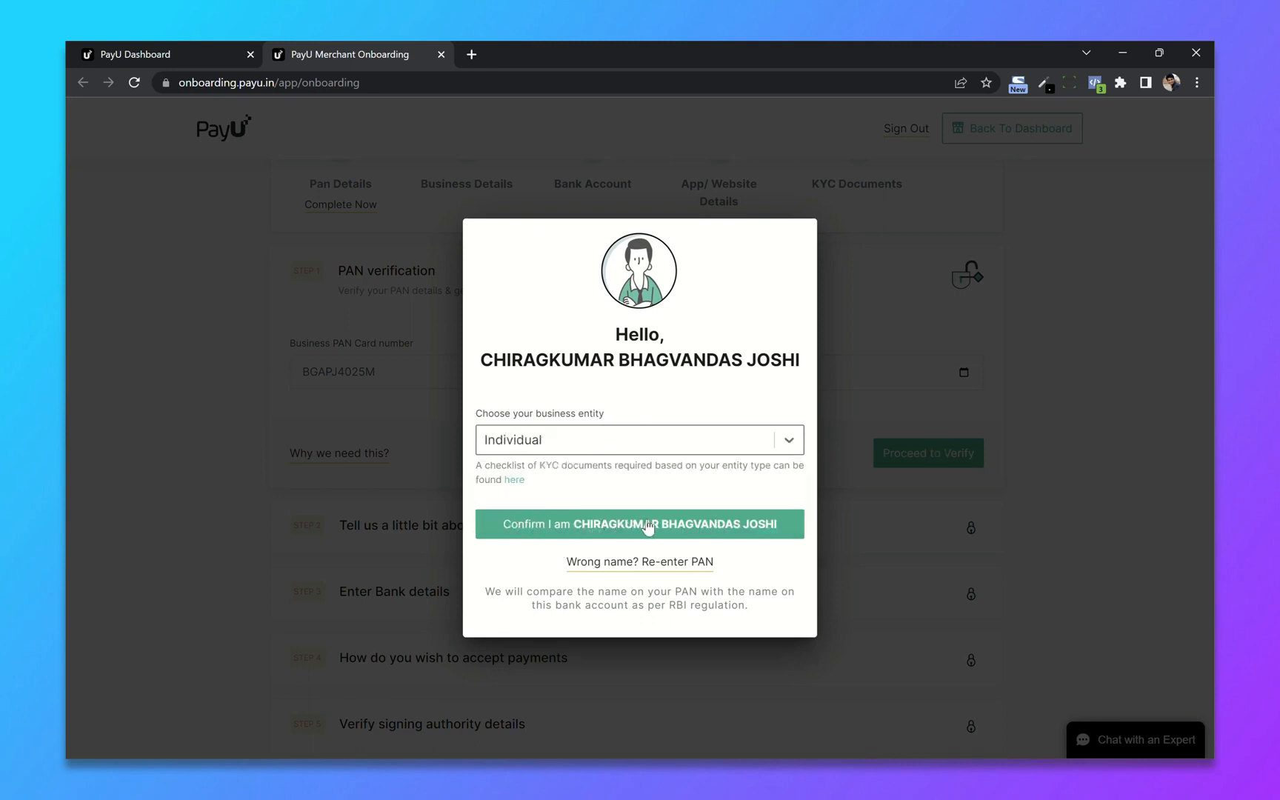
left_click(639, 525)
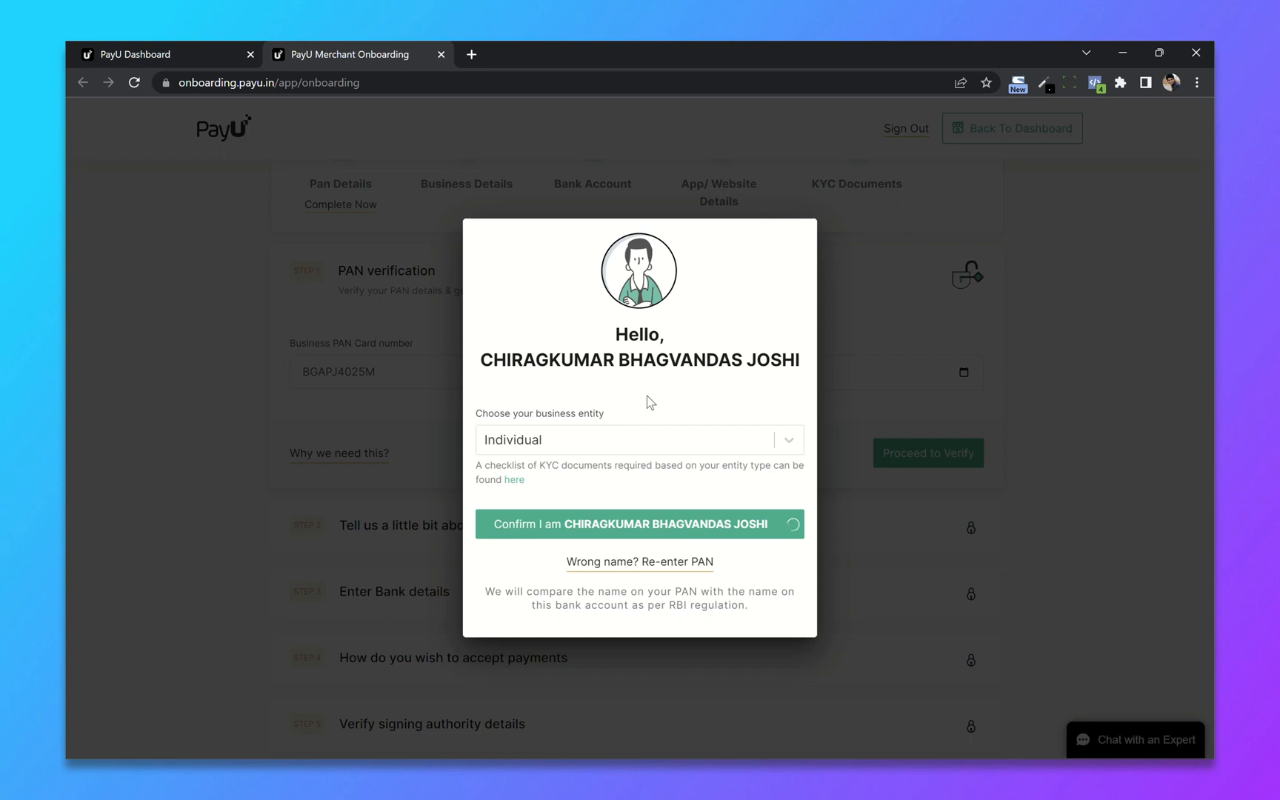
left_click(640, 524)
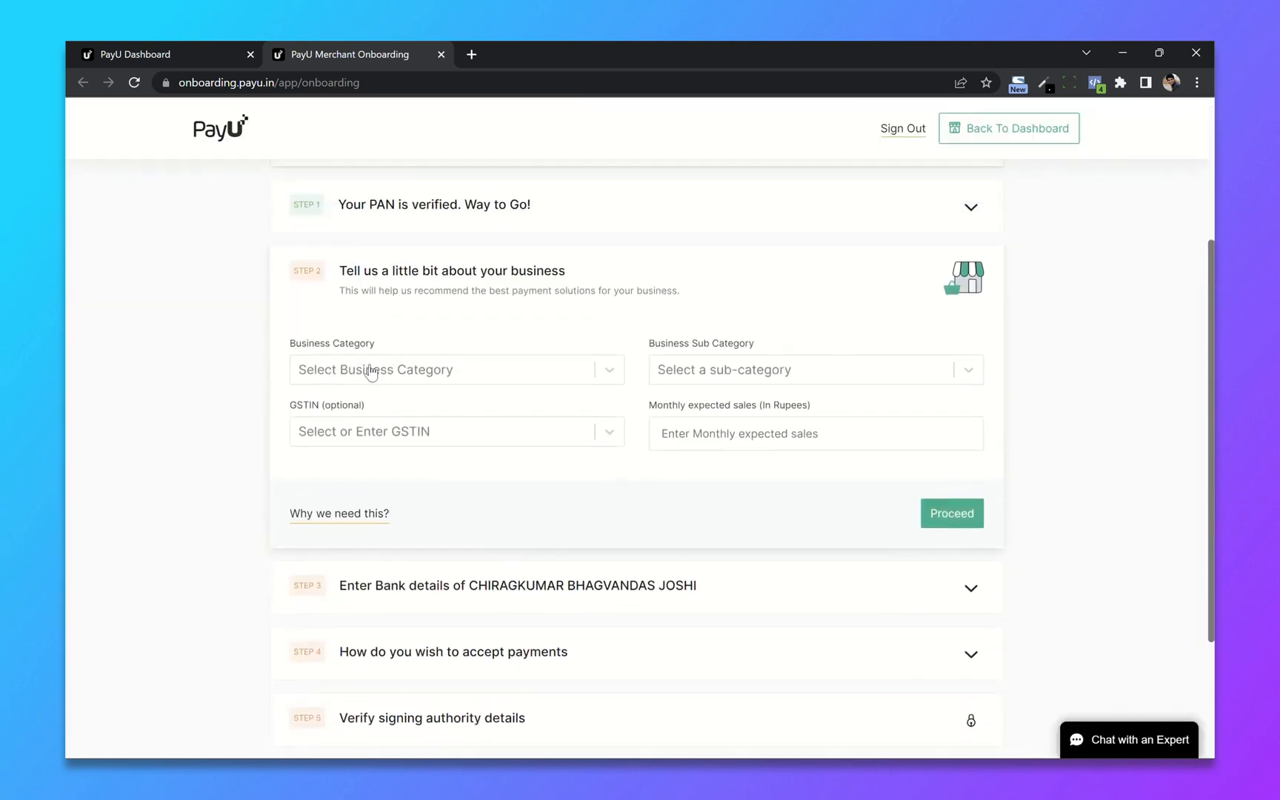
Step: Submit Professional Services, Advertising sub-category, and 10000 monthly expected sales
left_click(456, 369)
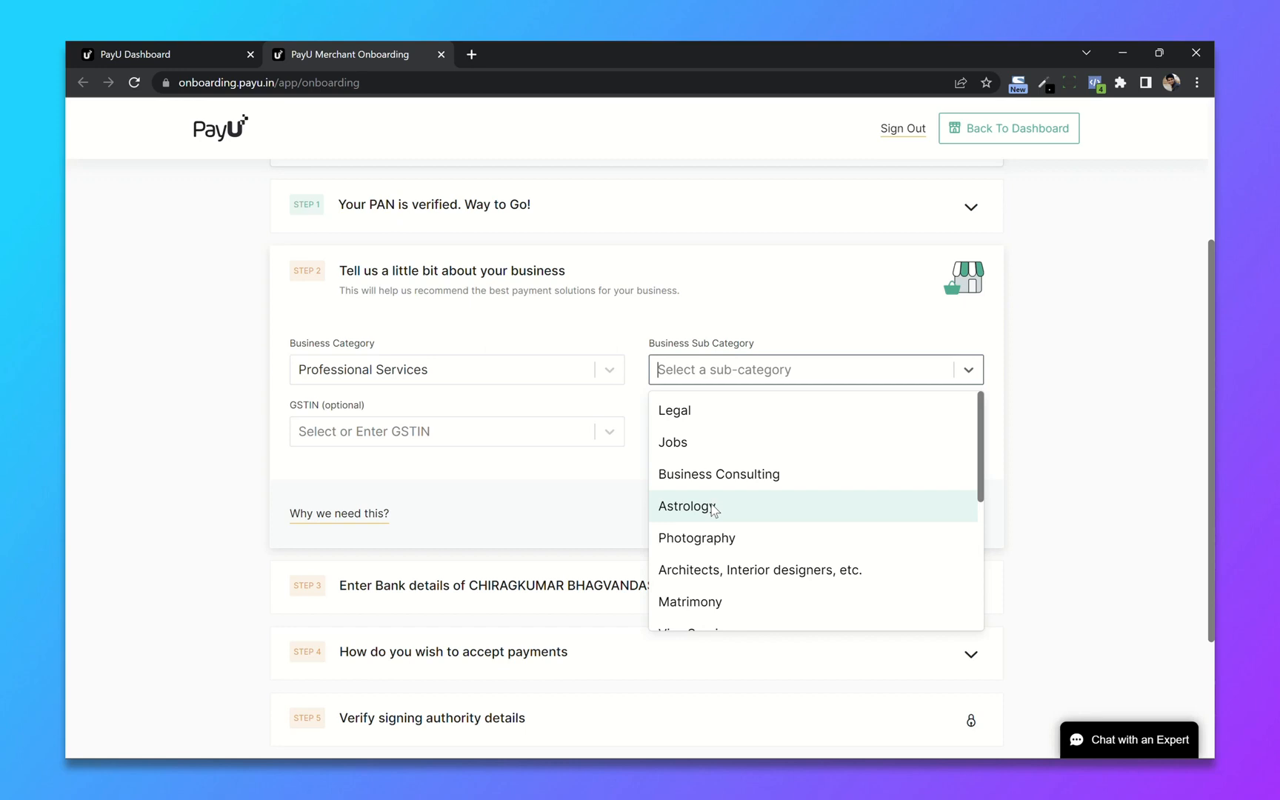
mouse_move(720, 528)
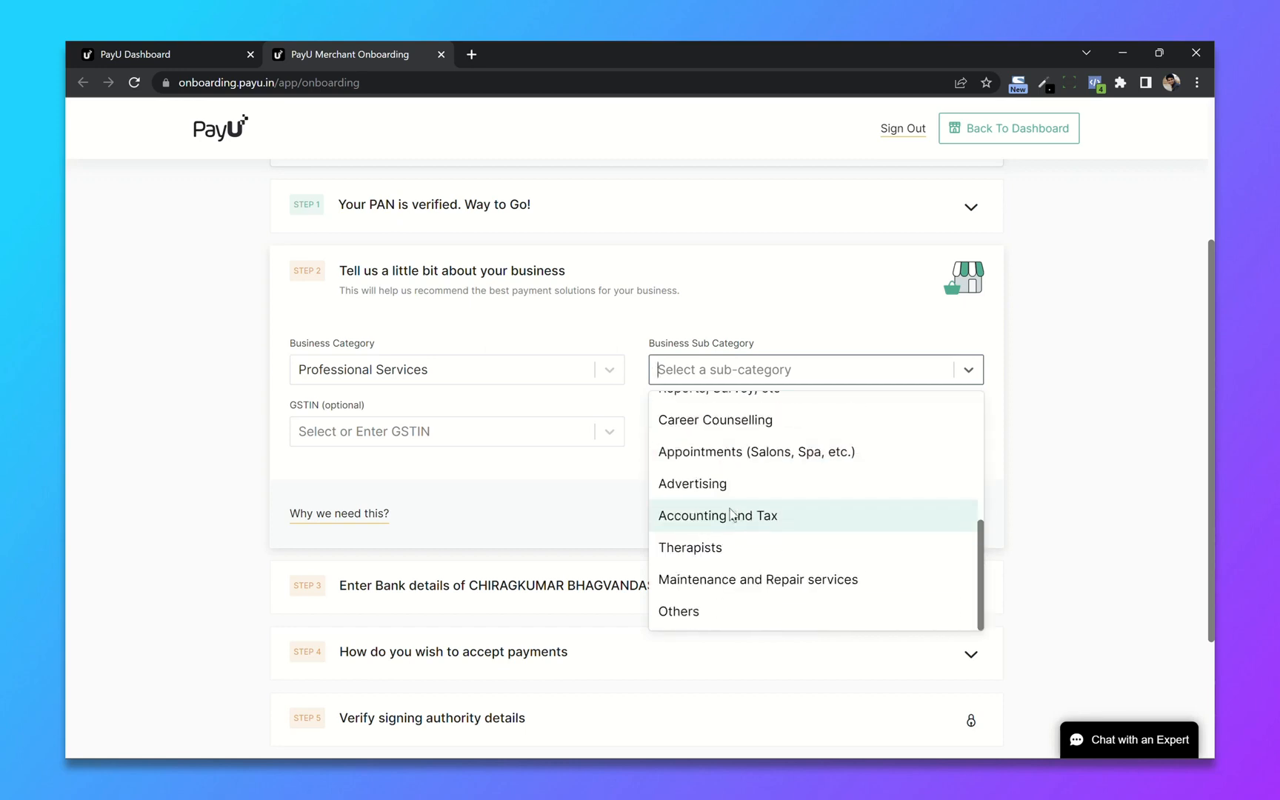
left_click(693, 483)
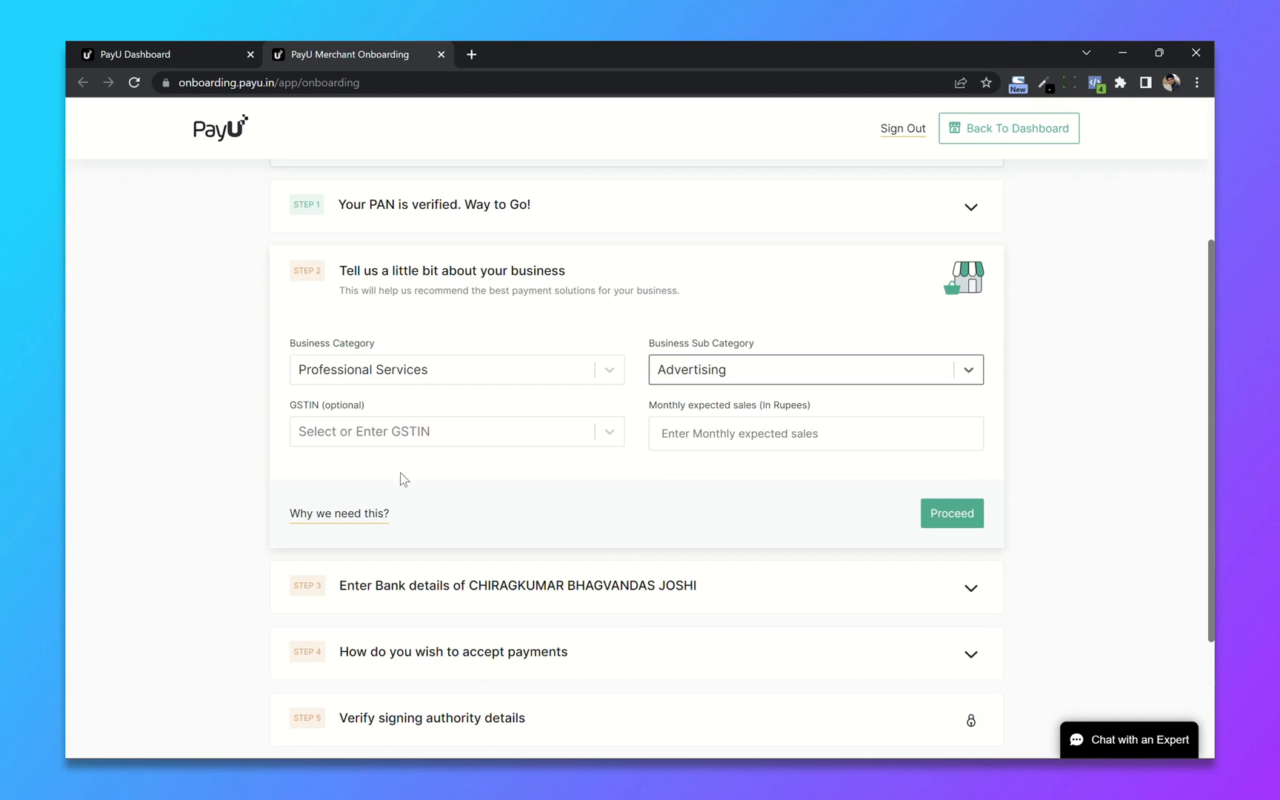
type("10000")
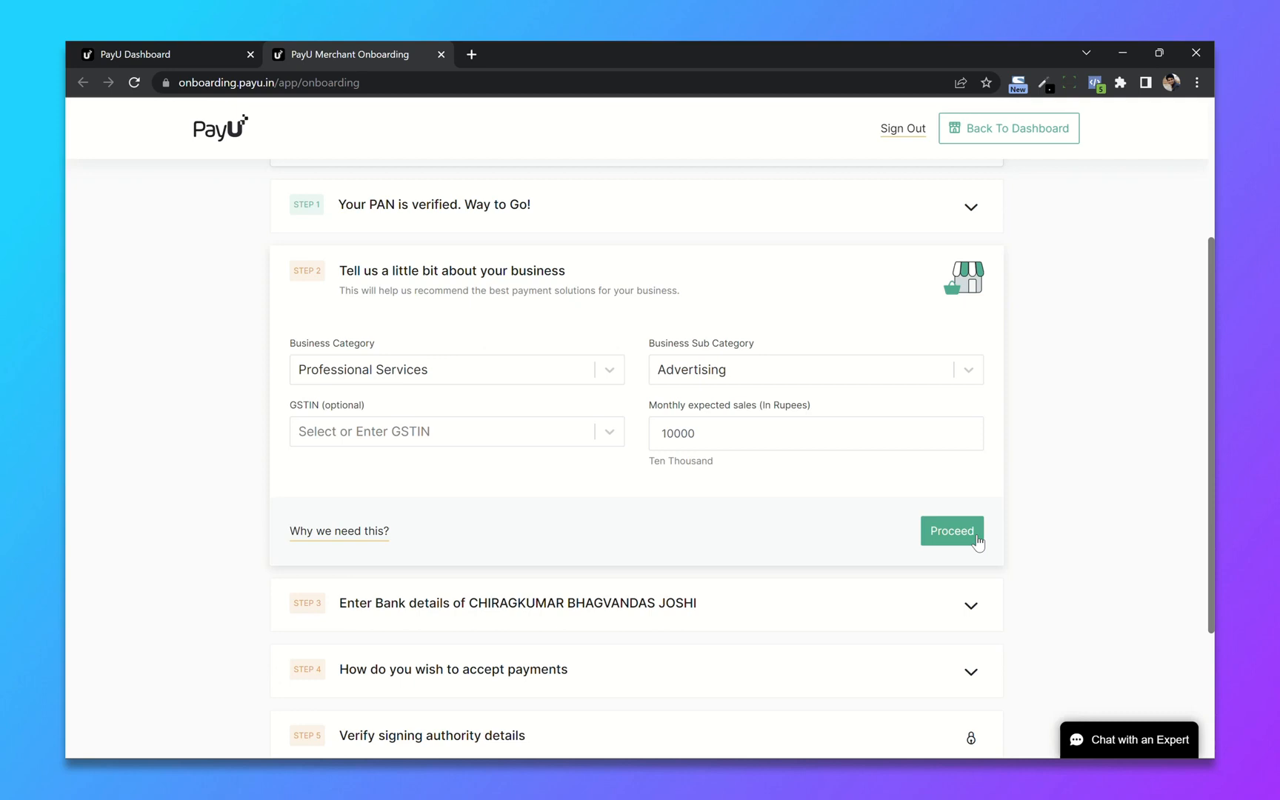
left_click(952, 530)
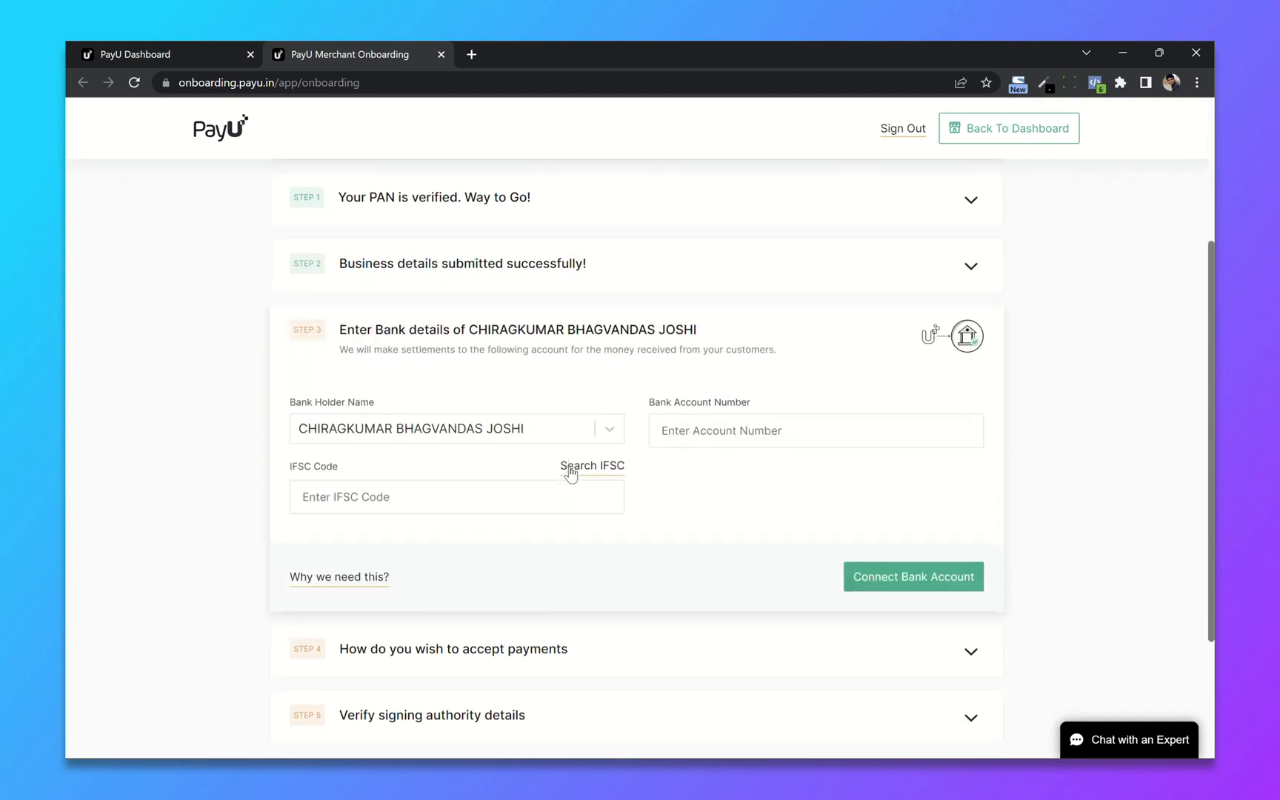
Step: Connect the Kotak Mahindra Bank account using its account number and IFSC code
scroll("down", 3)
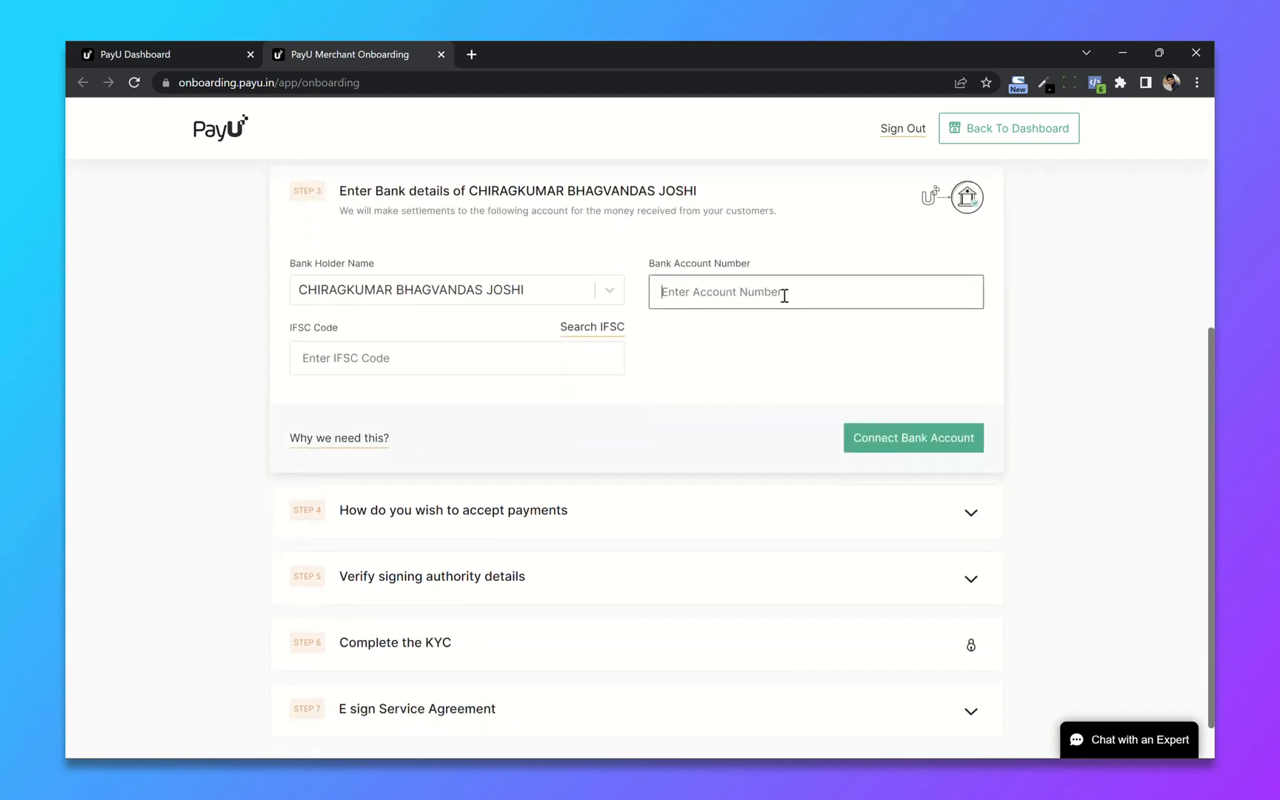
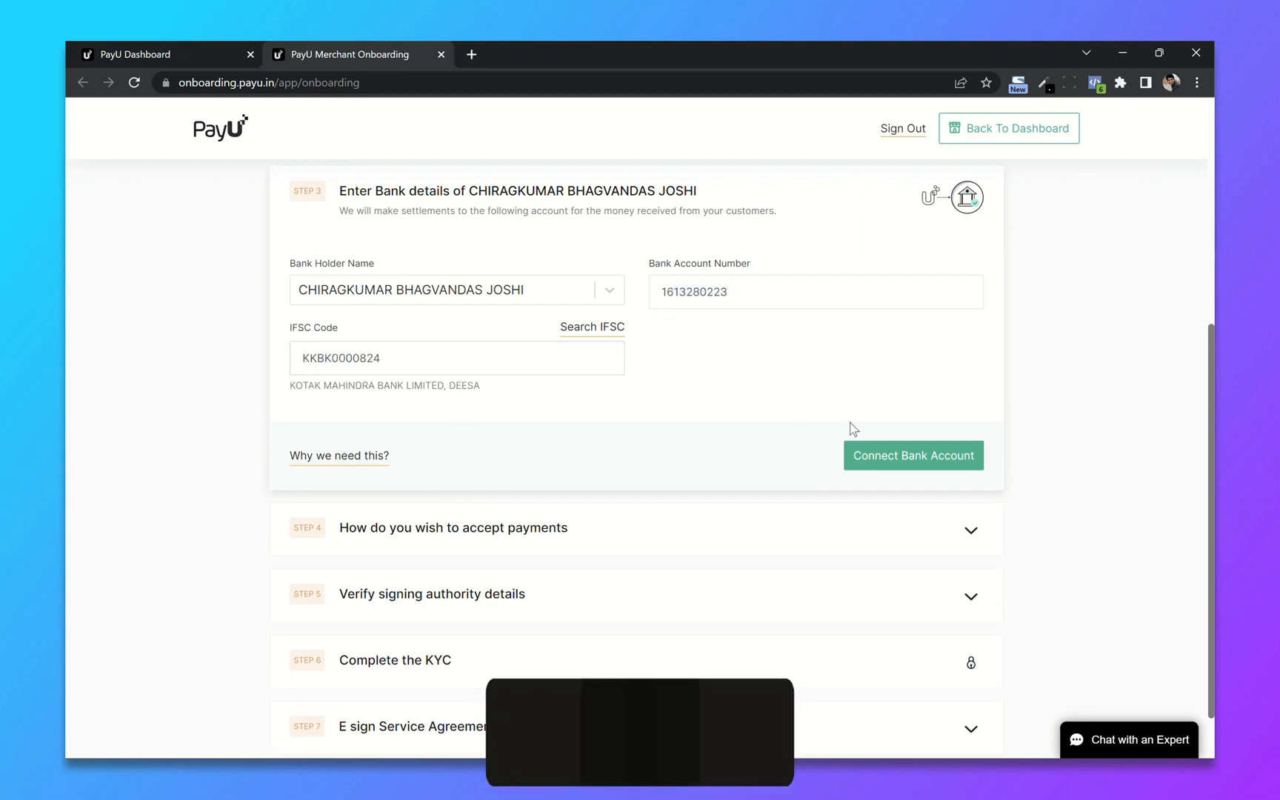
left_click(913, 456)
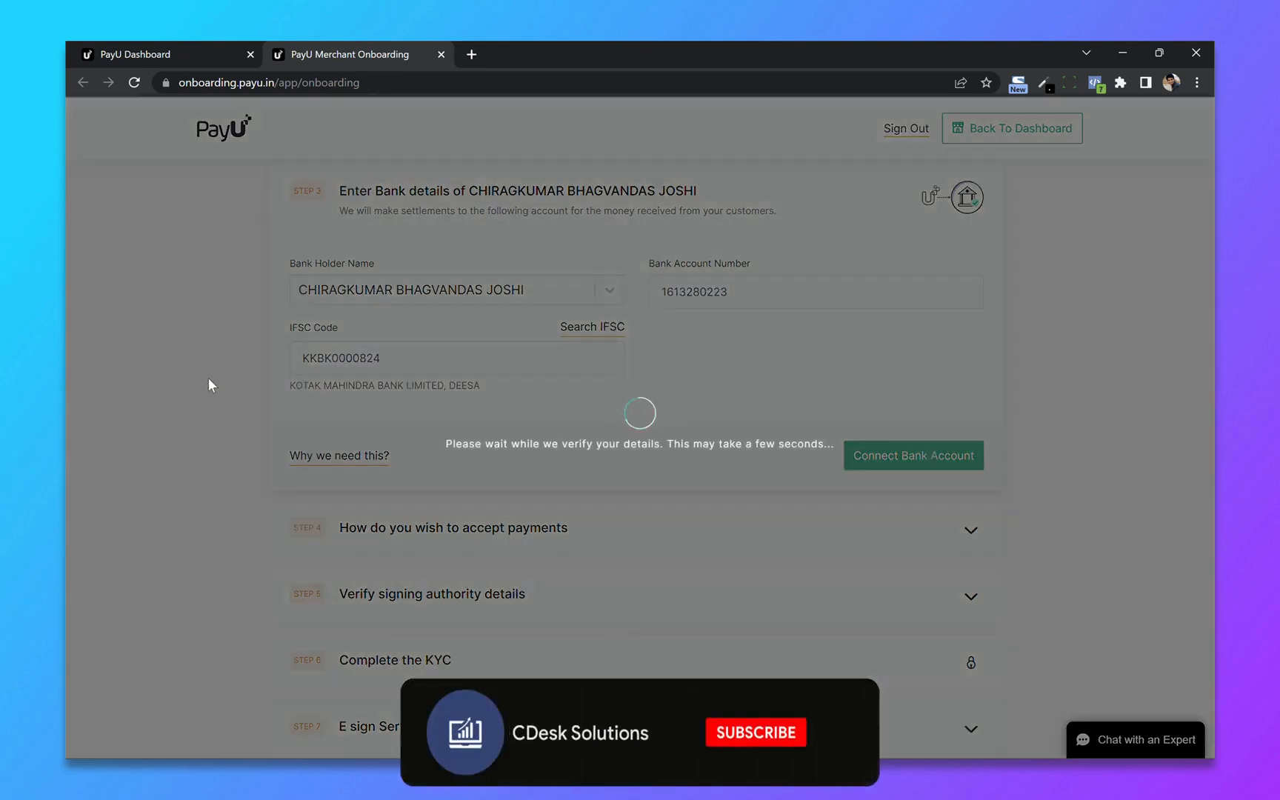
left_click(754, 732)
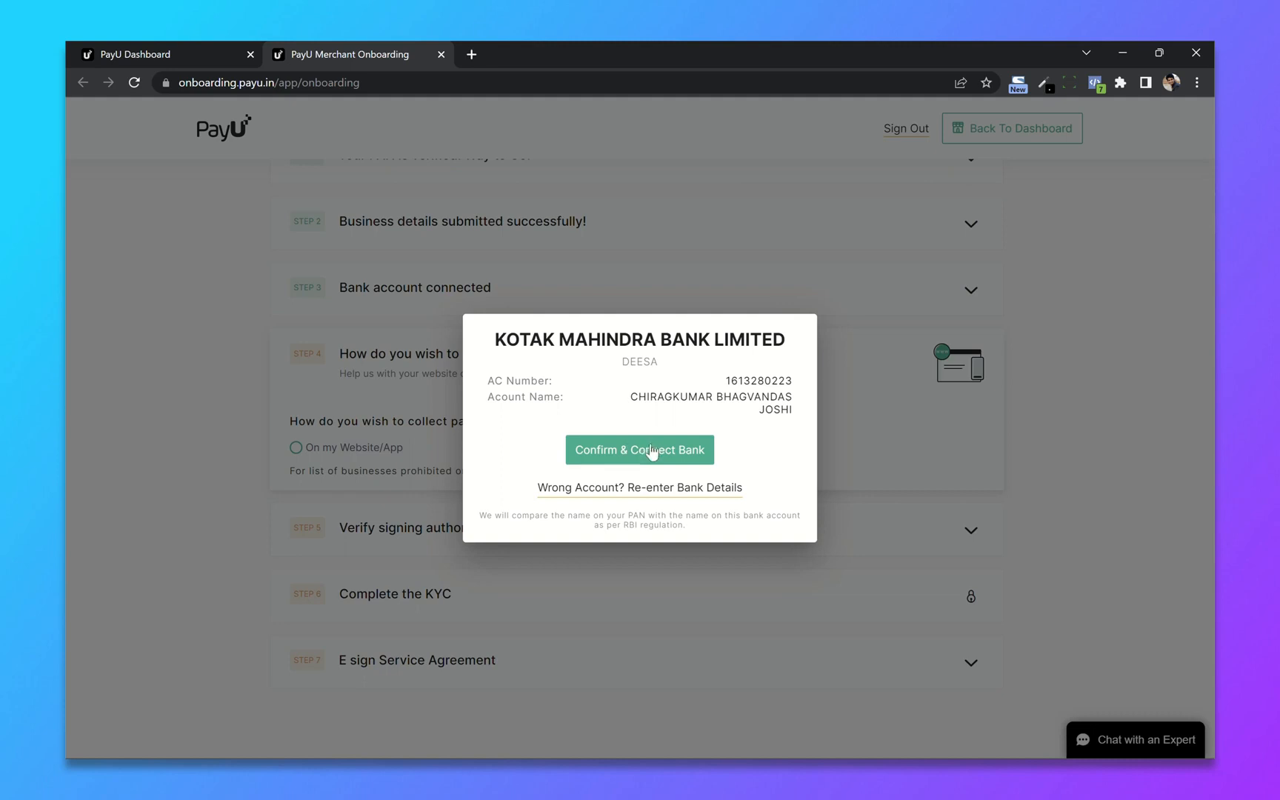
left_click(639, 450)
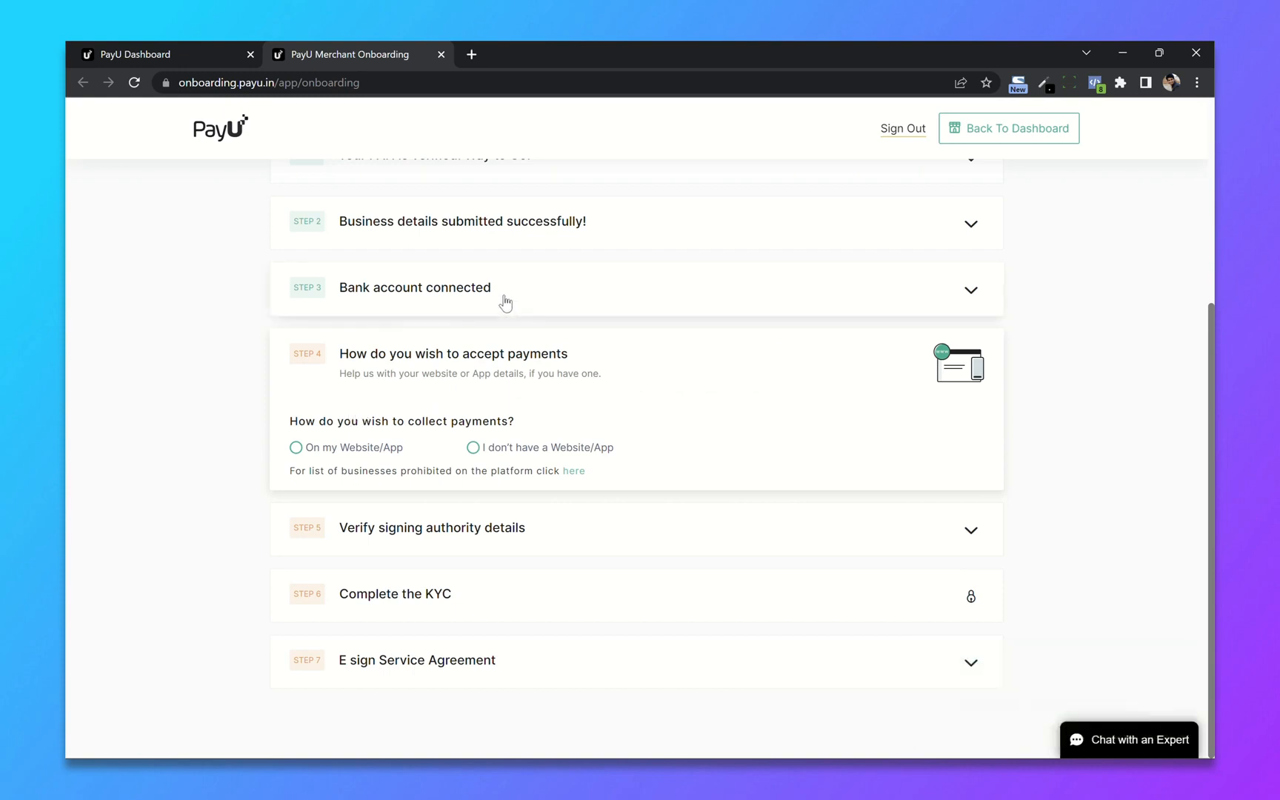
mouse_move(533, 367)
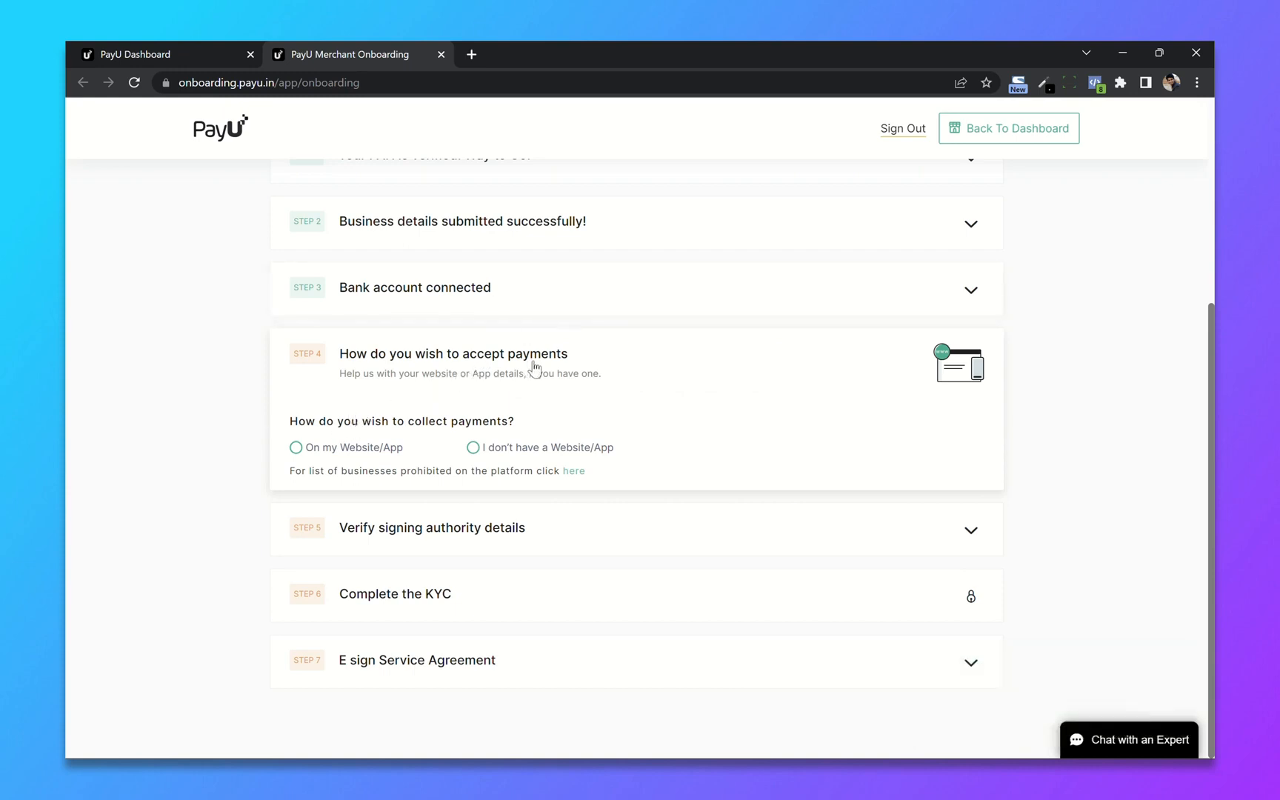
left_click(297, 448)
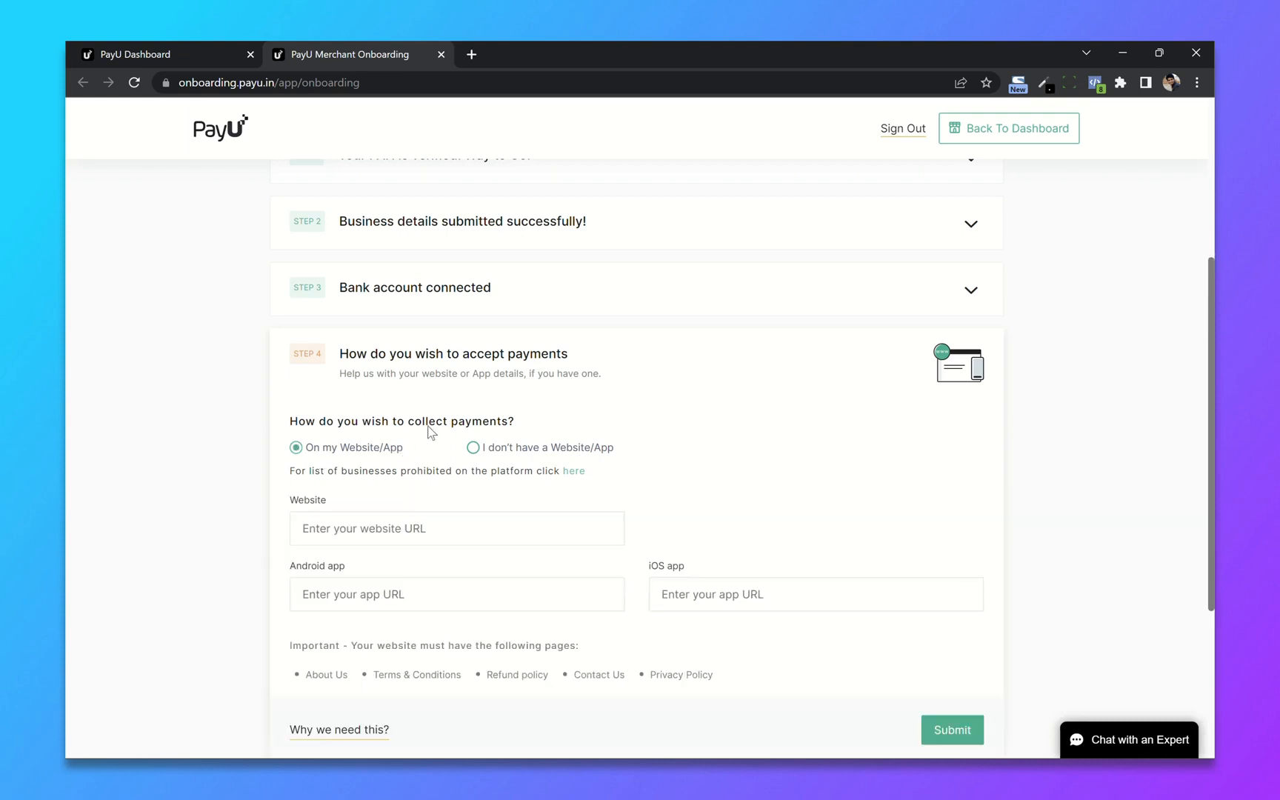
scroll("down", 3)
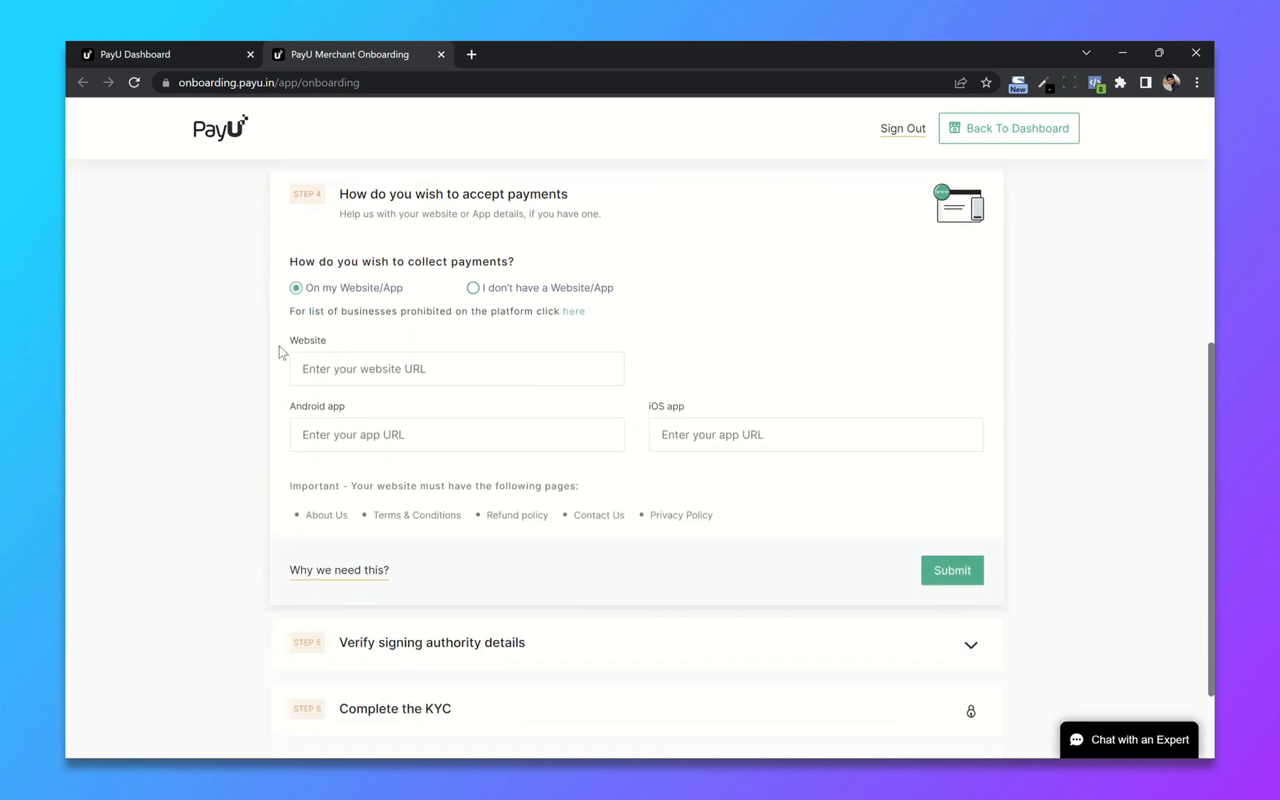
scroll("down", 3)
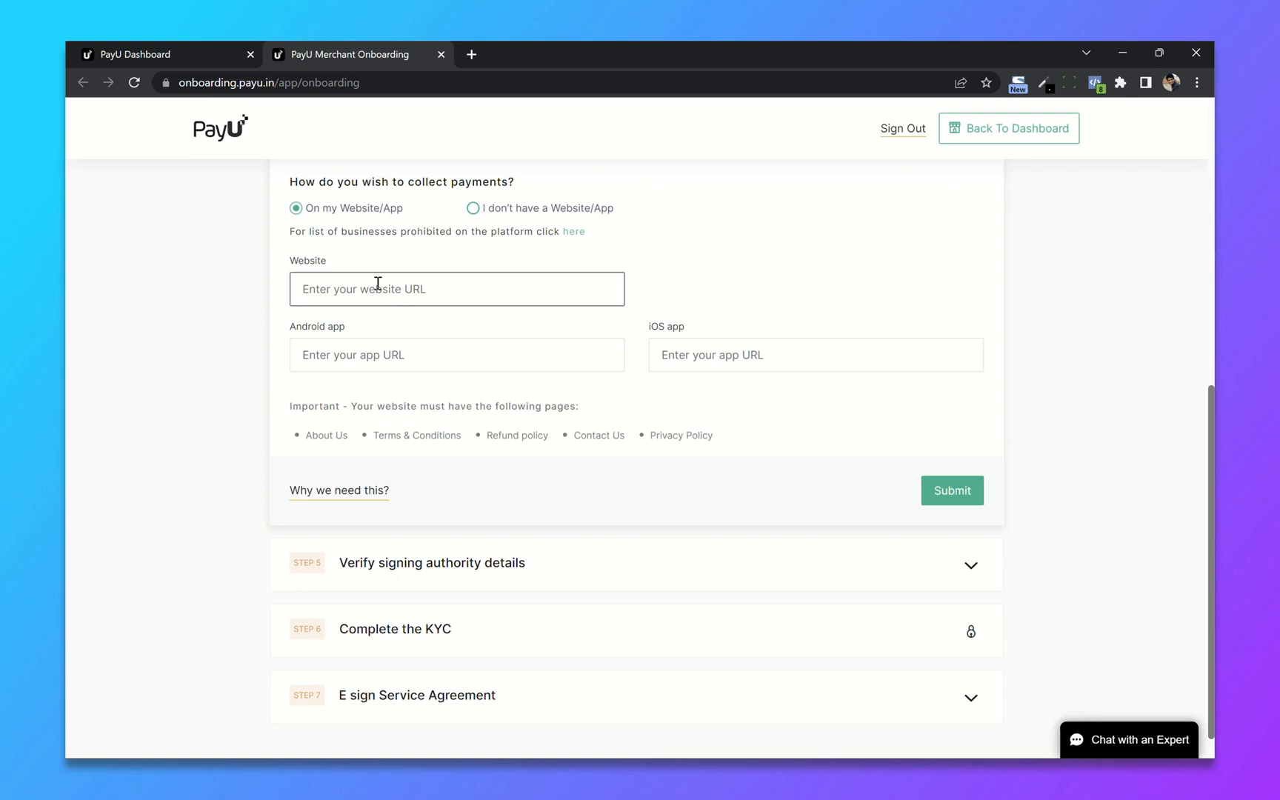
type("https://cdesksolutions.com/")
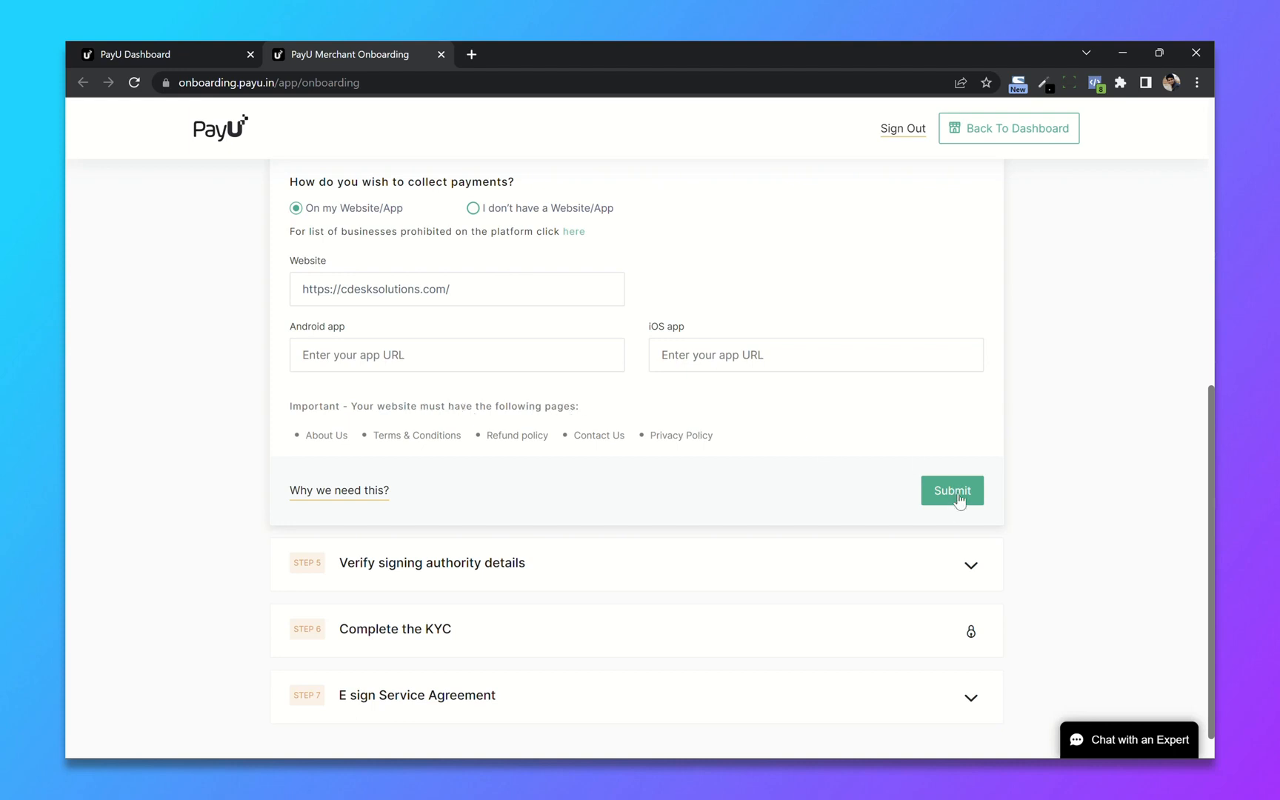
left_click(952, 490)
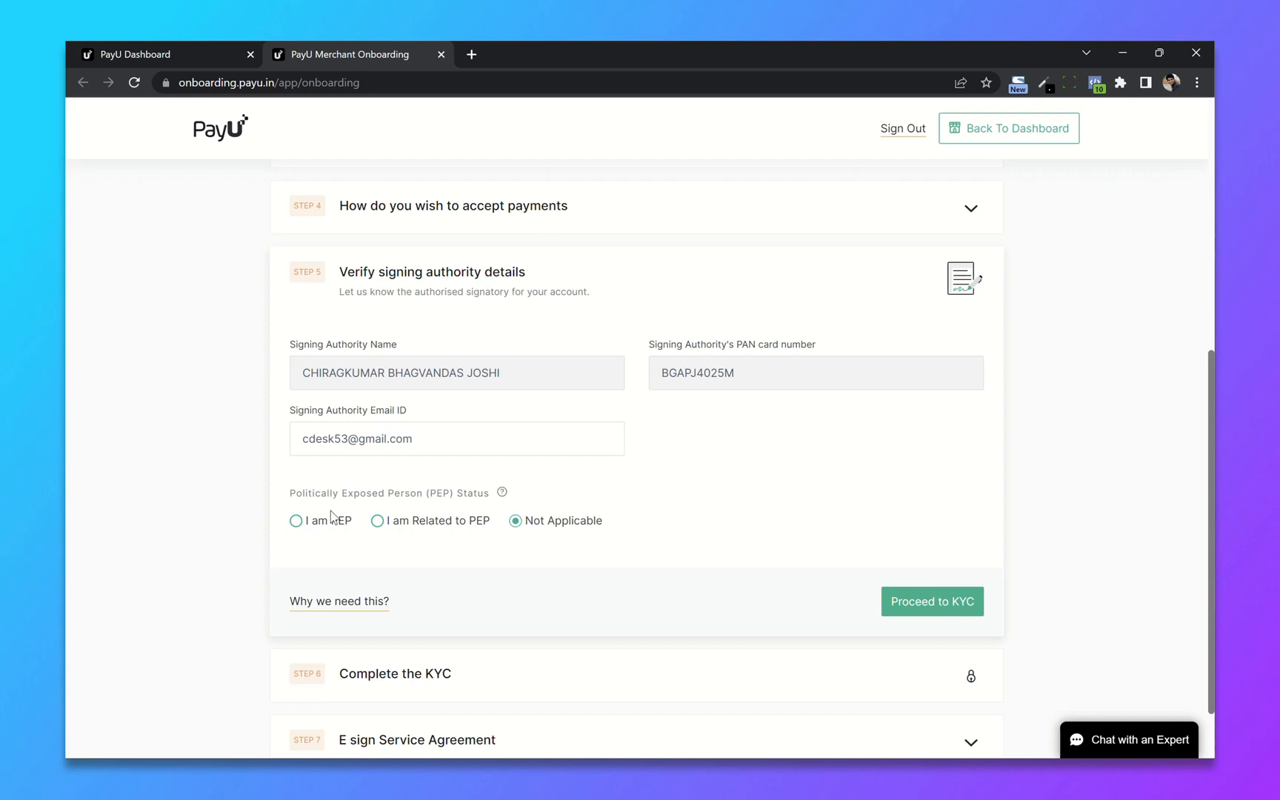
mouse_move(569, 504)
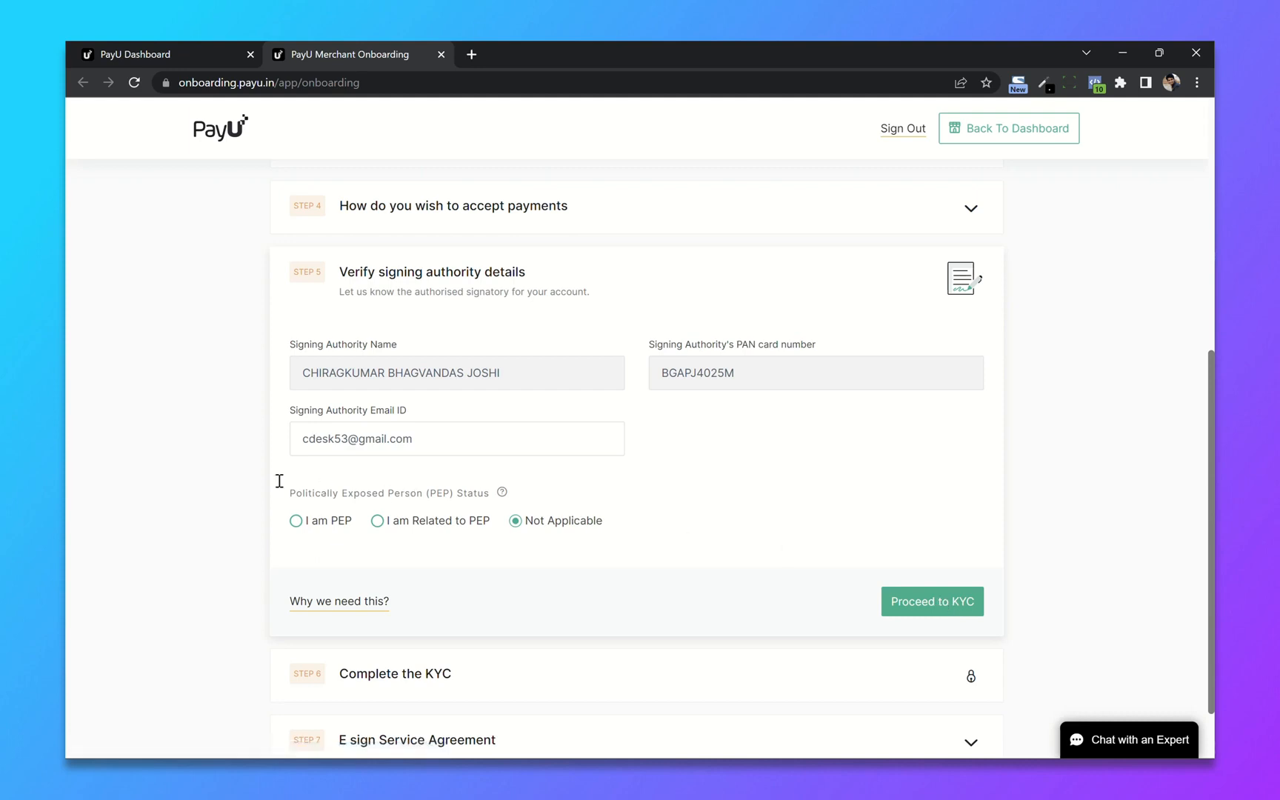
Step: Proceed to KYC with the signatory's PEP status left as Not Applicable
left_click(931, 601)
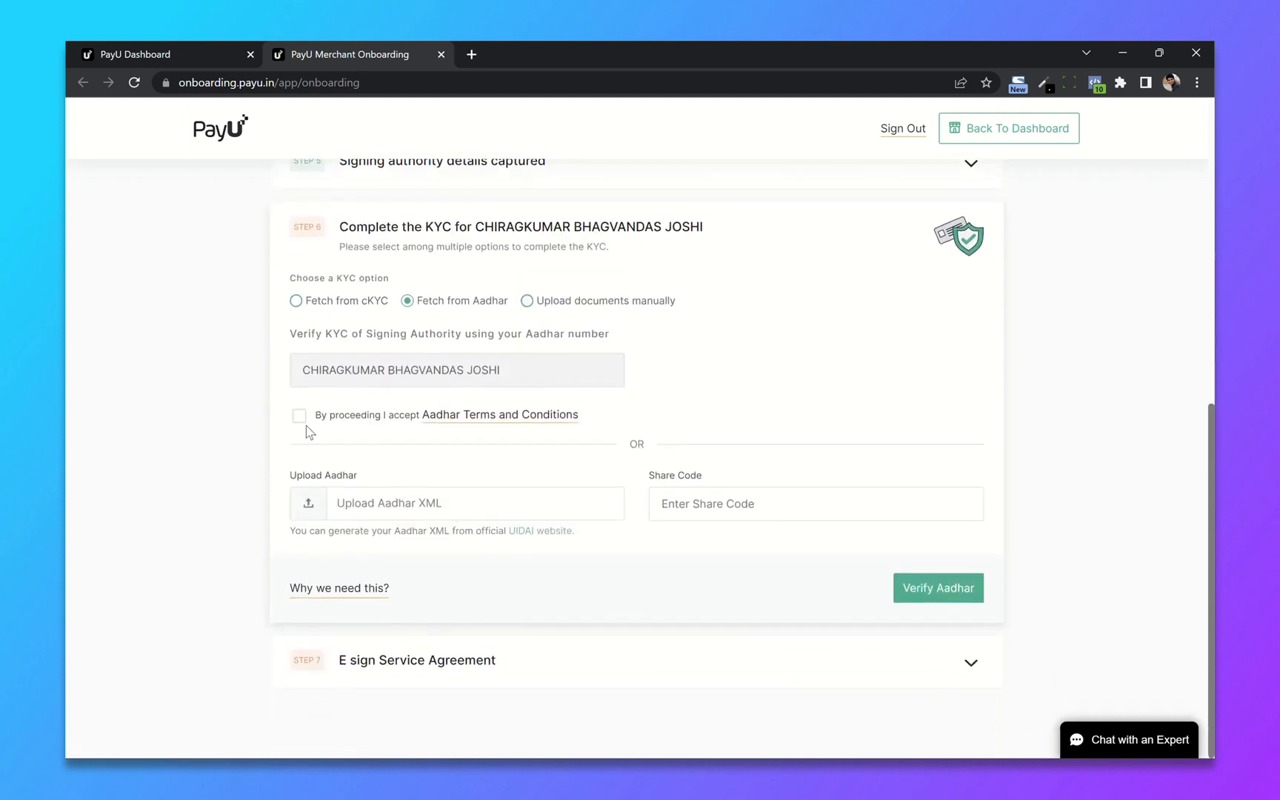
Step: Accept the Aadhar terms and begin Aadhar verification using Fetch from Aadhar
left_click(299, 416)
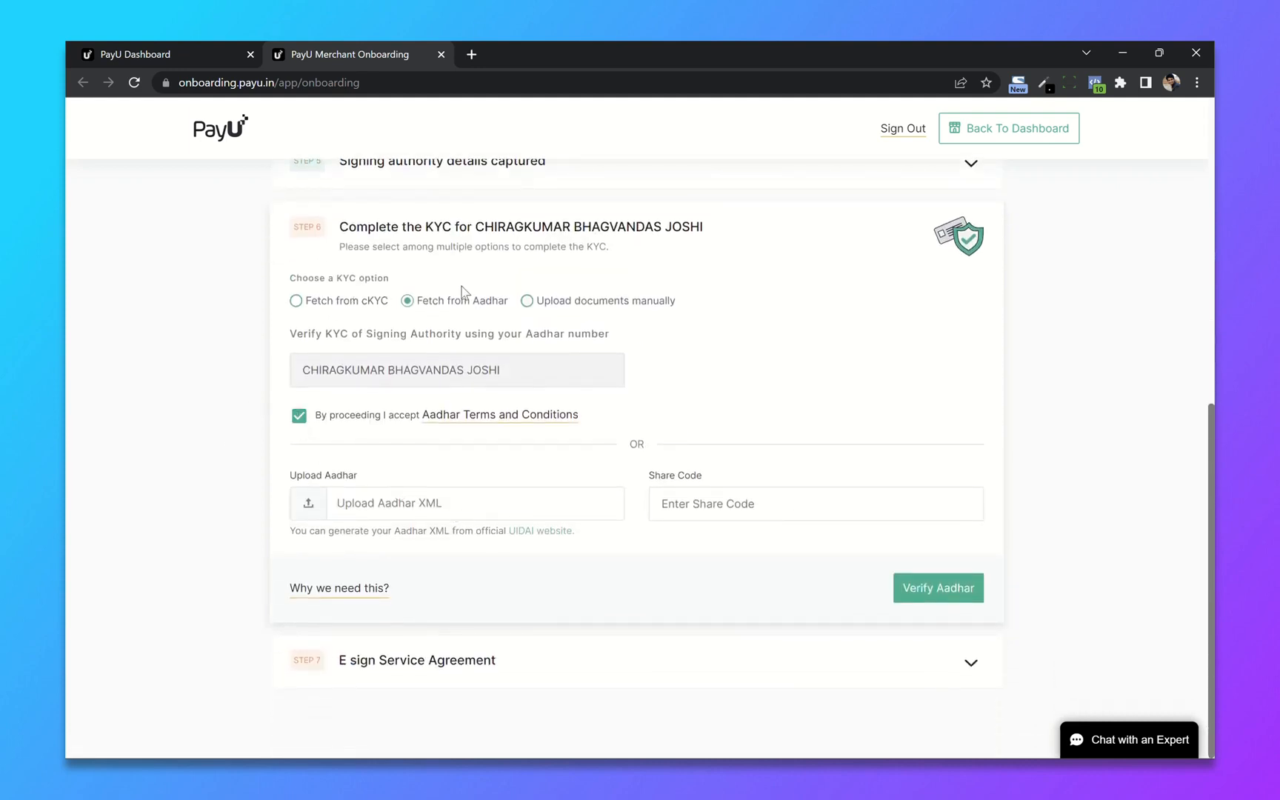
mouse_move(373, 280)
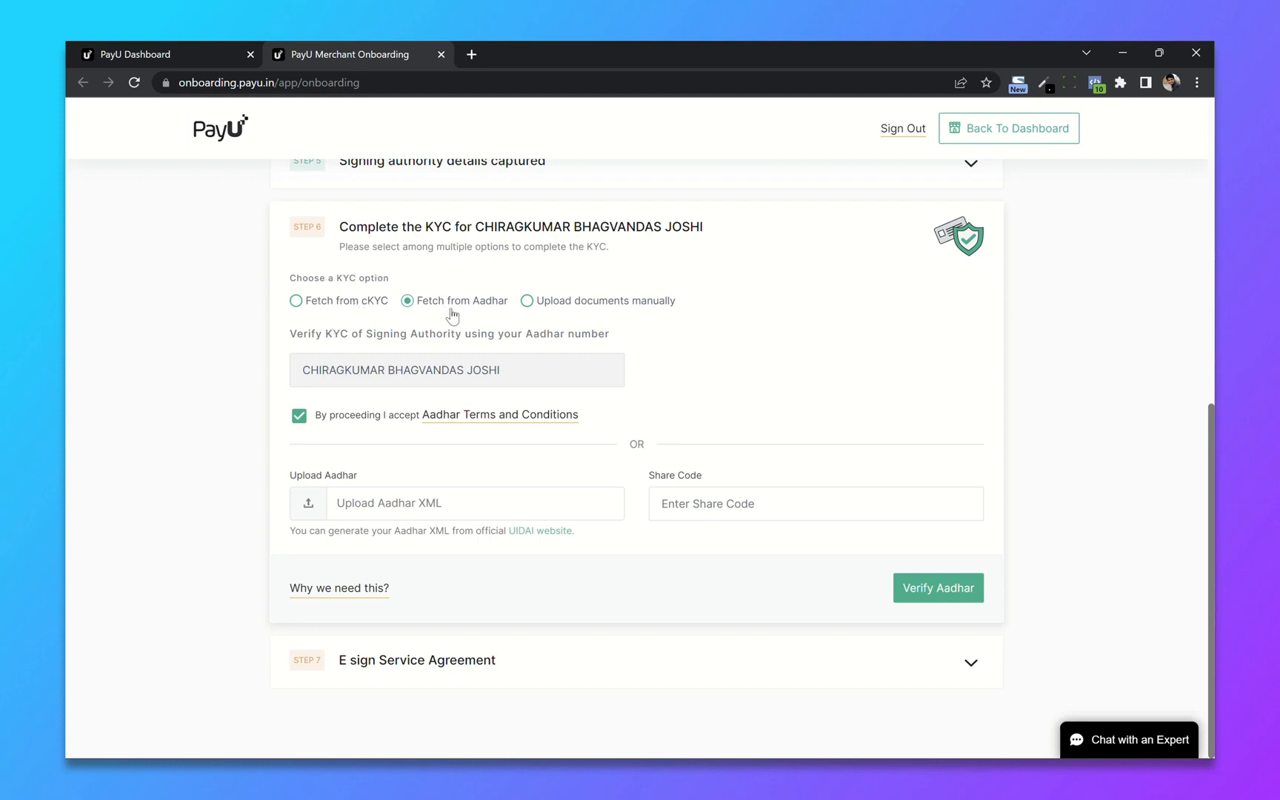
mouse_move(475, 346)
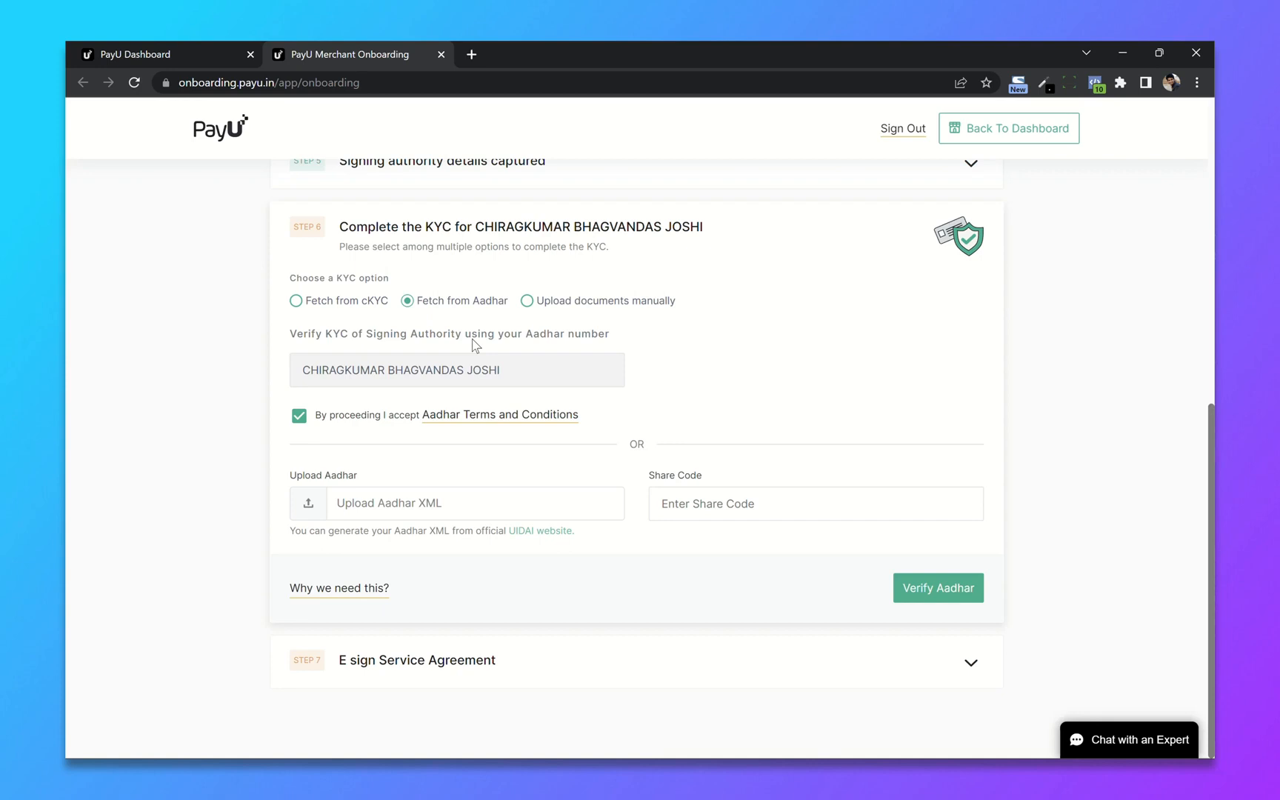
mouse_move(608, 461)
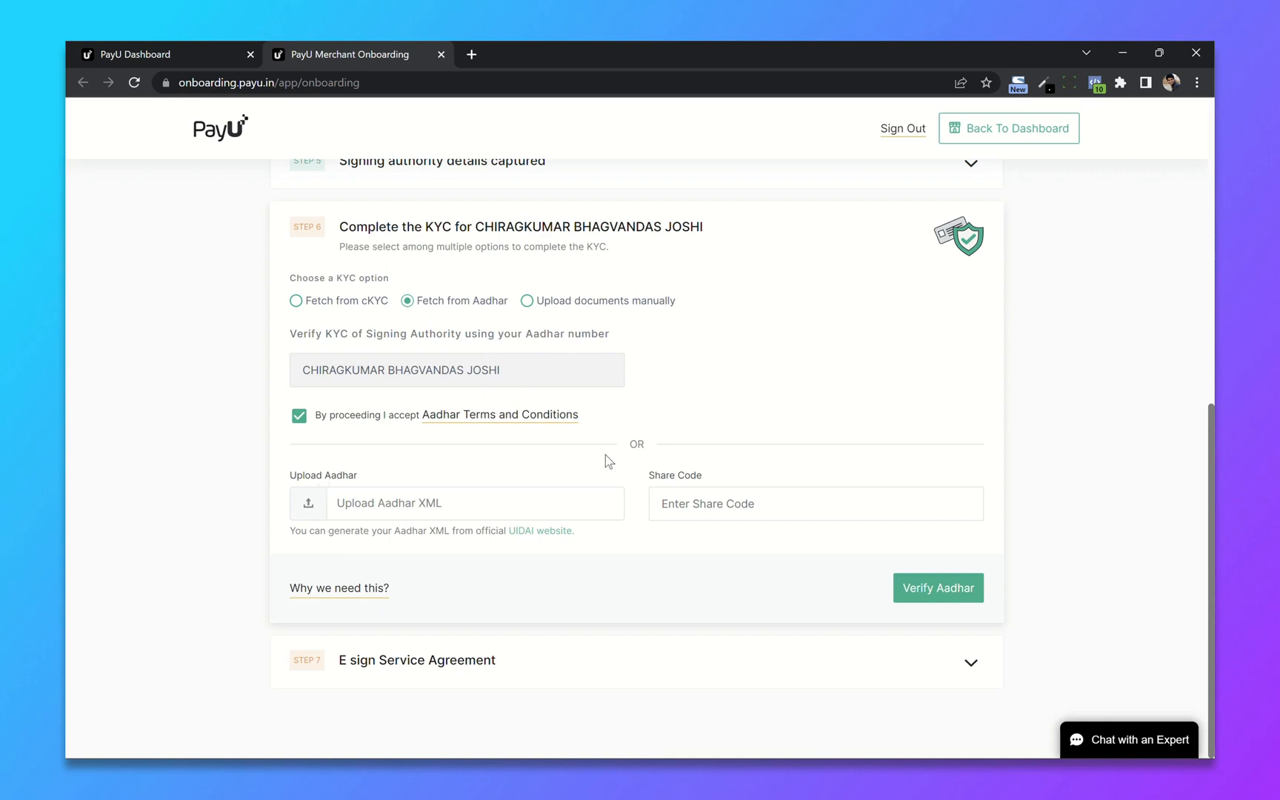
left_click(937, 588)
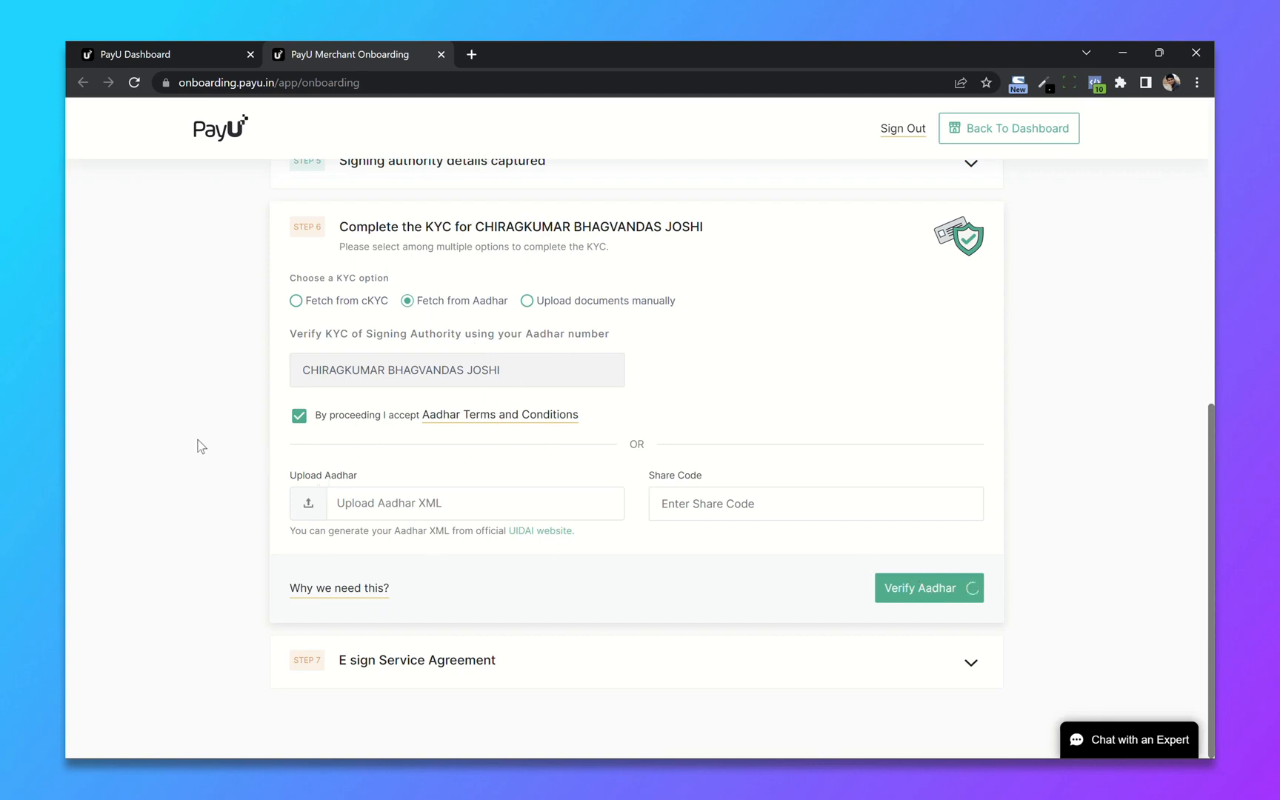
left_click(928, 587)
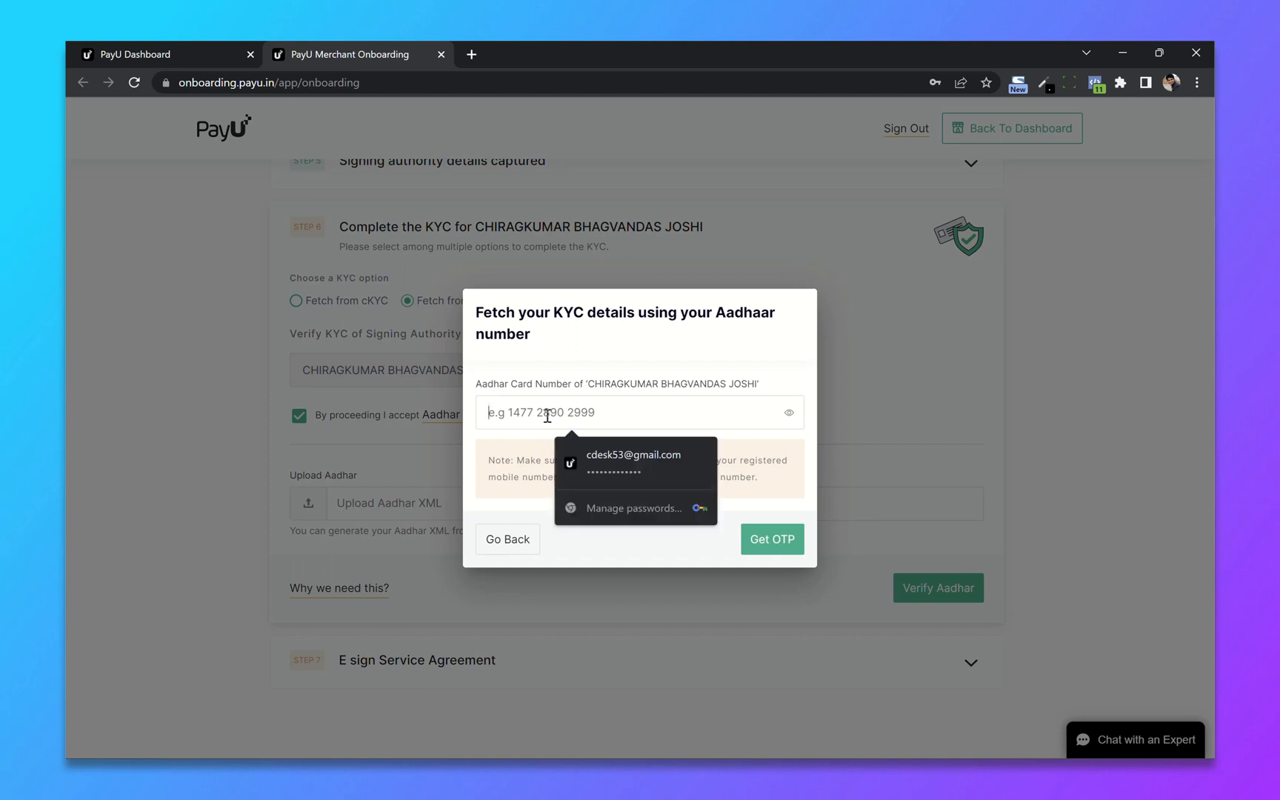
mouse_move(566, 413)
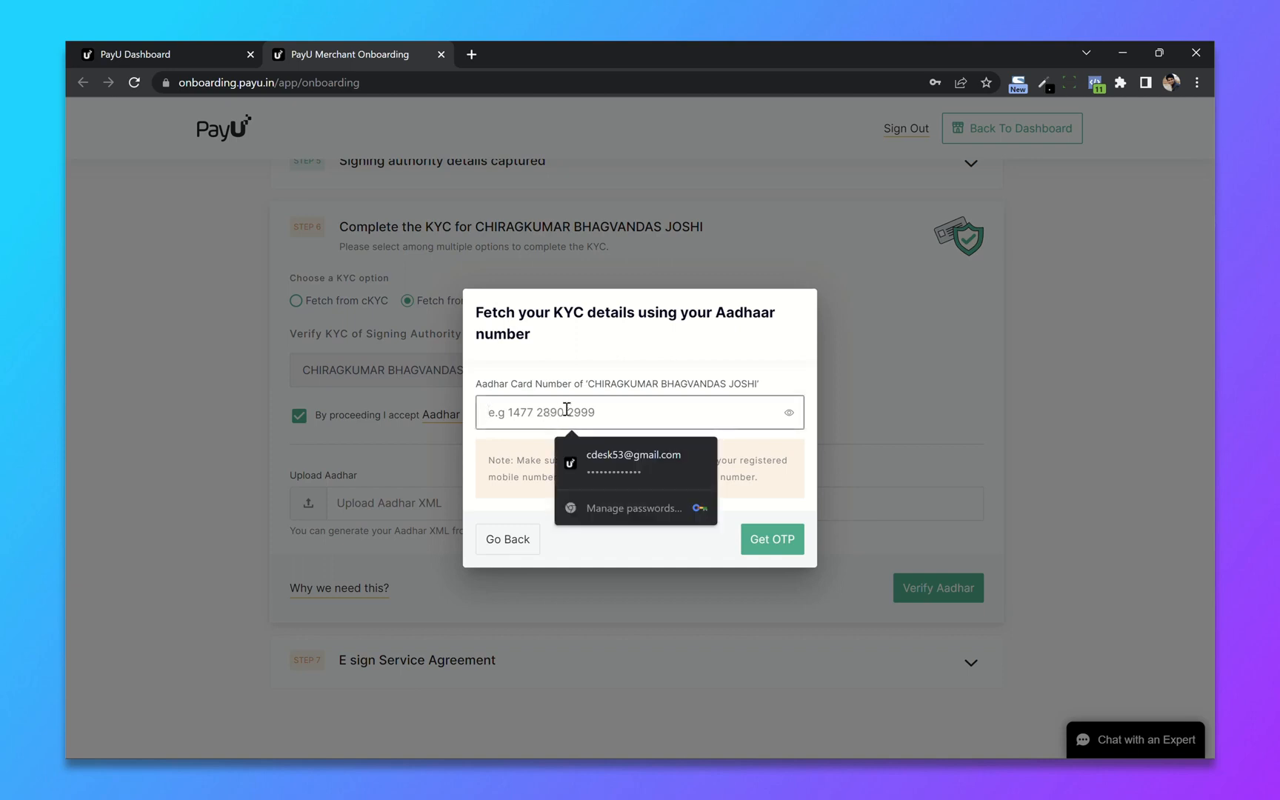
left_click(762, 539)
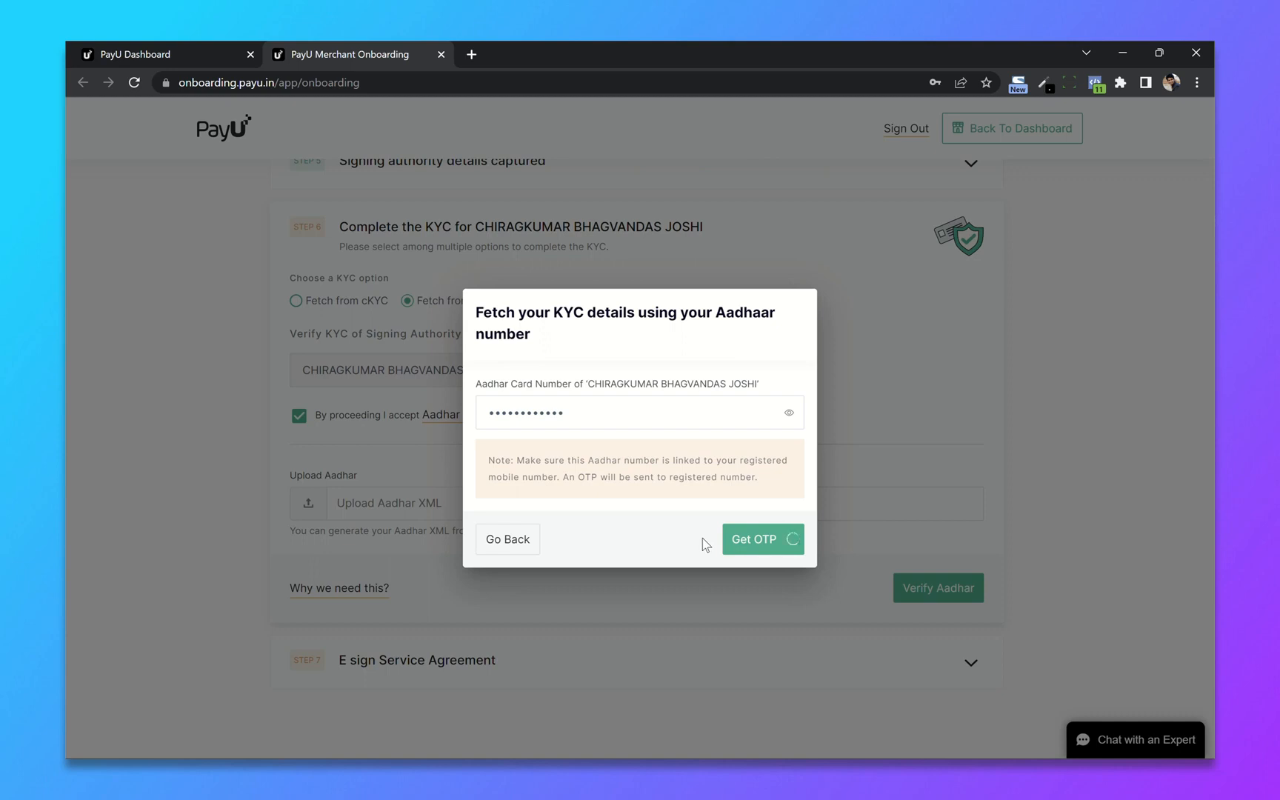
left_click(762, 538)
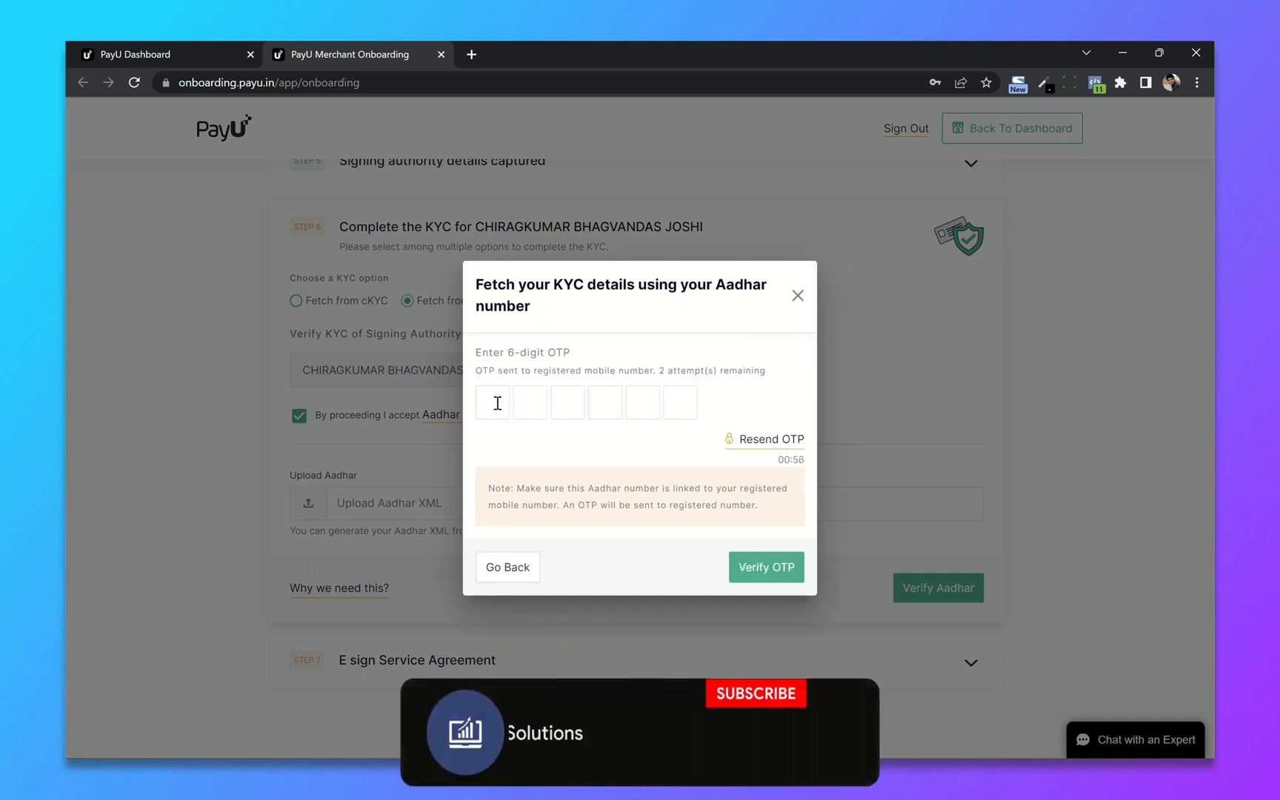
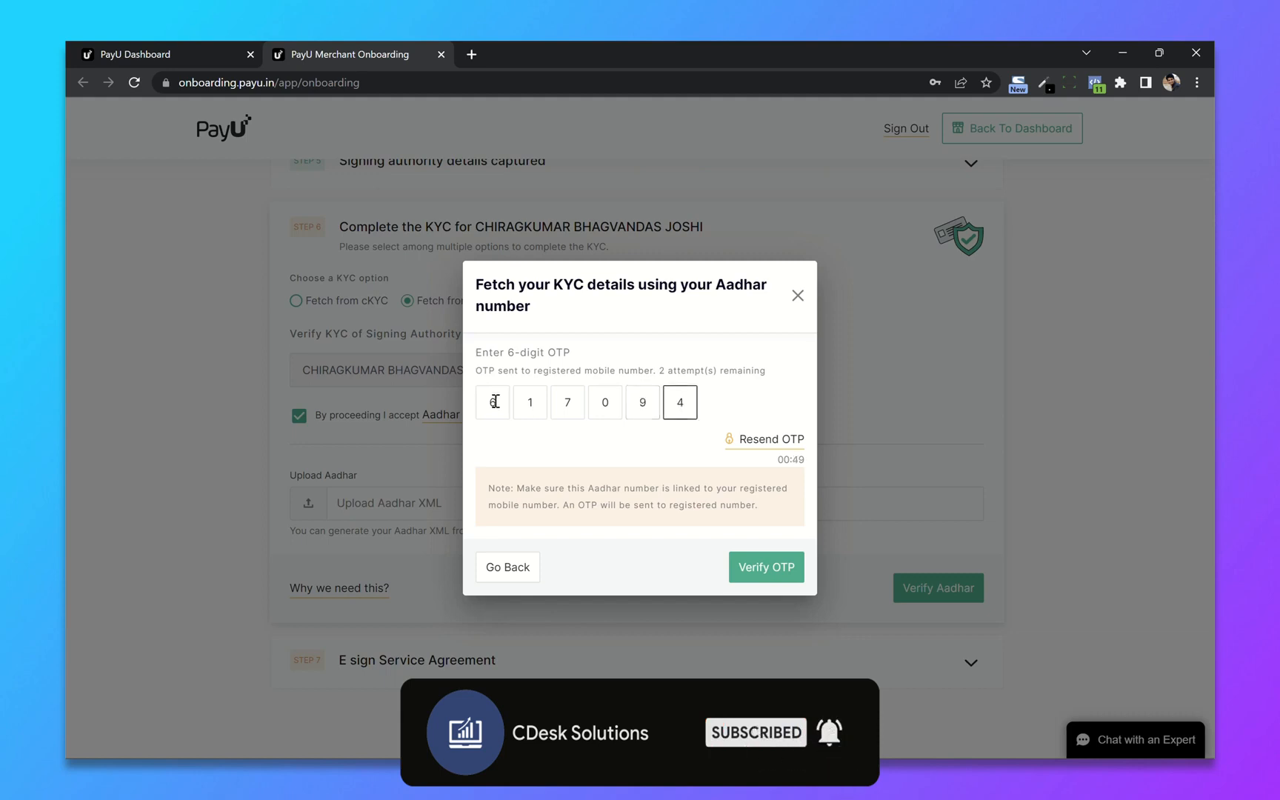
left_click(757, 567)
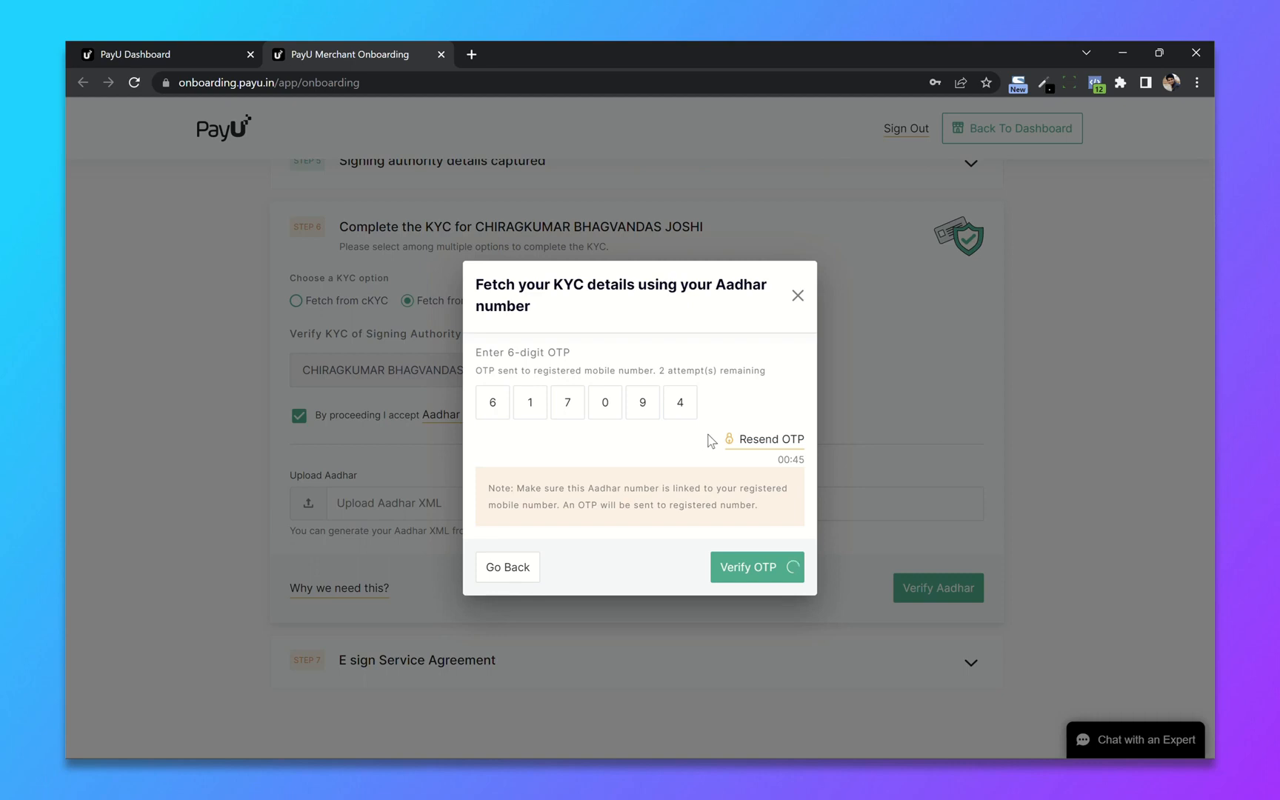
left_click(756, 566)
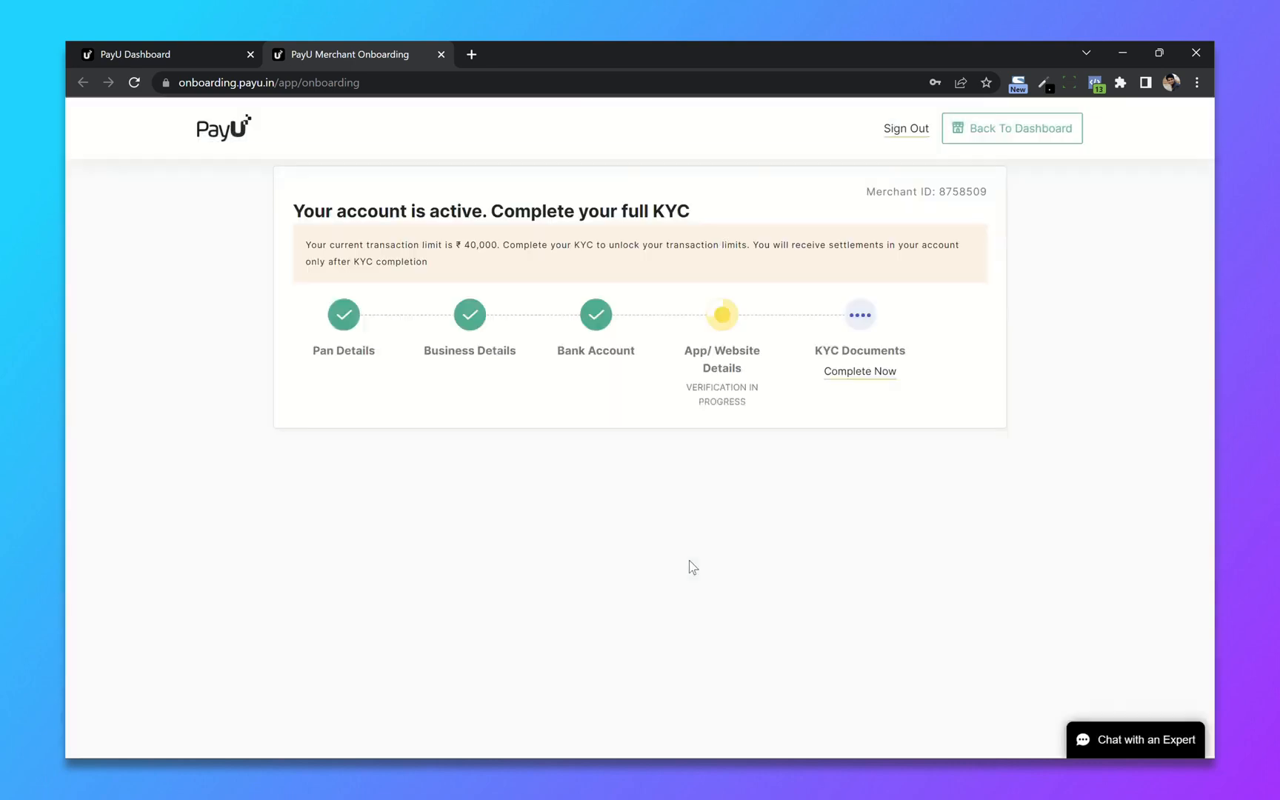
Step: Confirm the KYC address as 'No, same as above' and proceed to completed KYC
scroll("down", 3)
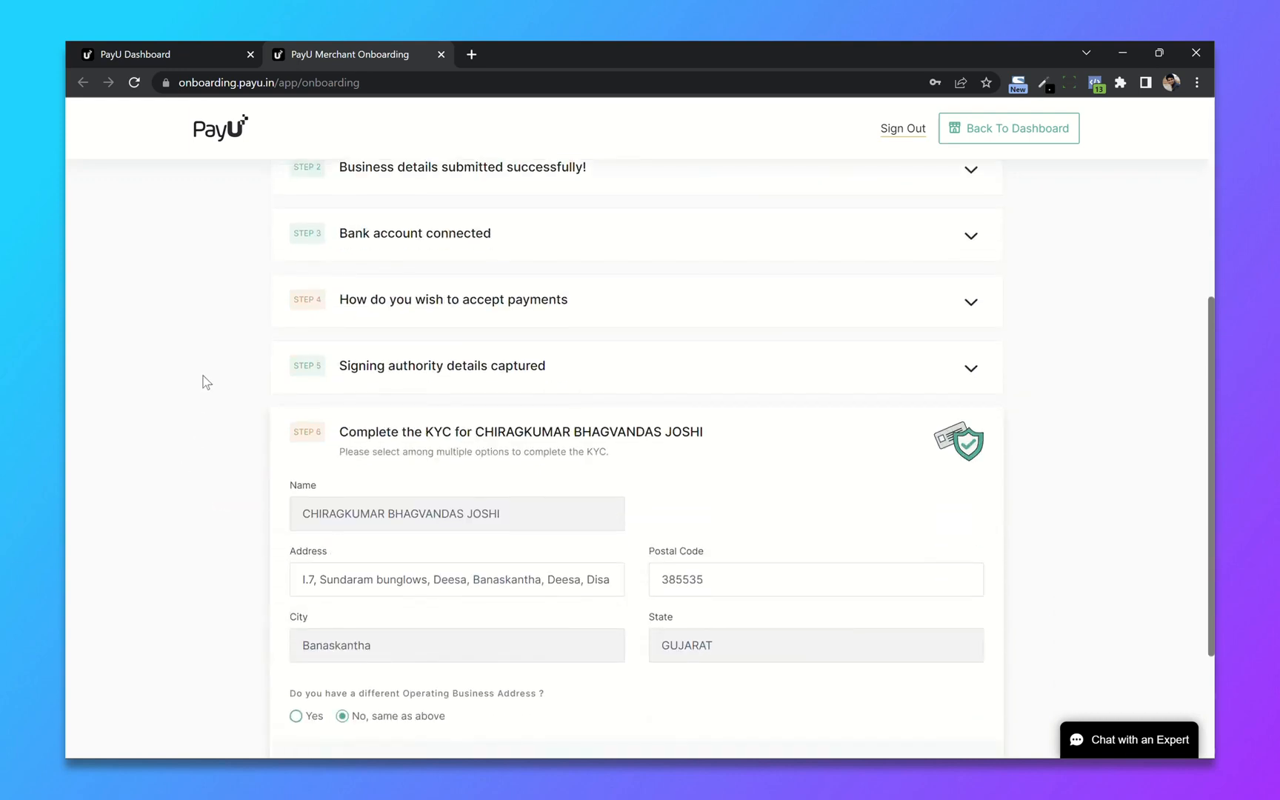
scroll("down", 3)
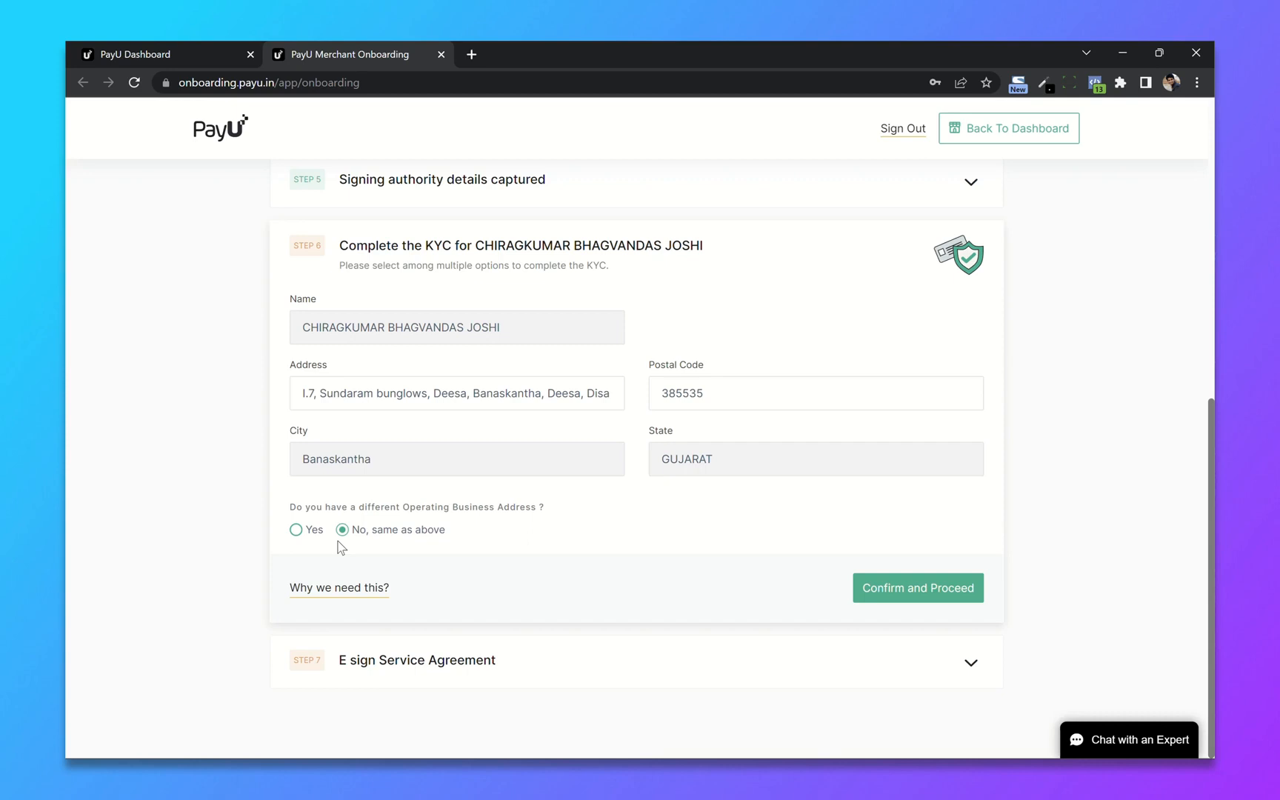
mouse_move(296, 530)
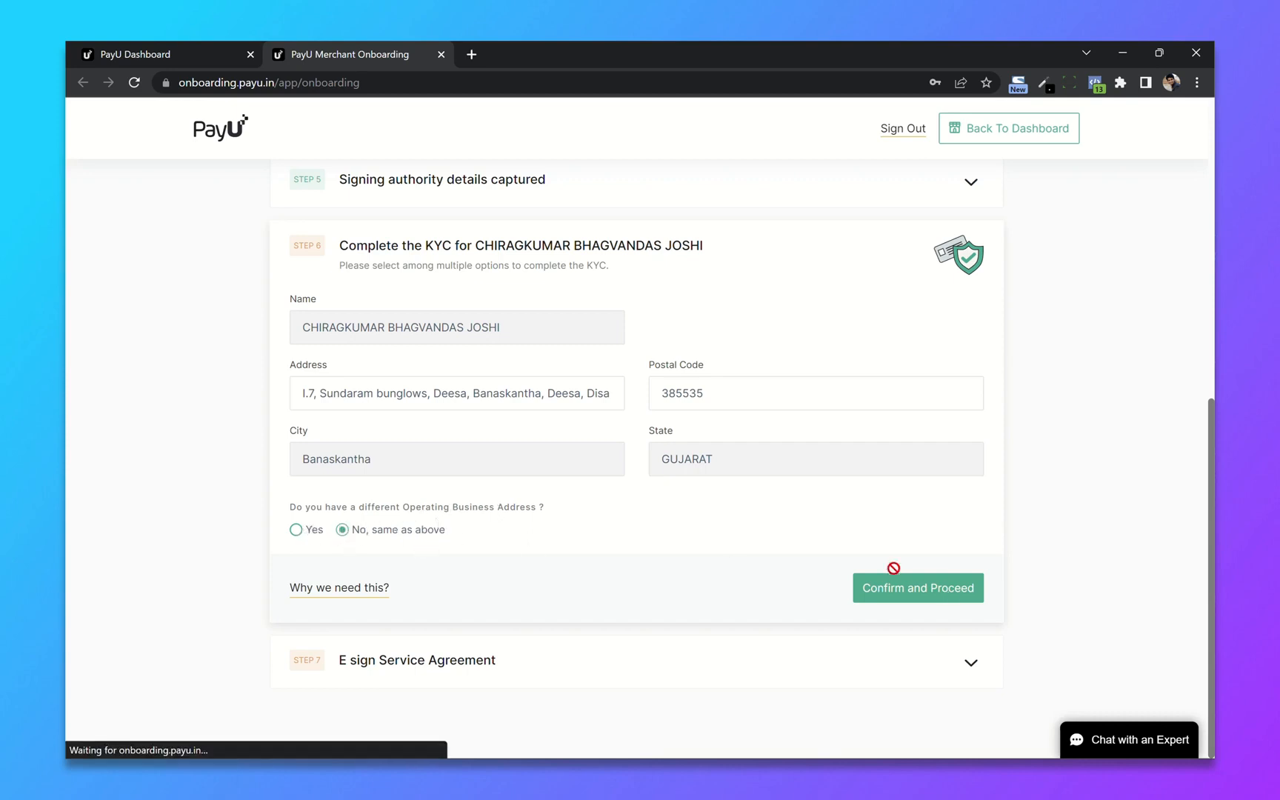
left_click(917, 587)
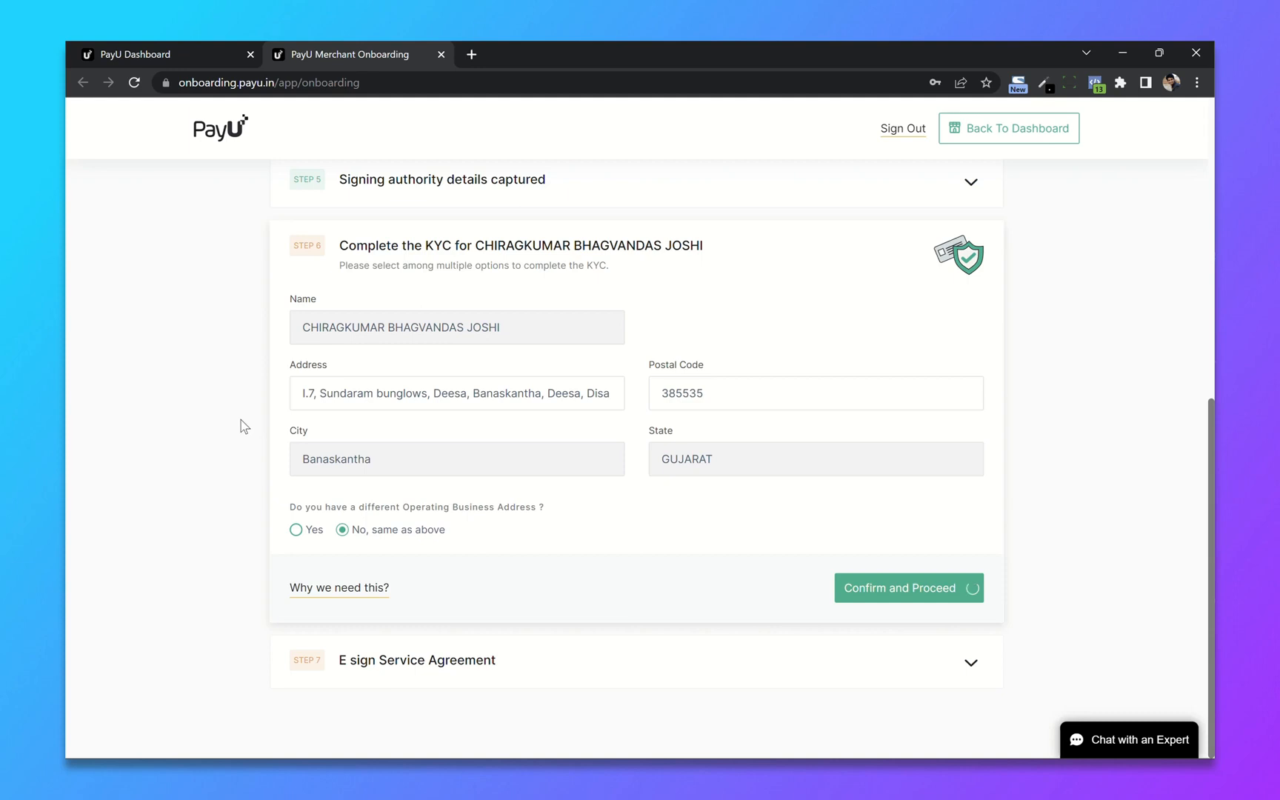
left_click(909, 587)
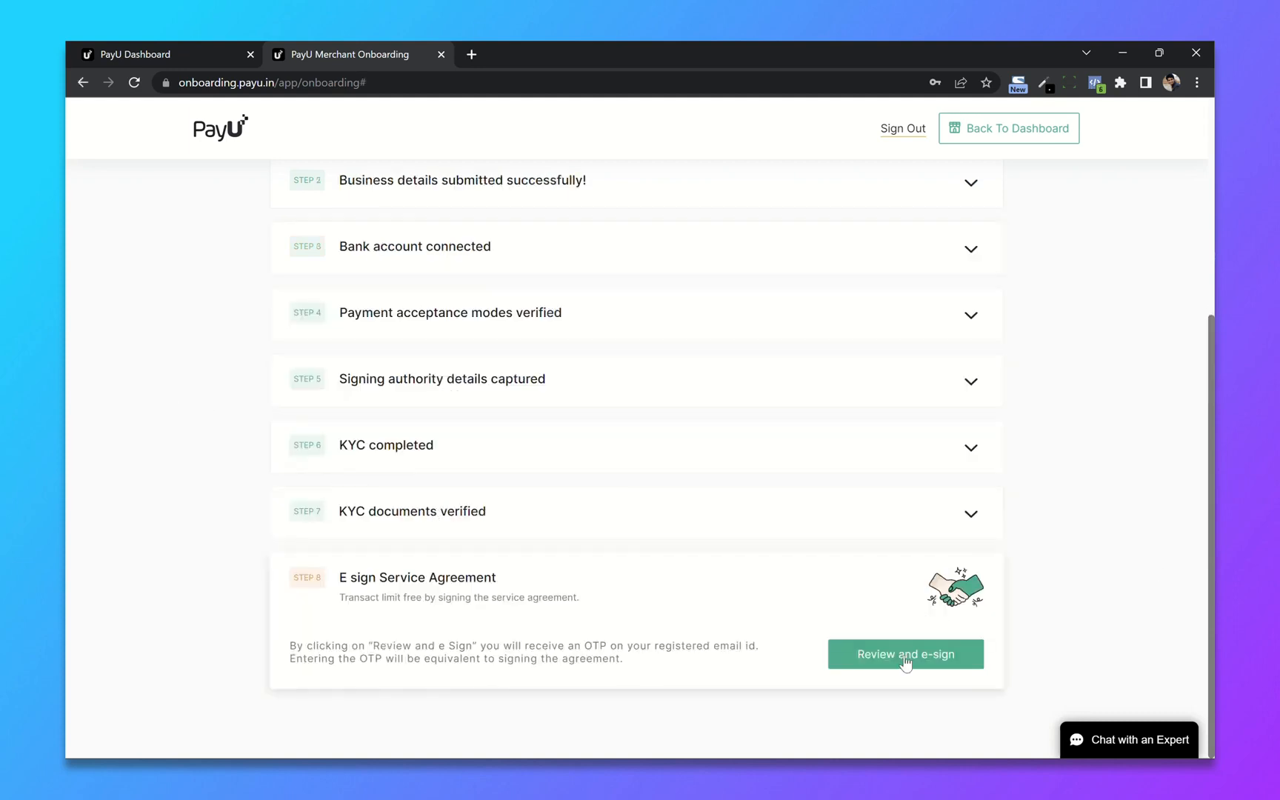
Step: Open the E sign Service Agreement for review so a signing OTP is sent
left_click(905, 654)
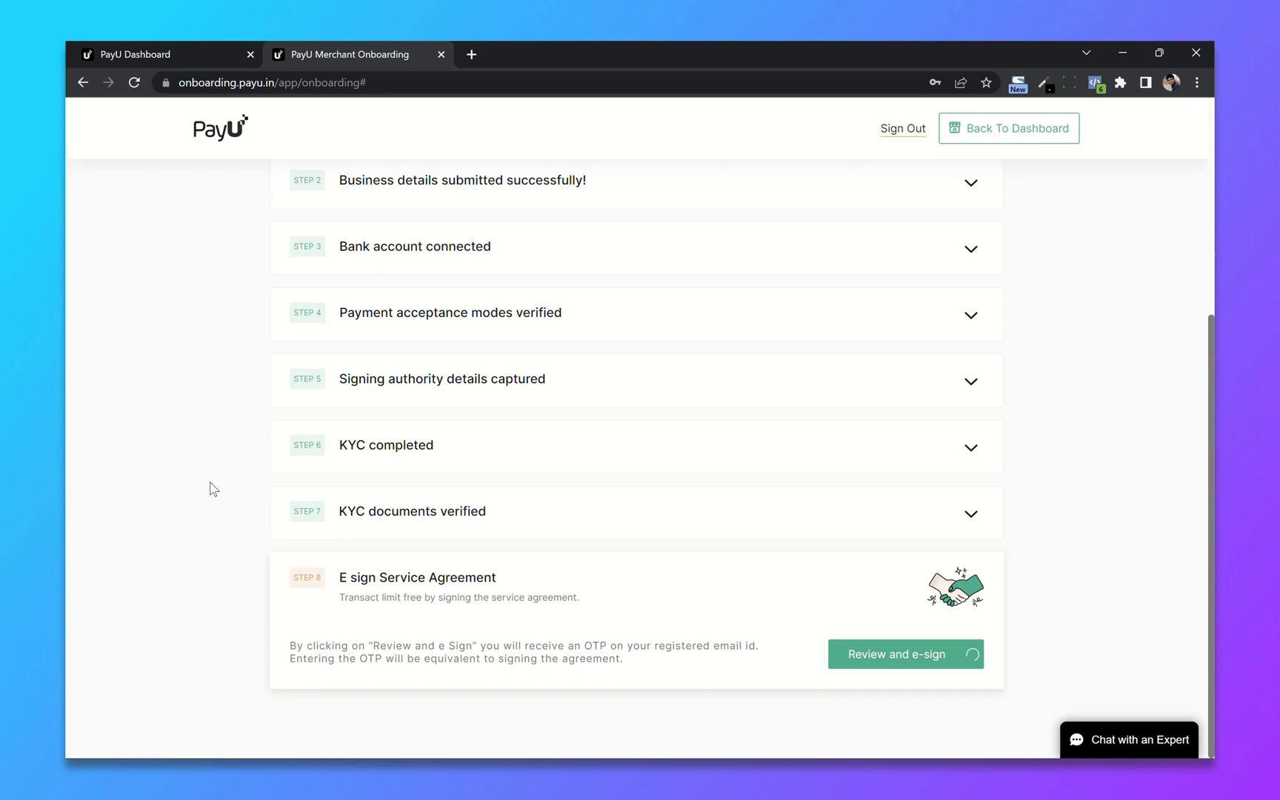
left_click(904, 655)
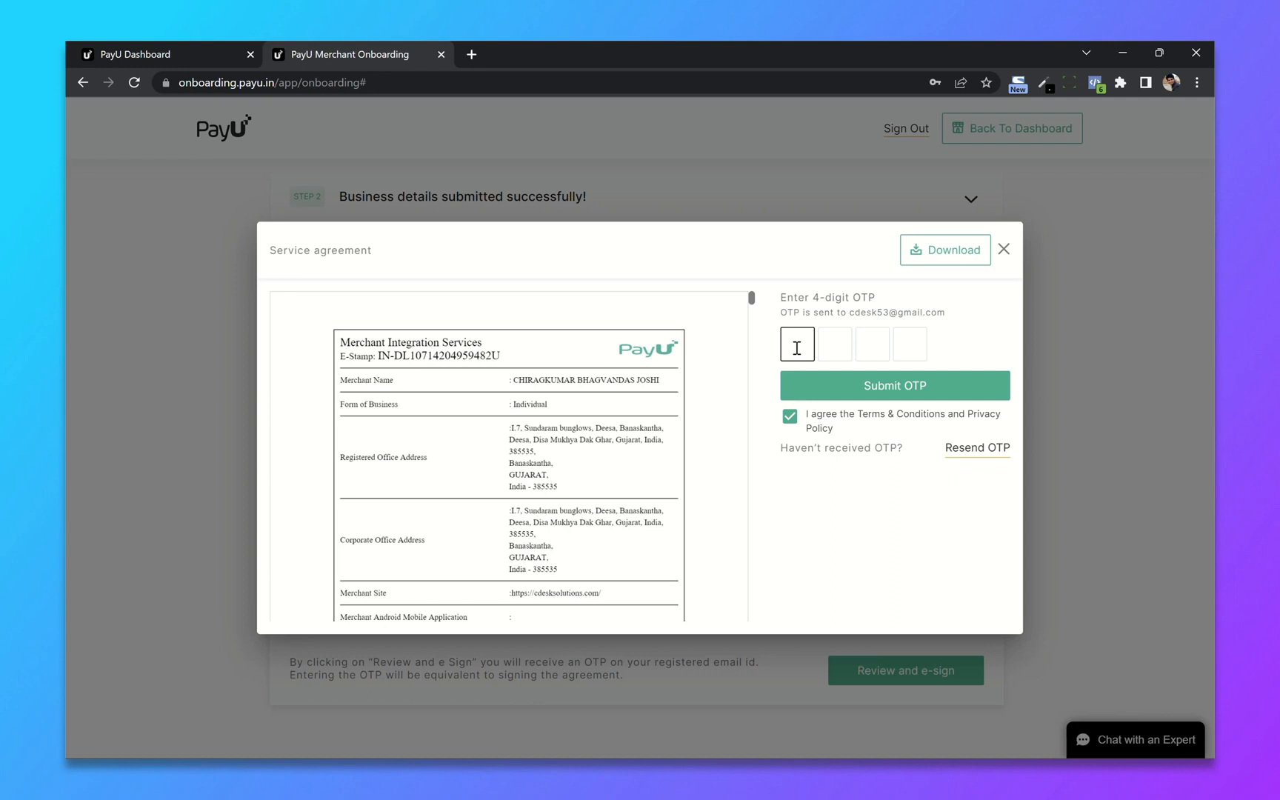
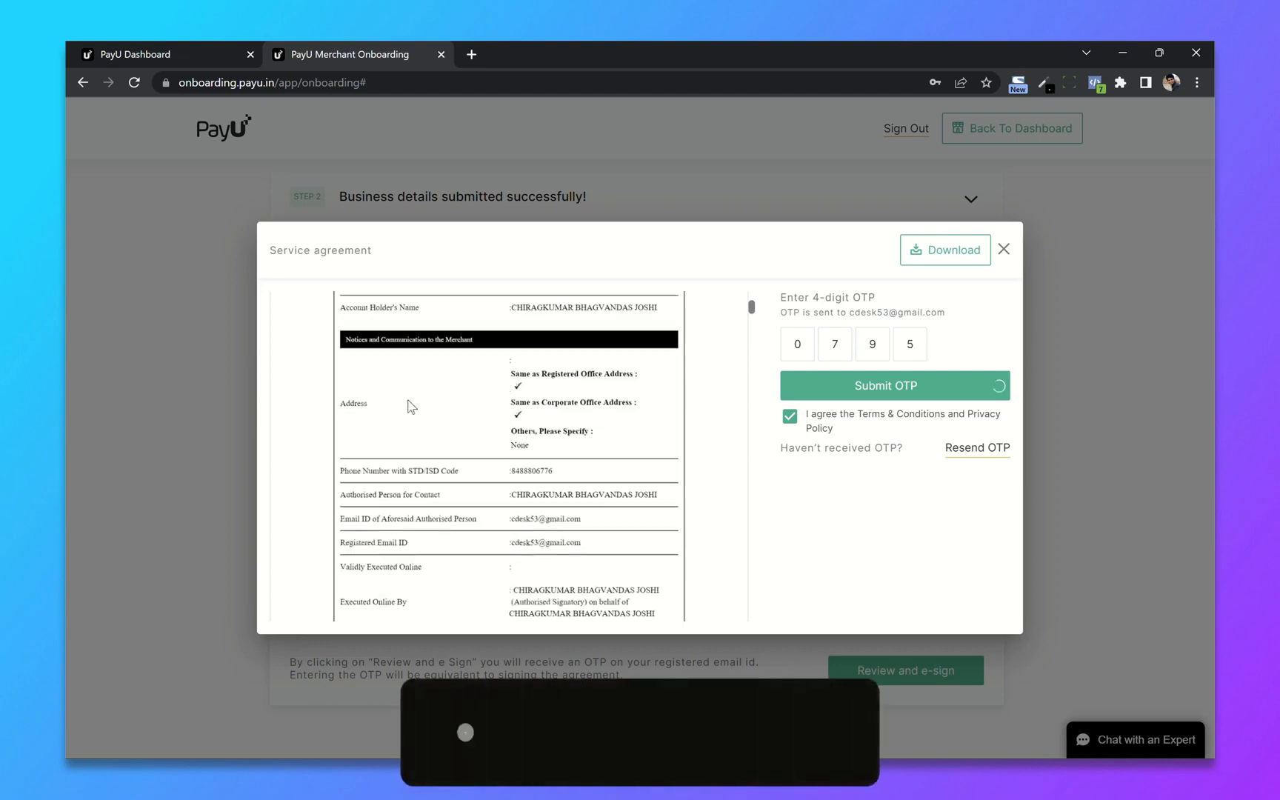
scroll("down", 3)
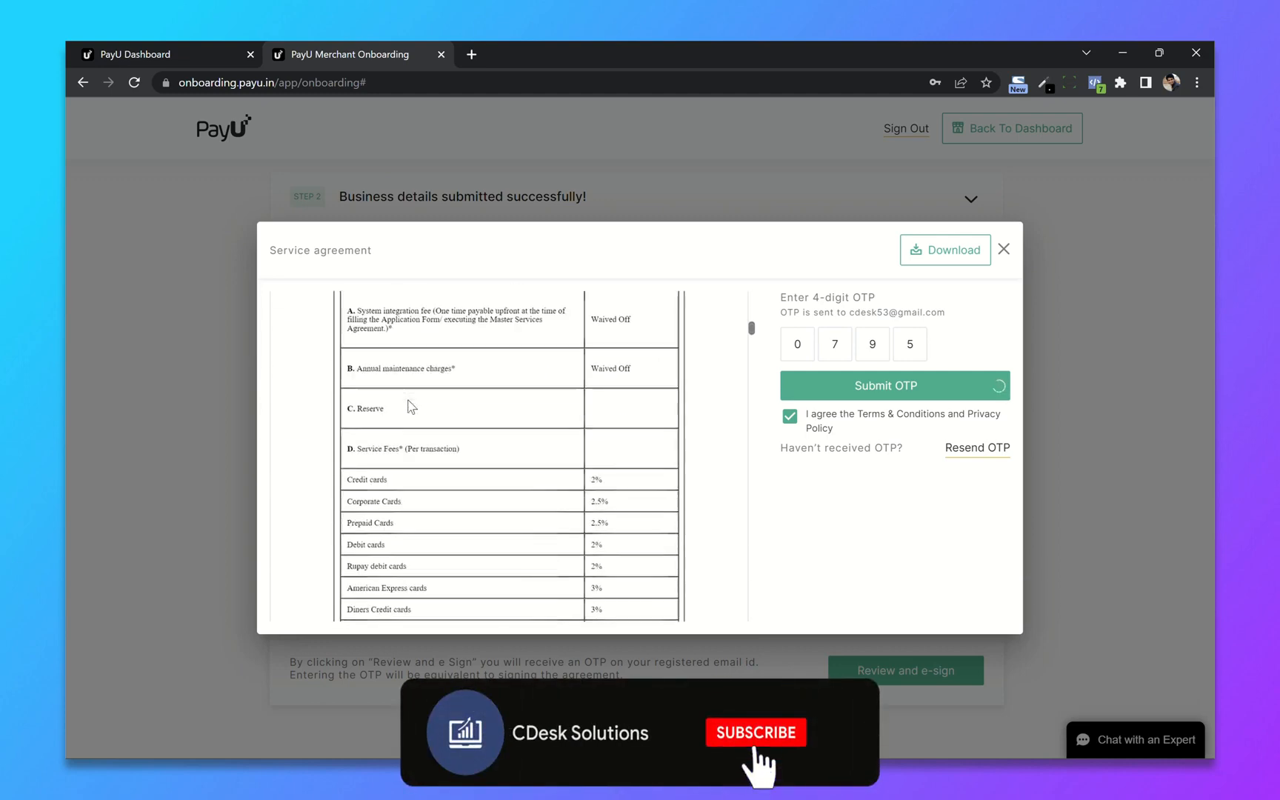
left_click(894, 385)
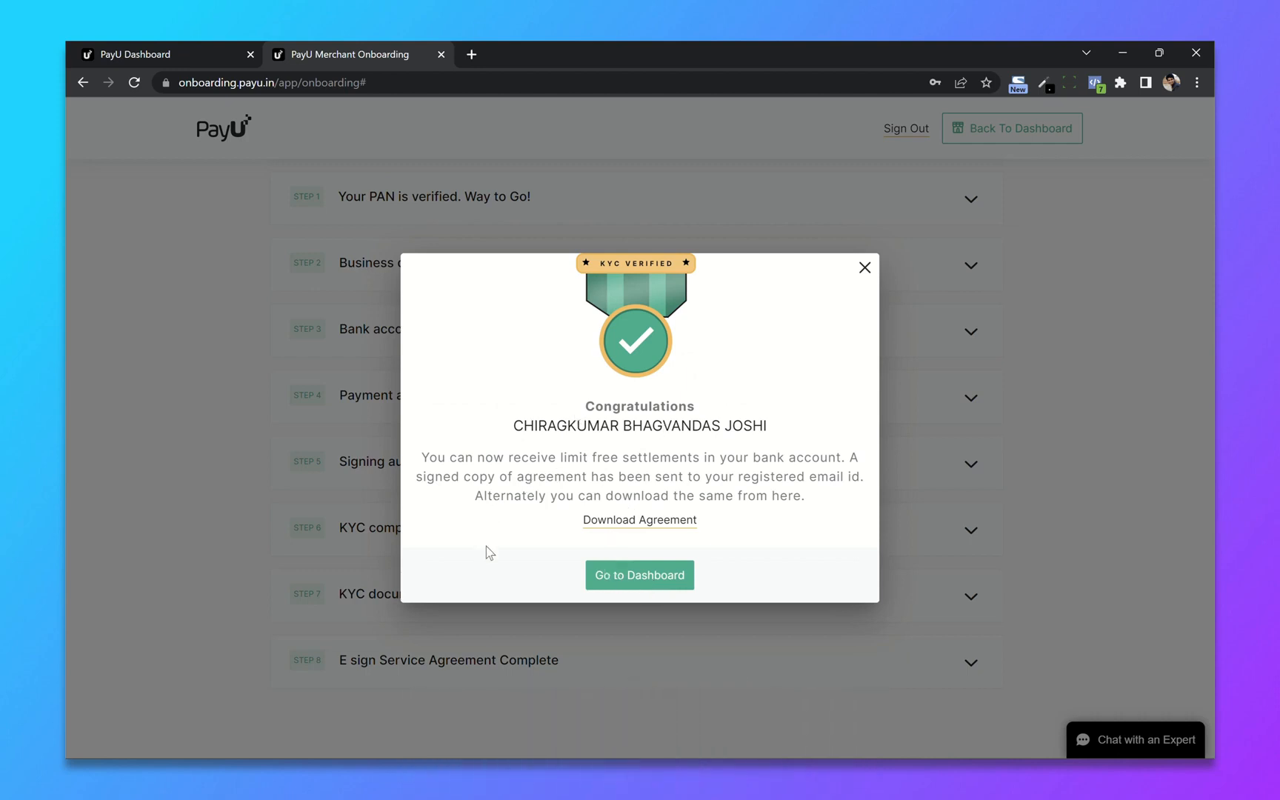
left_click(360, 54)
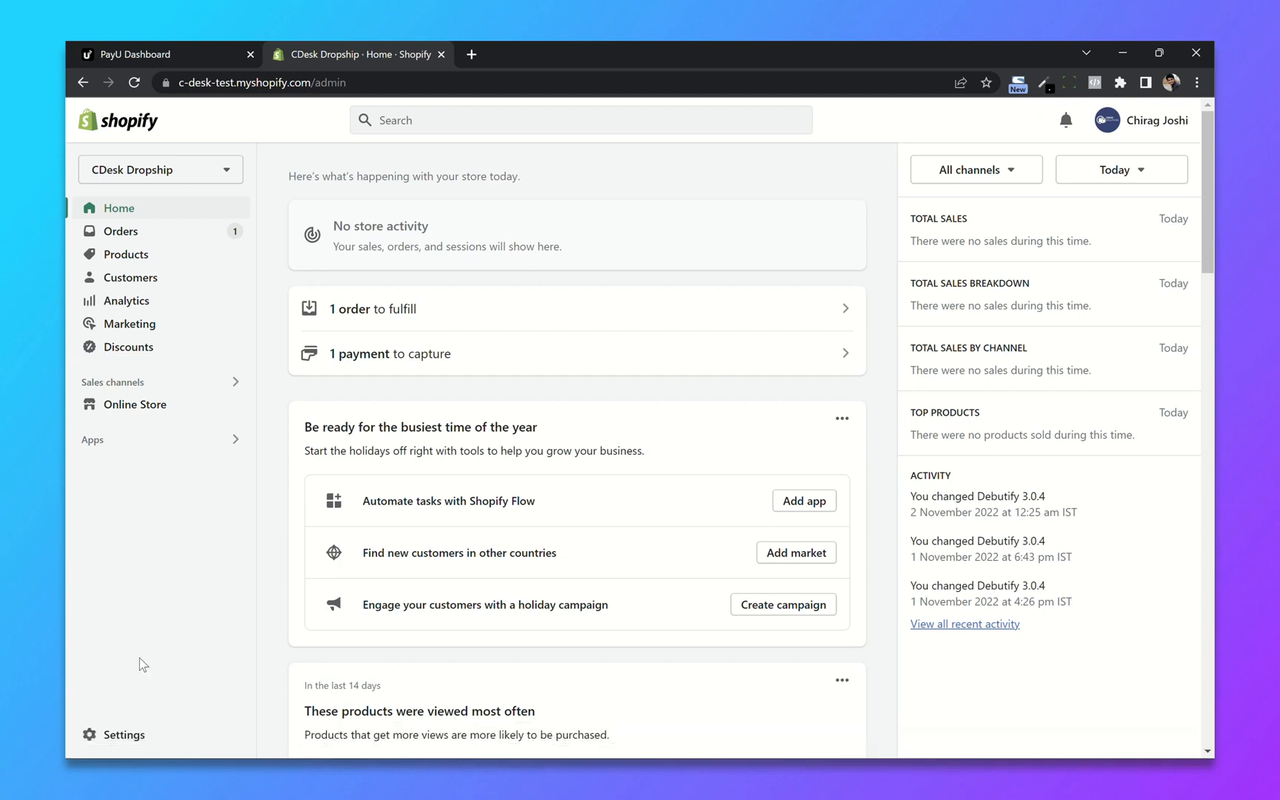
Step: Open PayU Money from Shopify's third-party payment providers, filtered for PayU
left_click(124, 734)
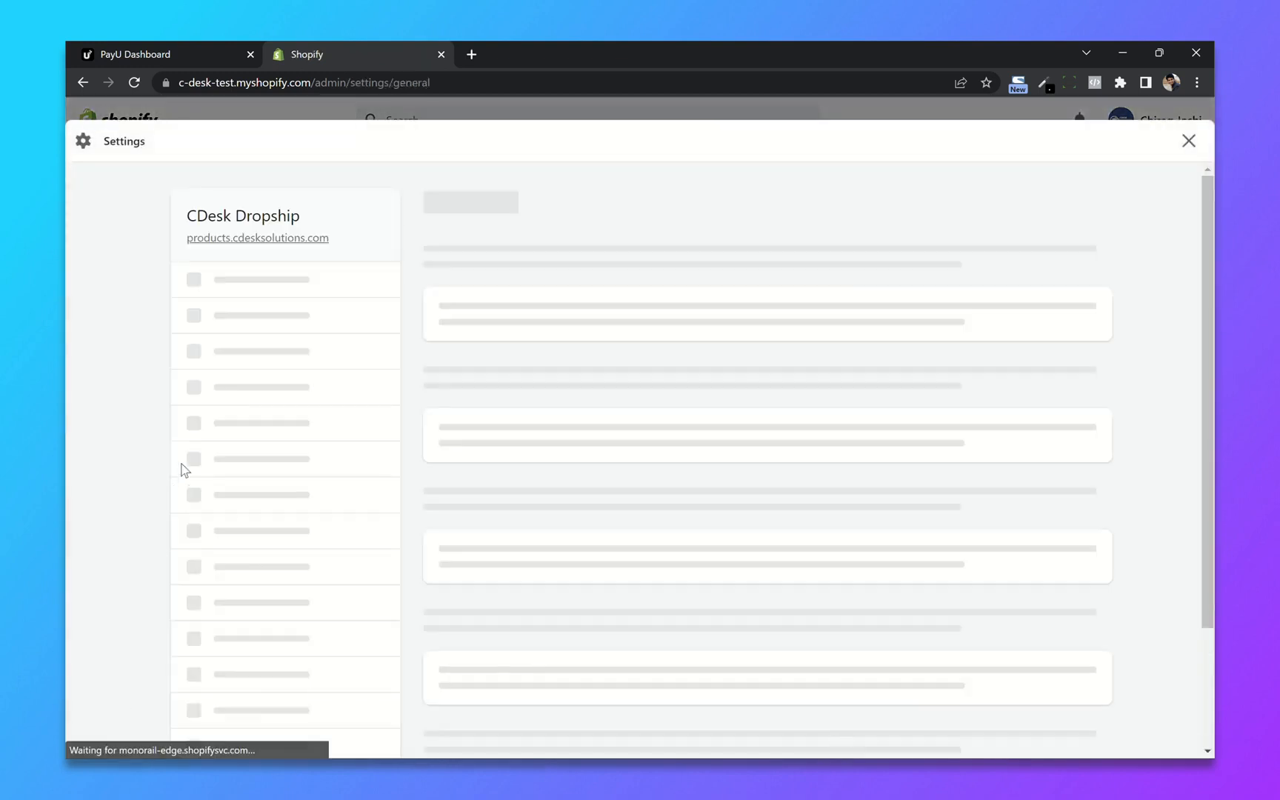
left_click(239, 423)
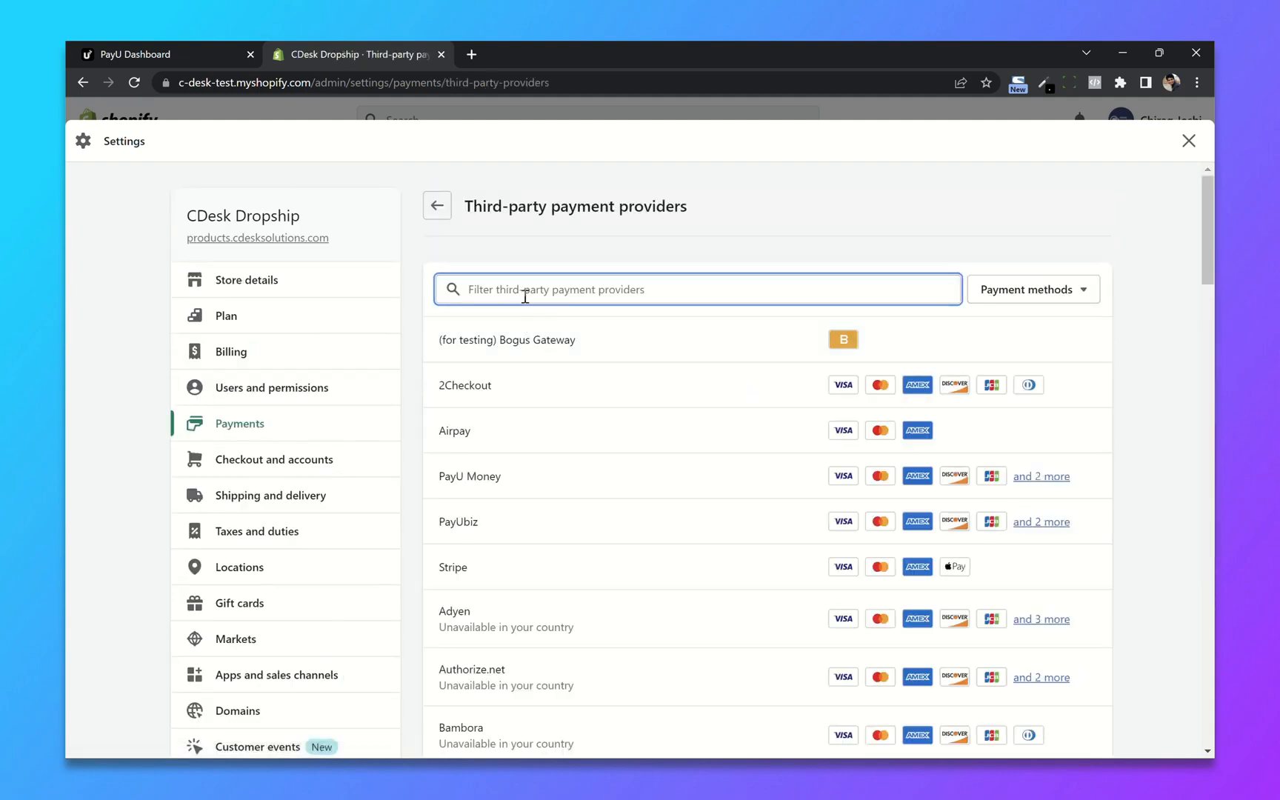
type("payu")
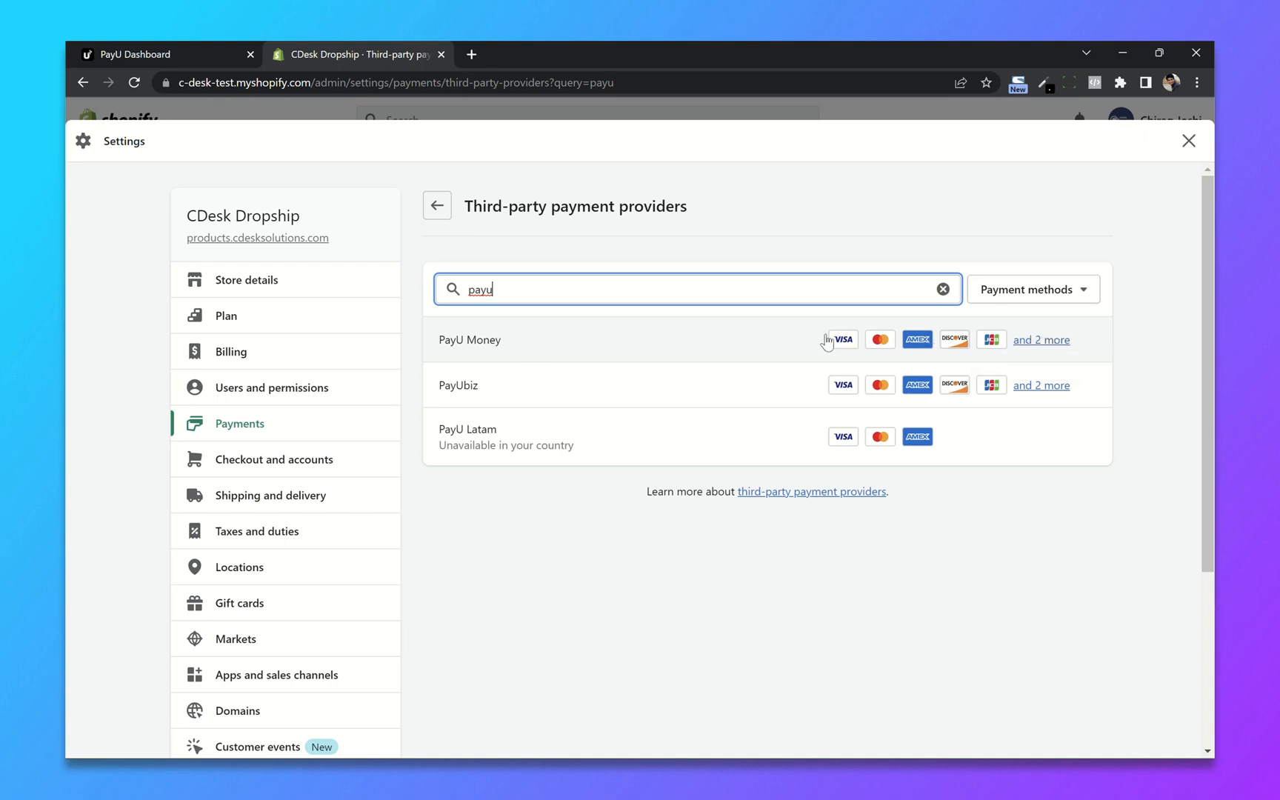
left_click(470, 339)
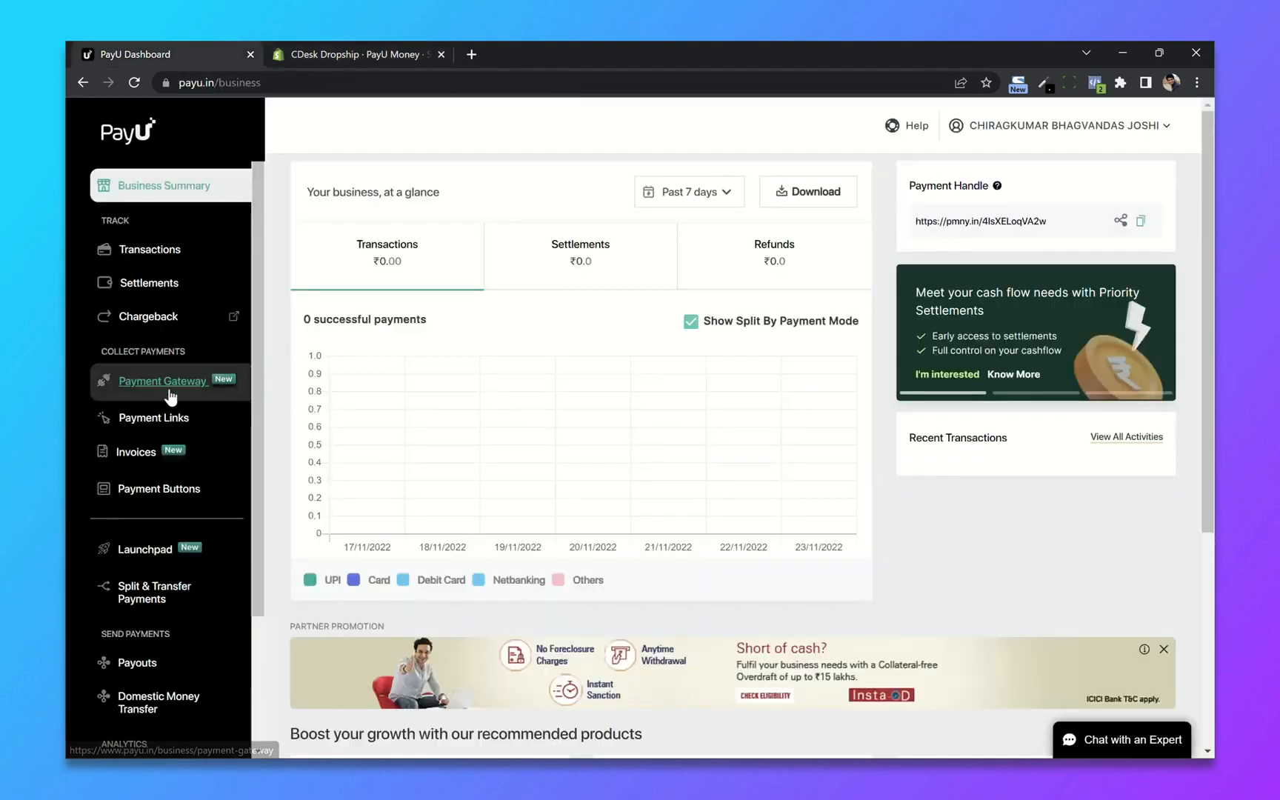
left_click(162, 382)
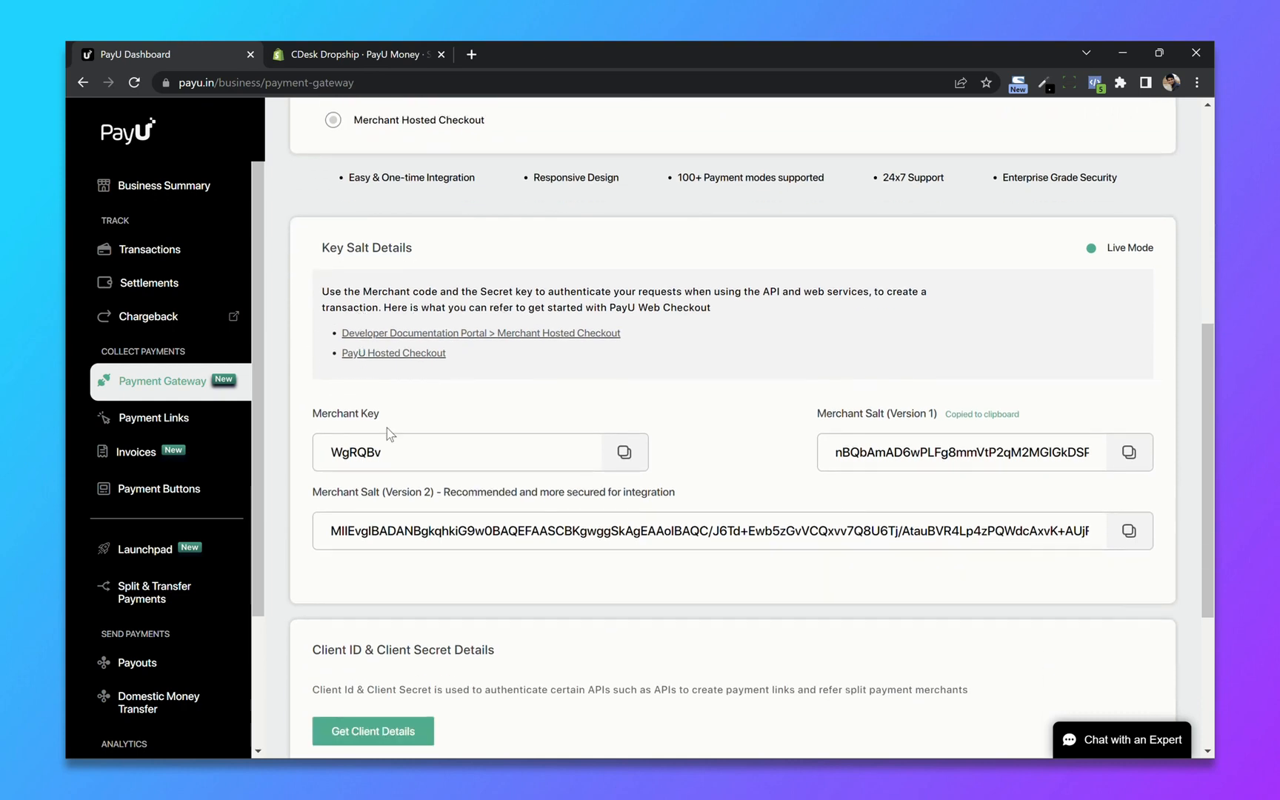
scroll("down", 3)
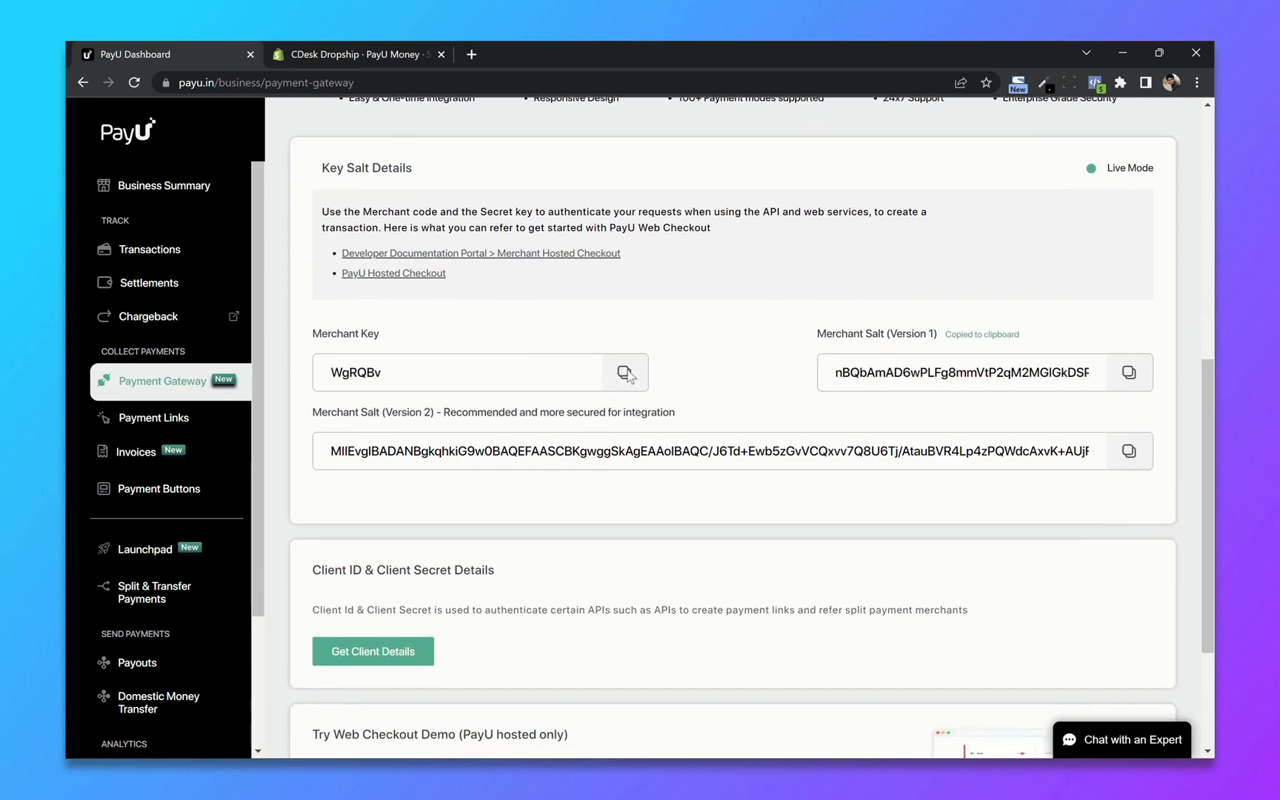
left_click(625, 372)
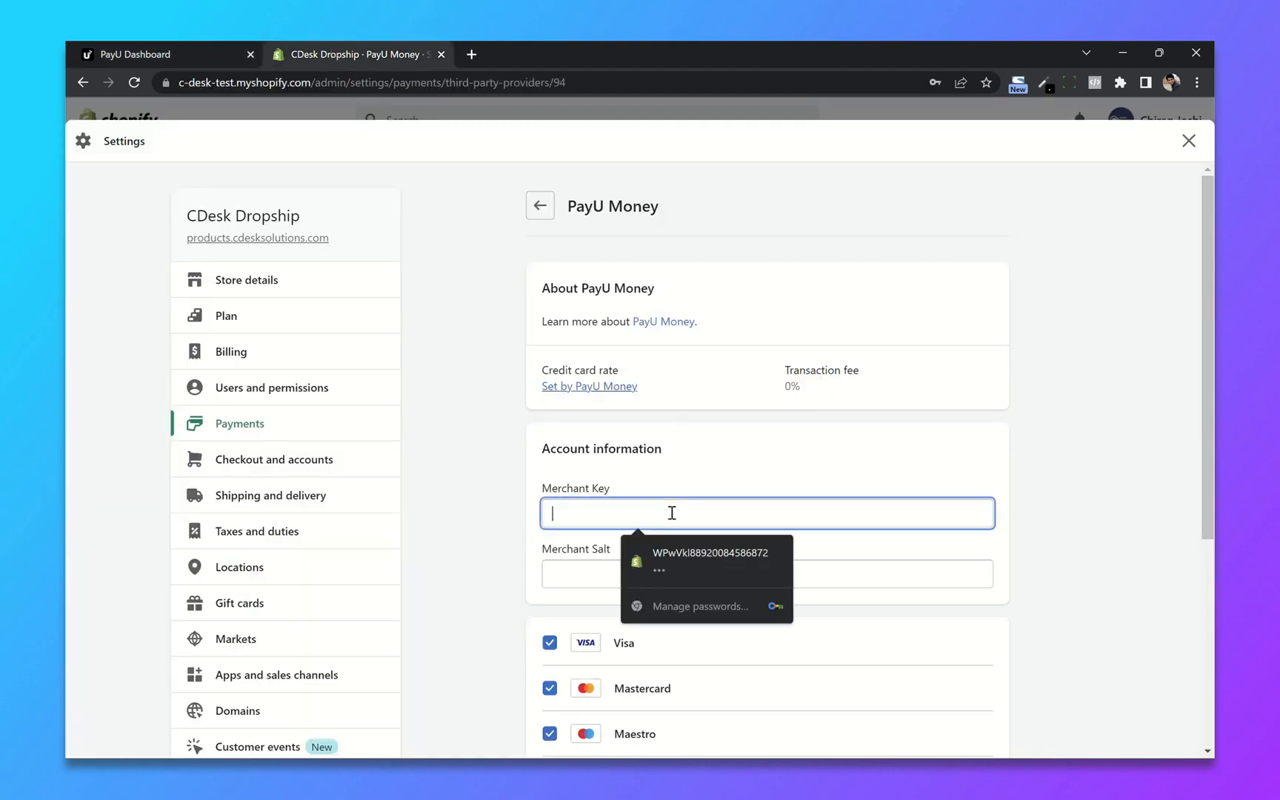
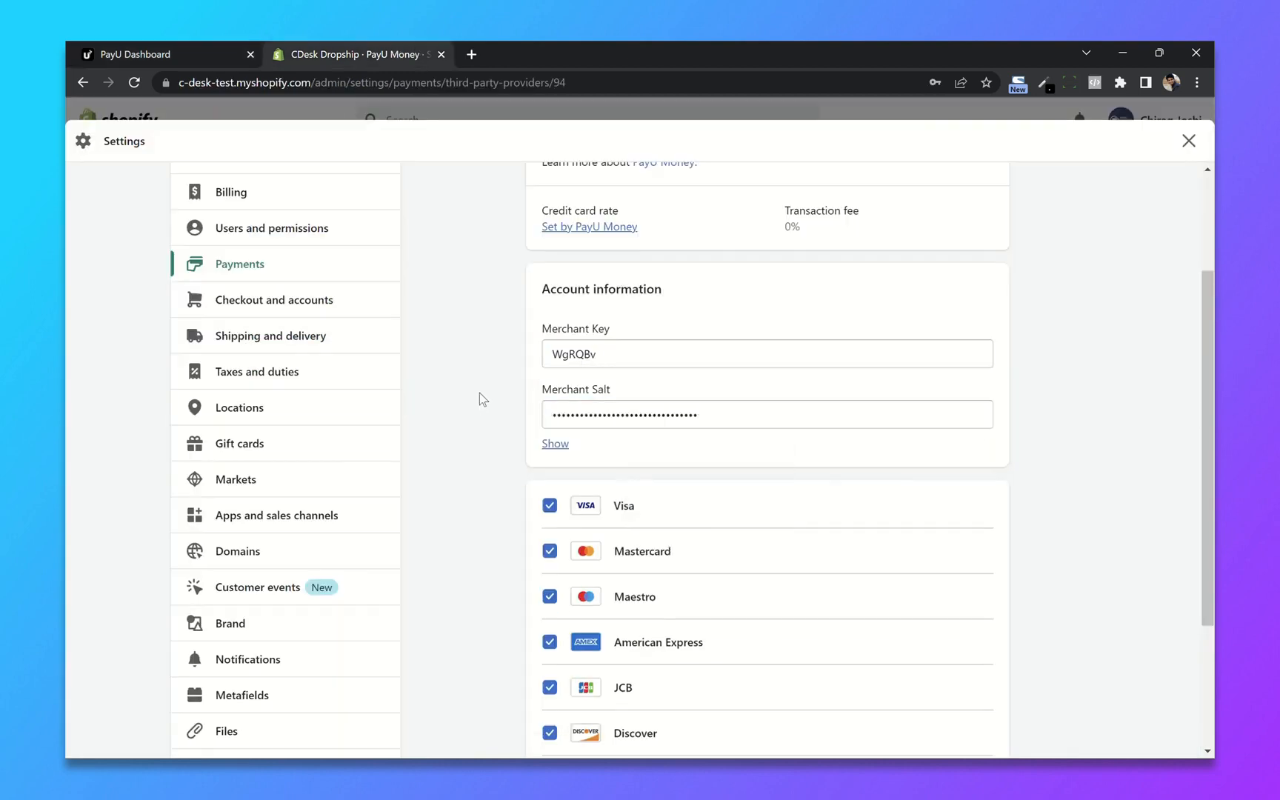
scroll("down", 3)
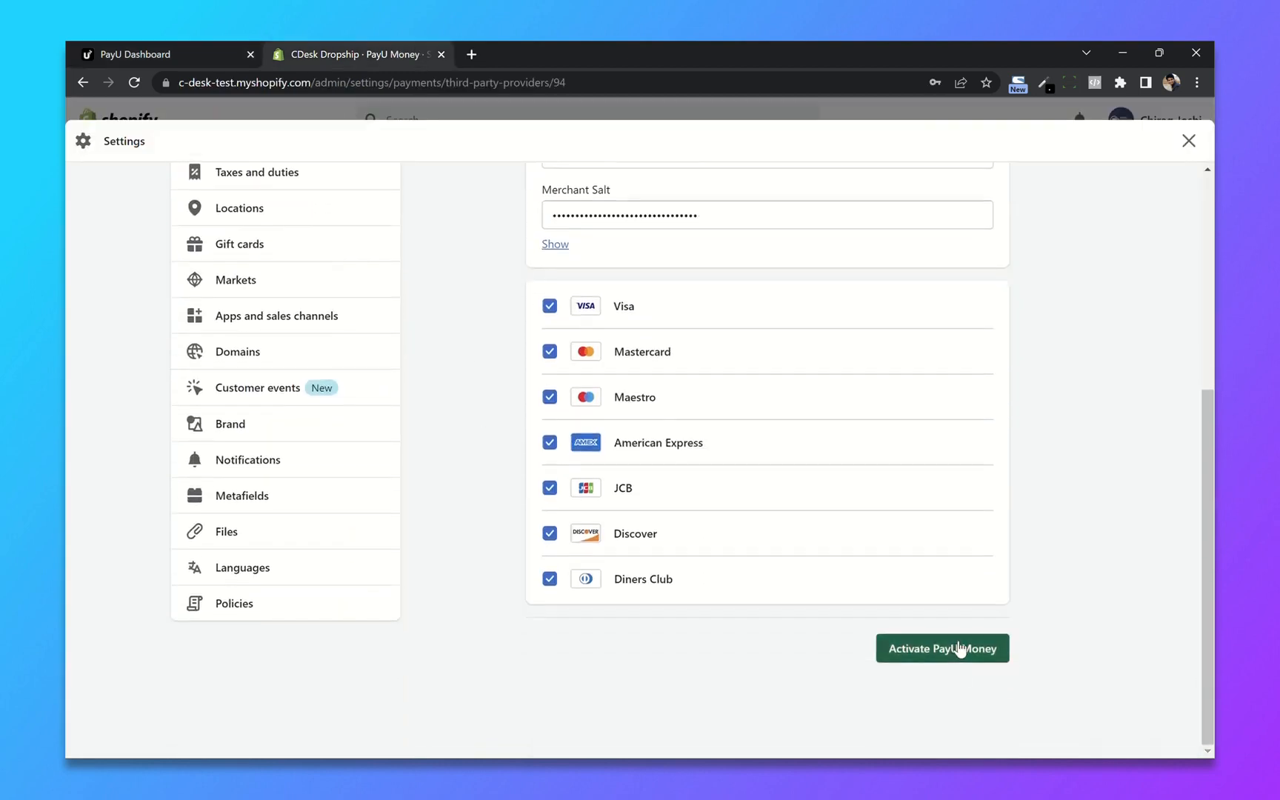
left_click(943, 648)
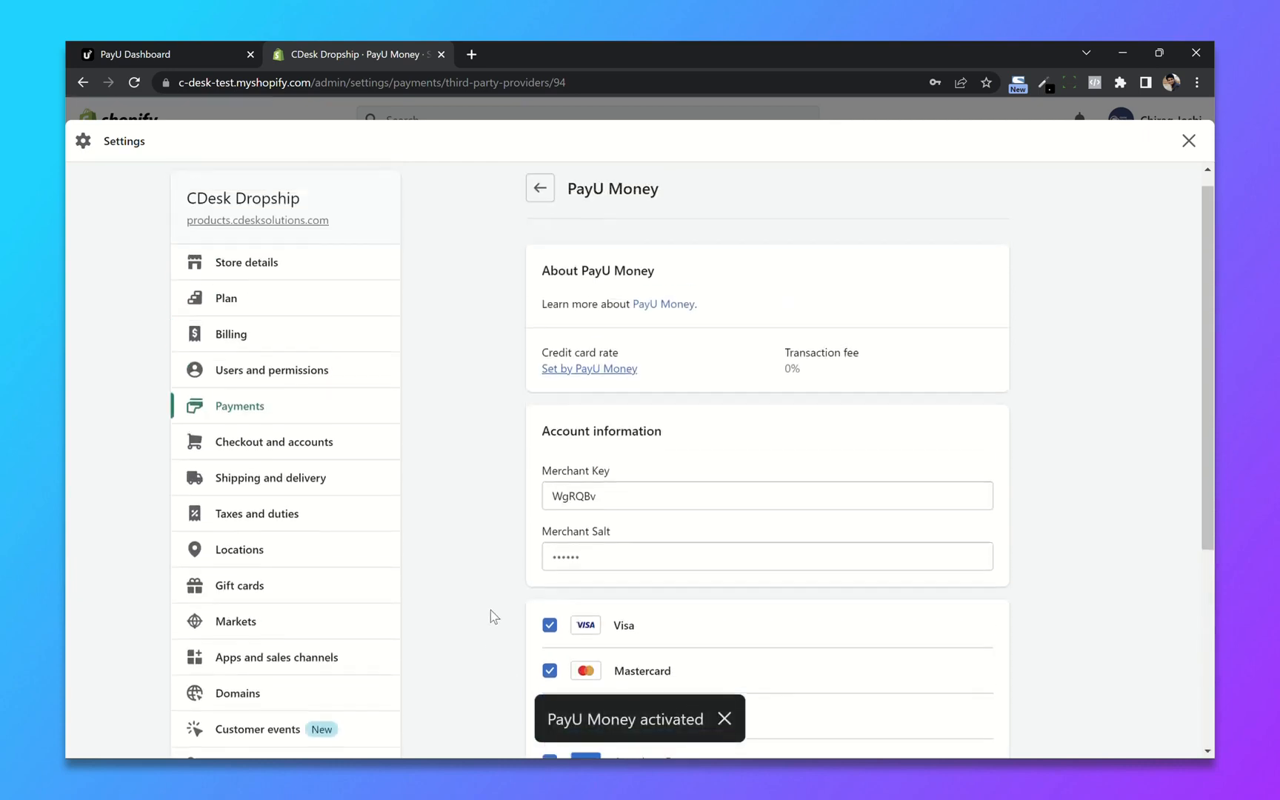
left_click(355, 54)
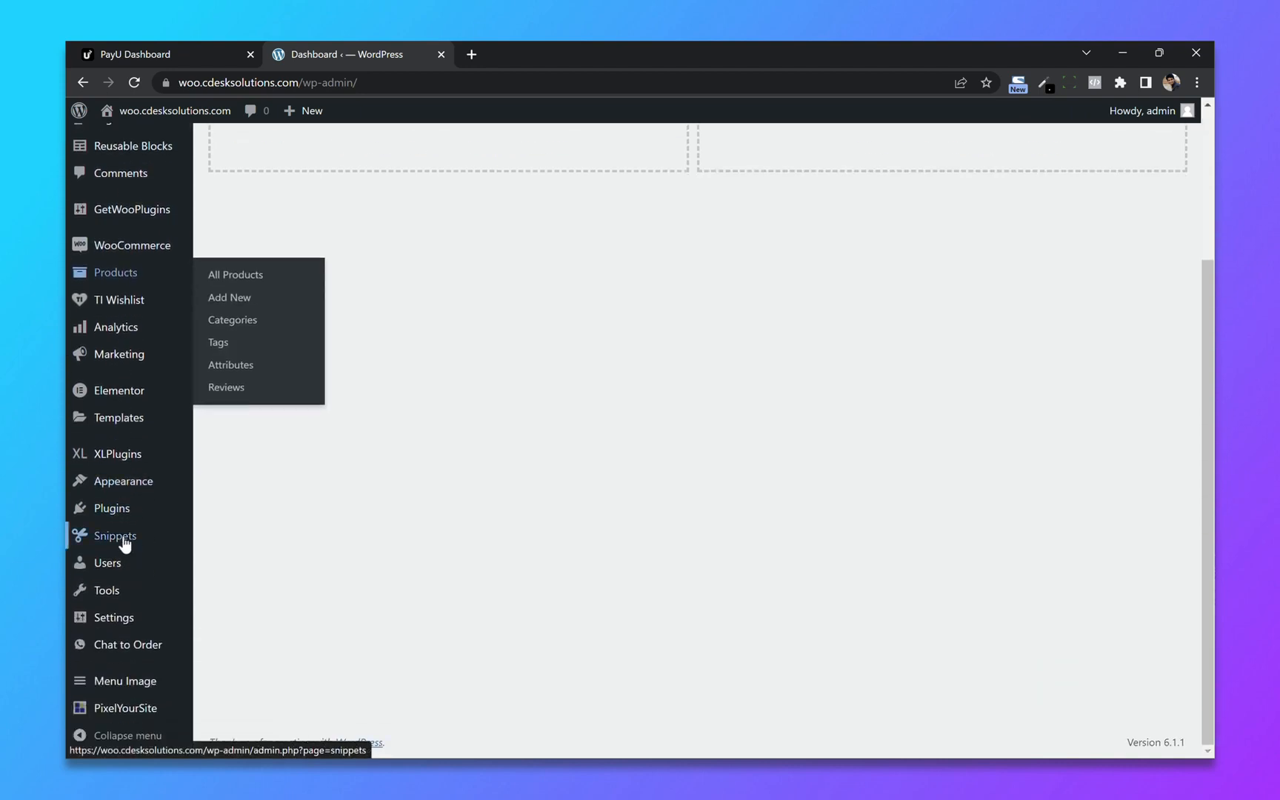
Step: Choose WooCommerce_v552_MultiCurrency_PayUBiz.zip in the Add Plugins upload form
left_click(111, 508)
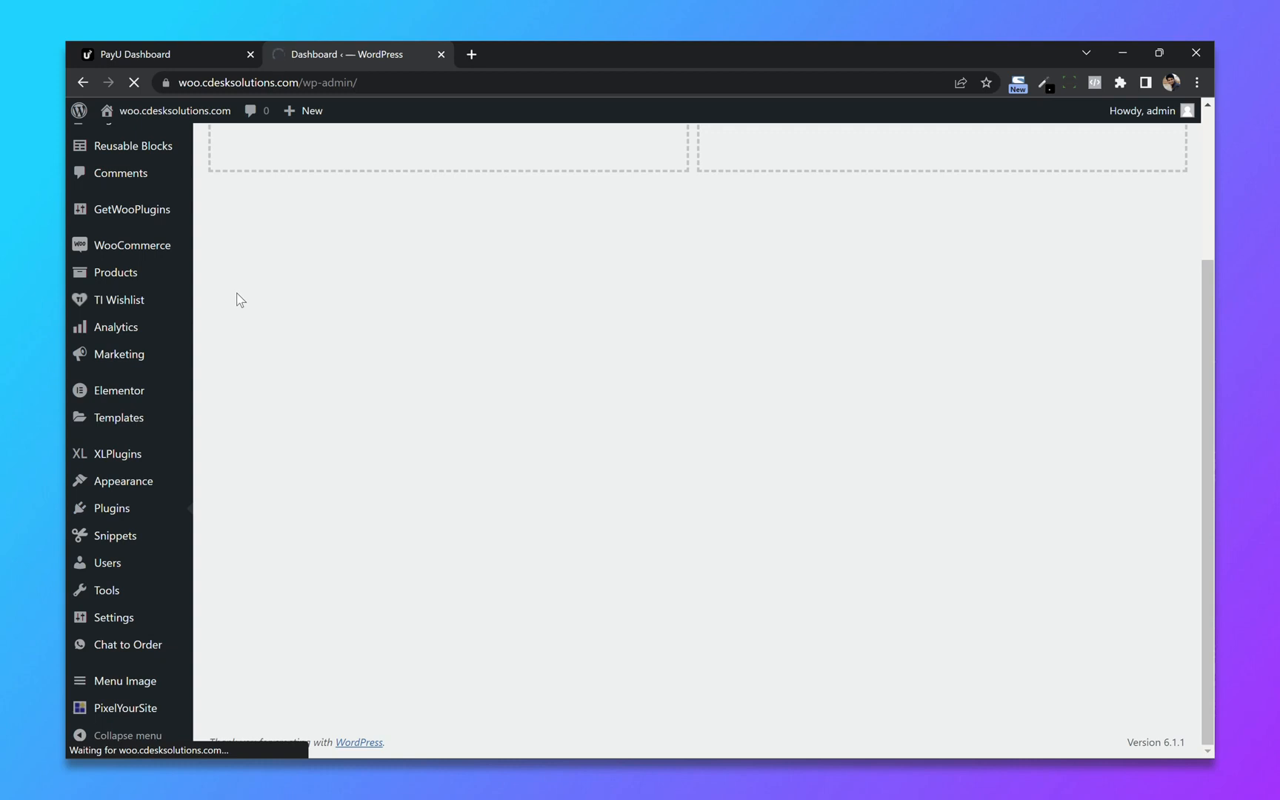
left_click(110, 508)
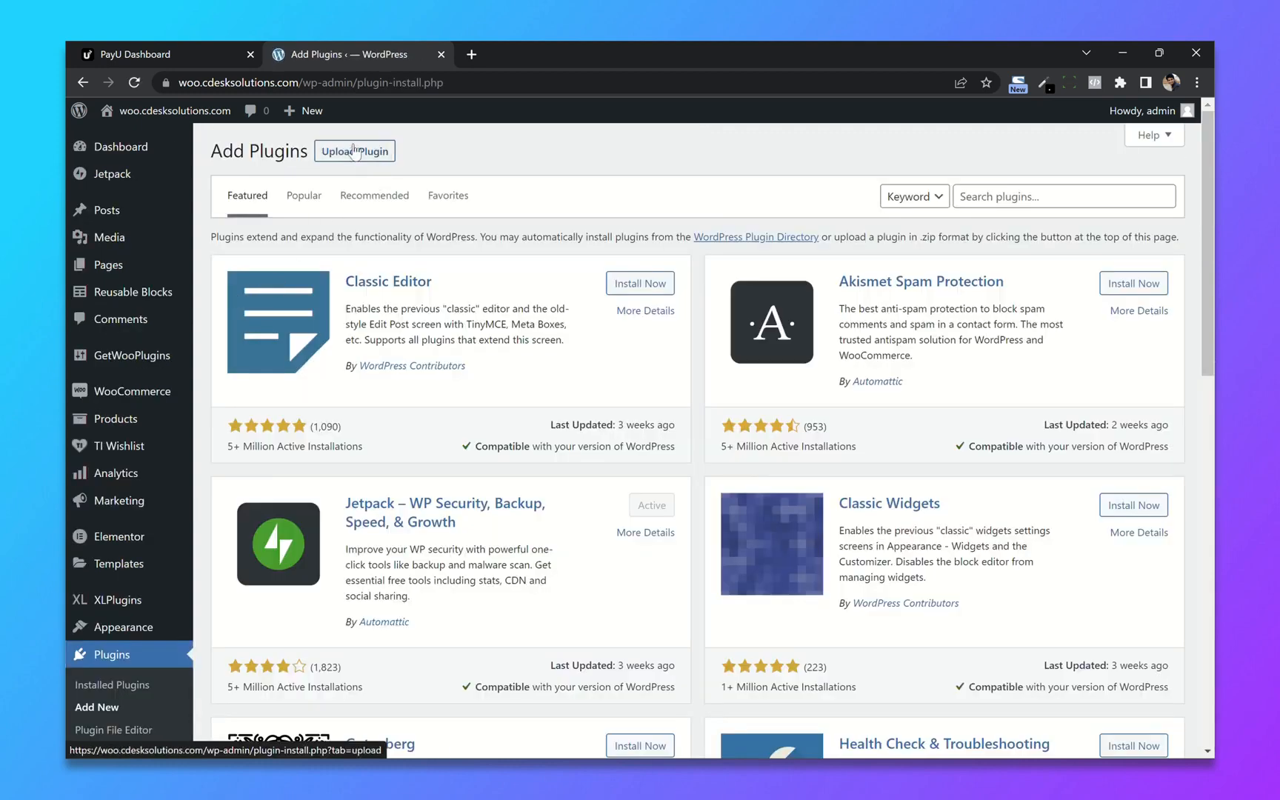
left_click(354, 151)
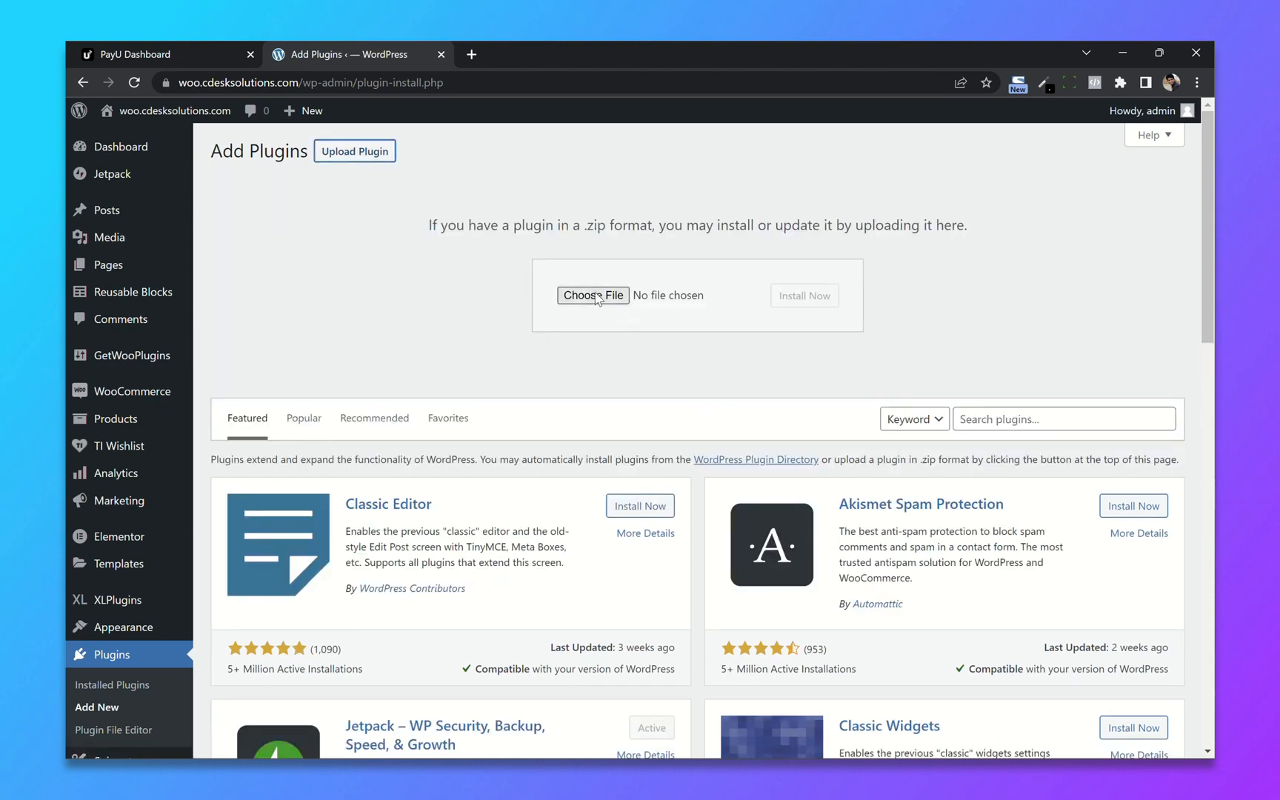
left_click(594, 295)
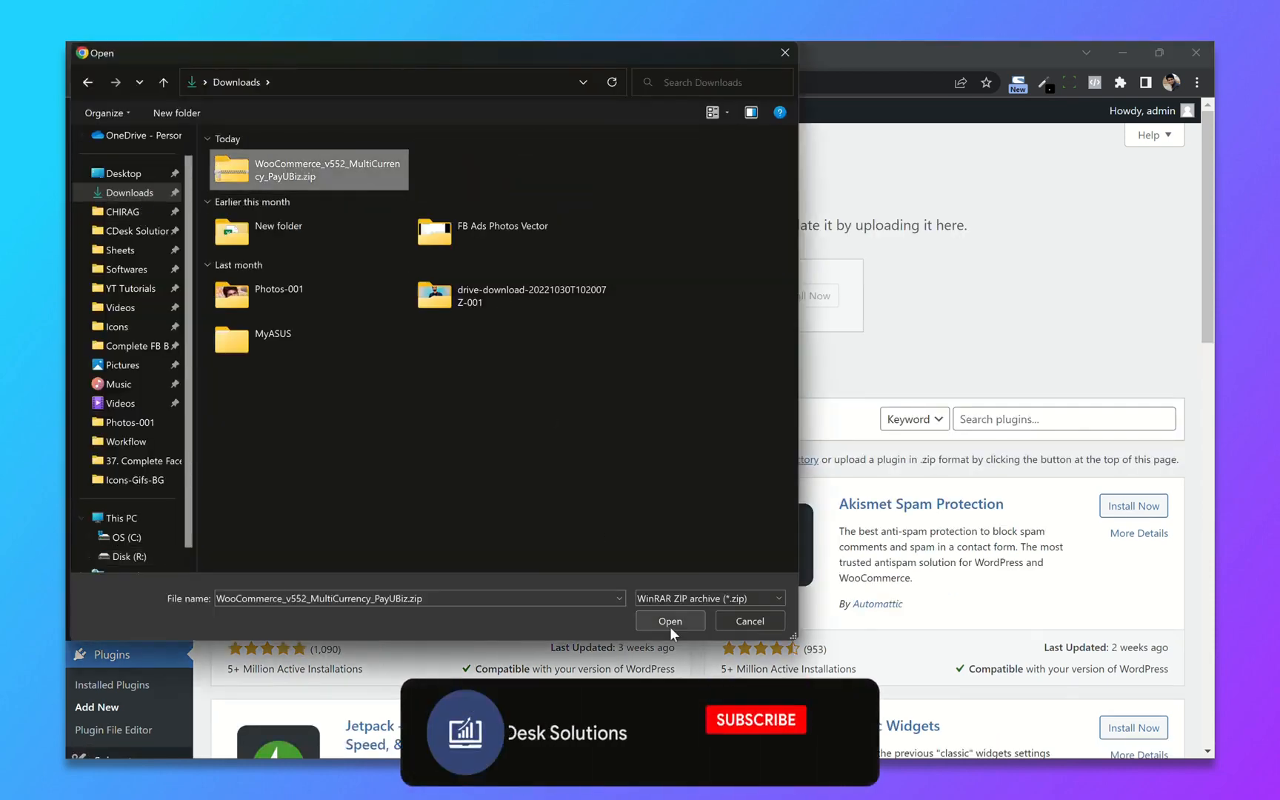
left_click(669, 621)
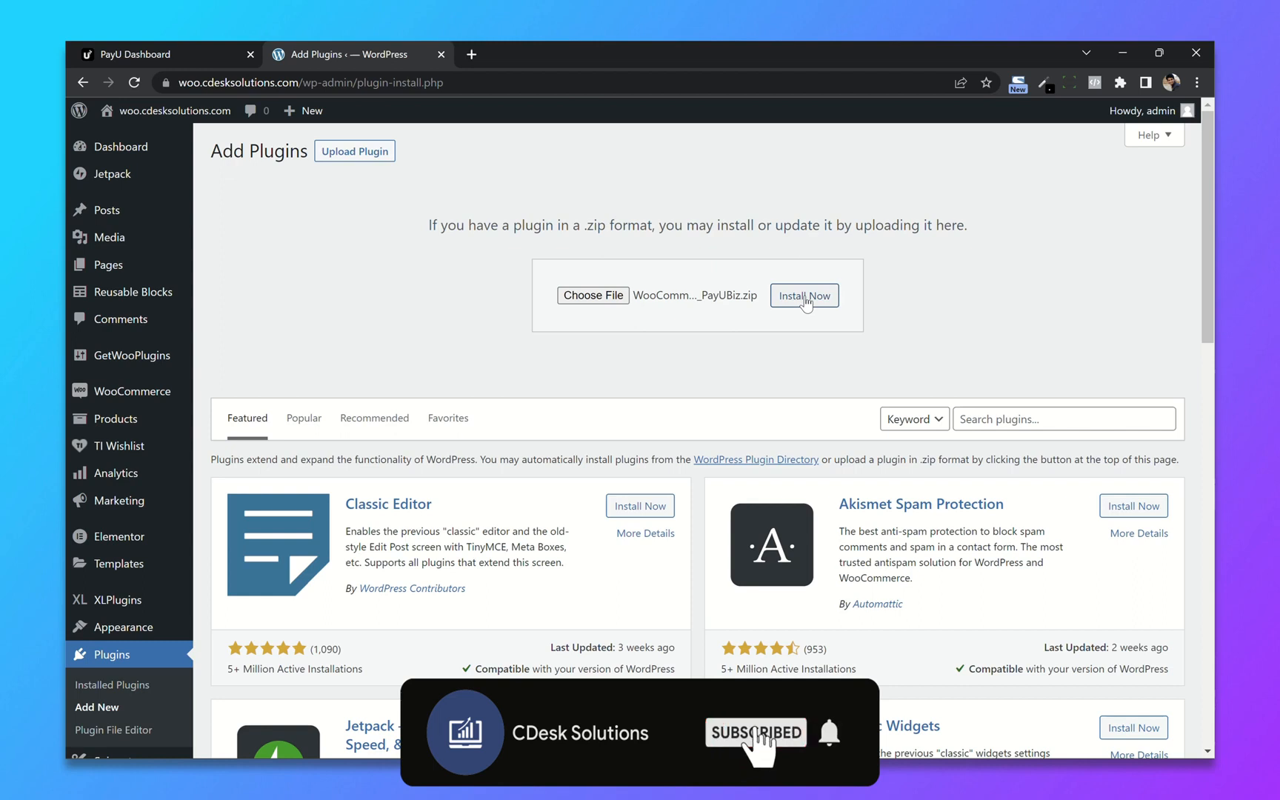
Step: Install the uploaded PayUBiz plugin and activate it
left_click(803, 295)
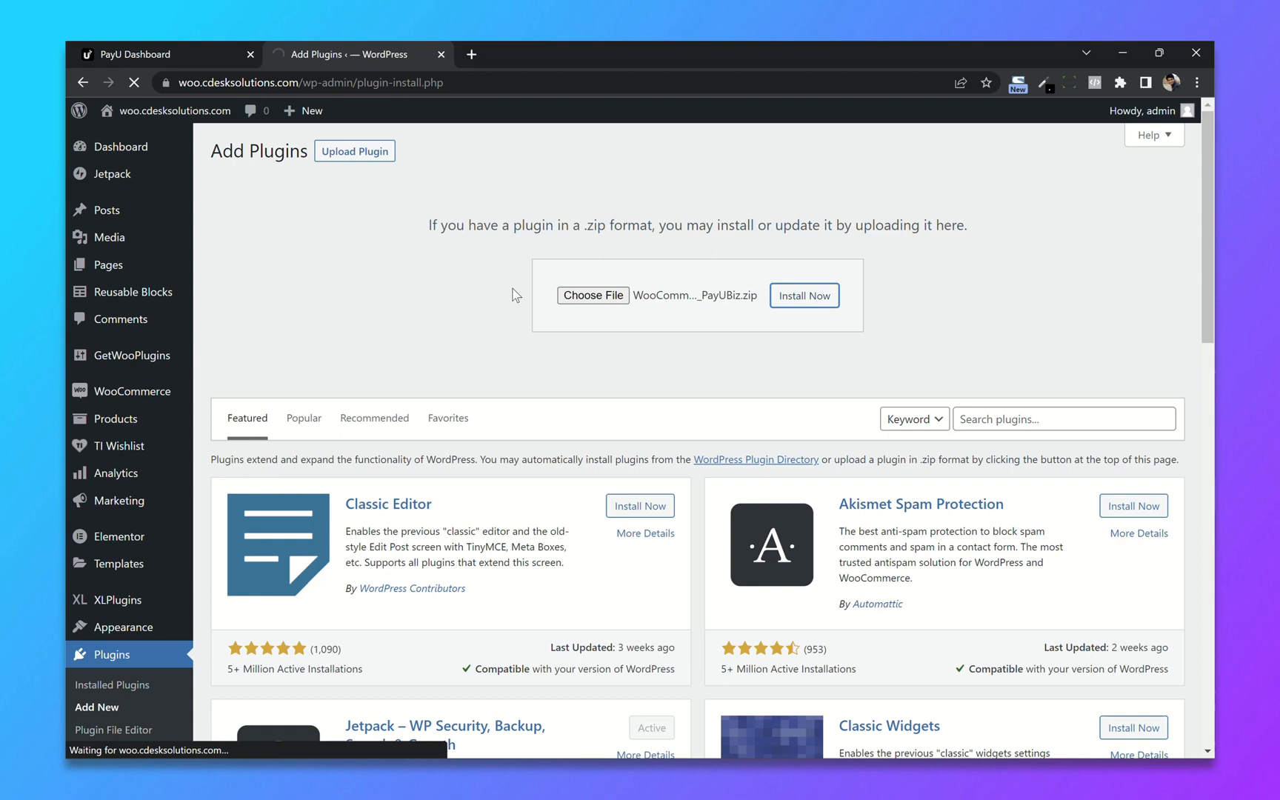
left_click(805, 295)
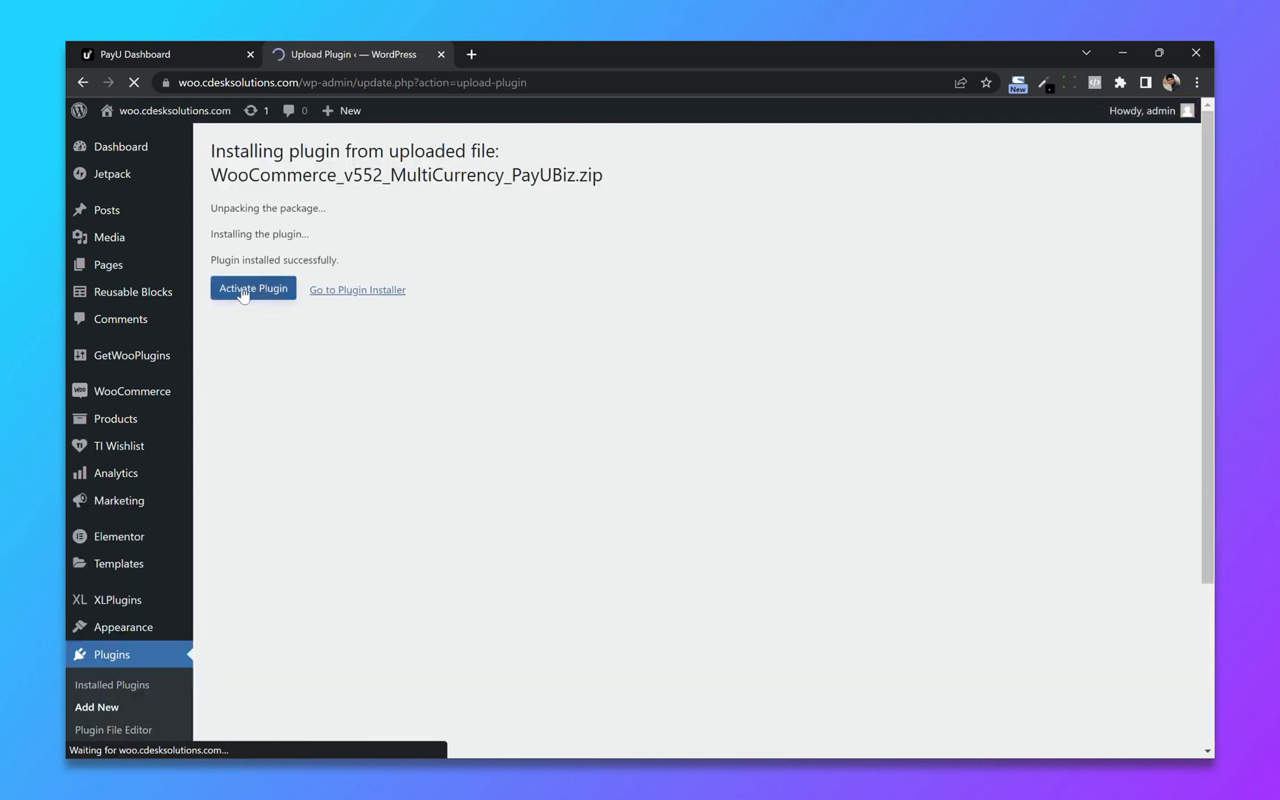
left_click(254, 288)
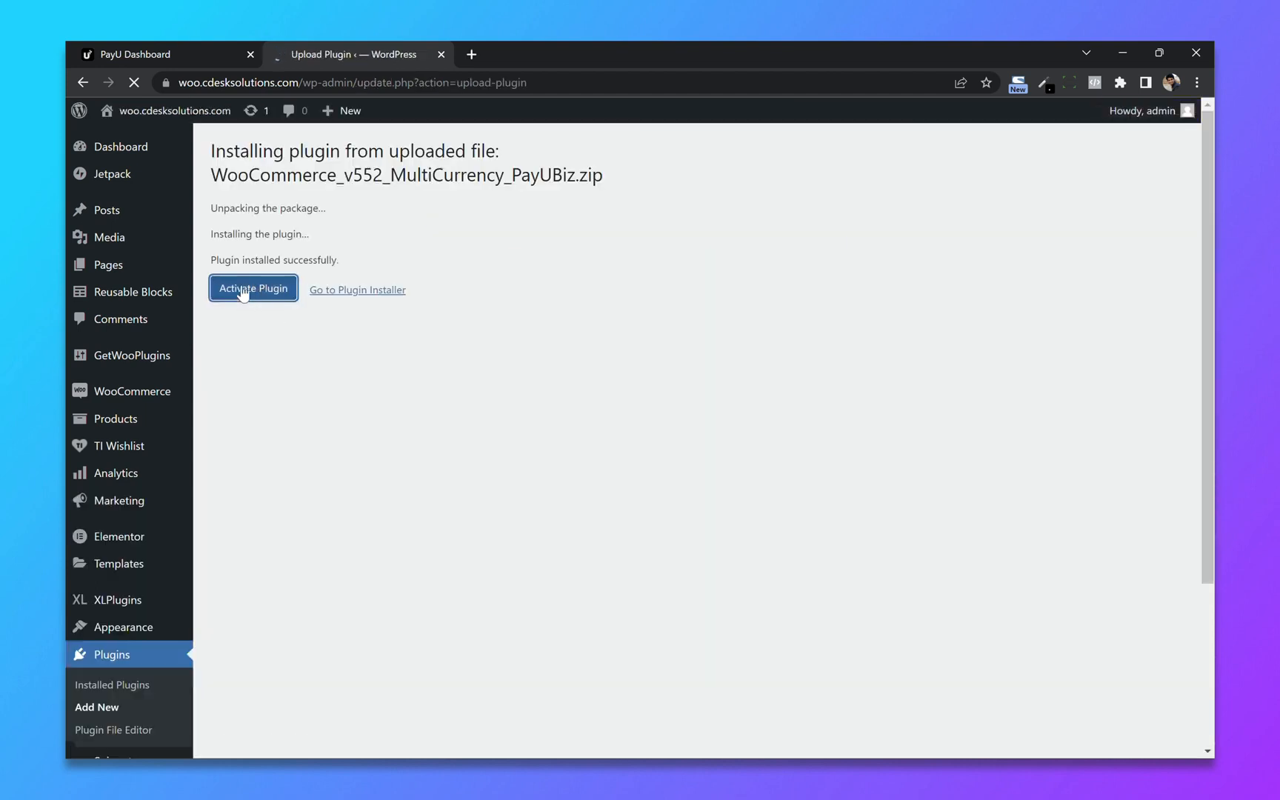
left_click(253, 288)
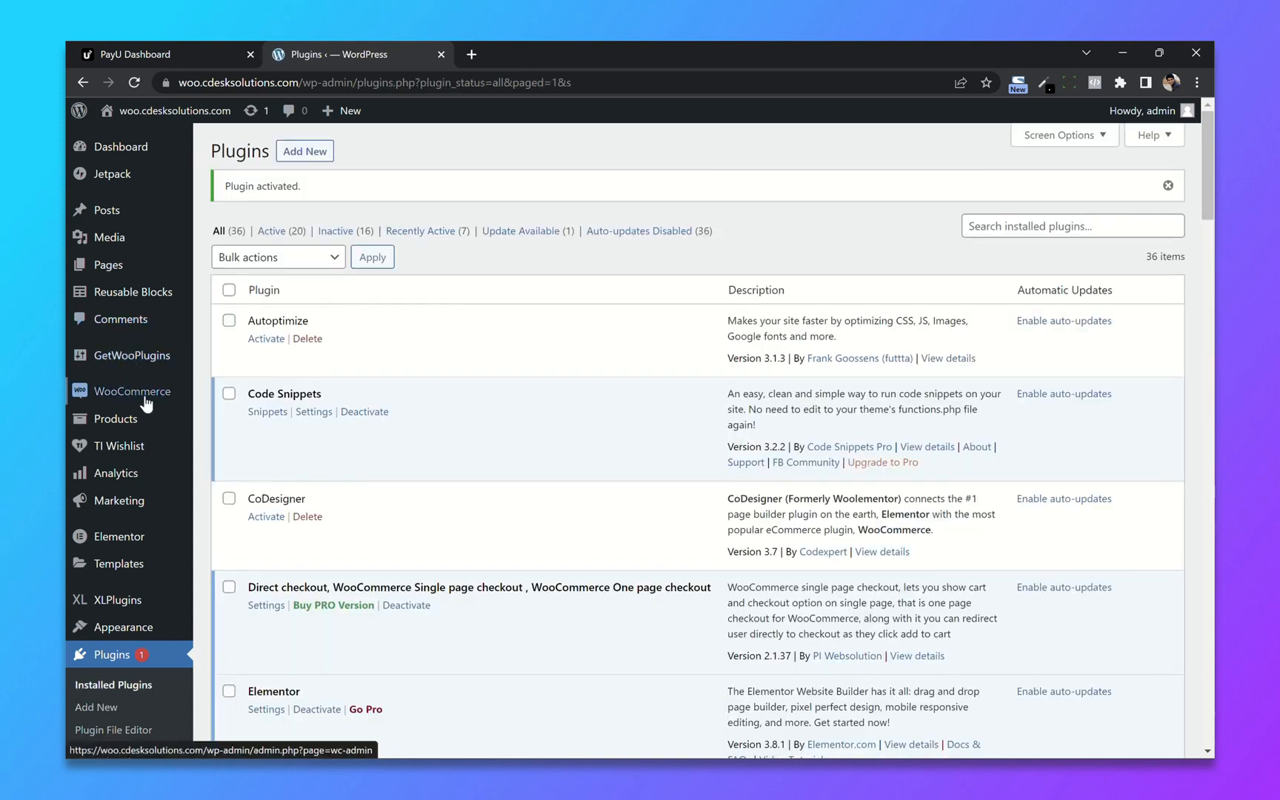
mouse_move(132, 391)
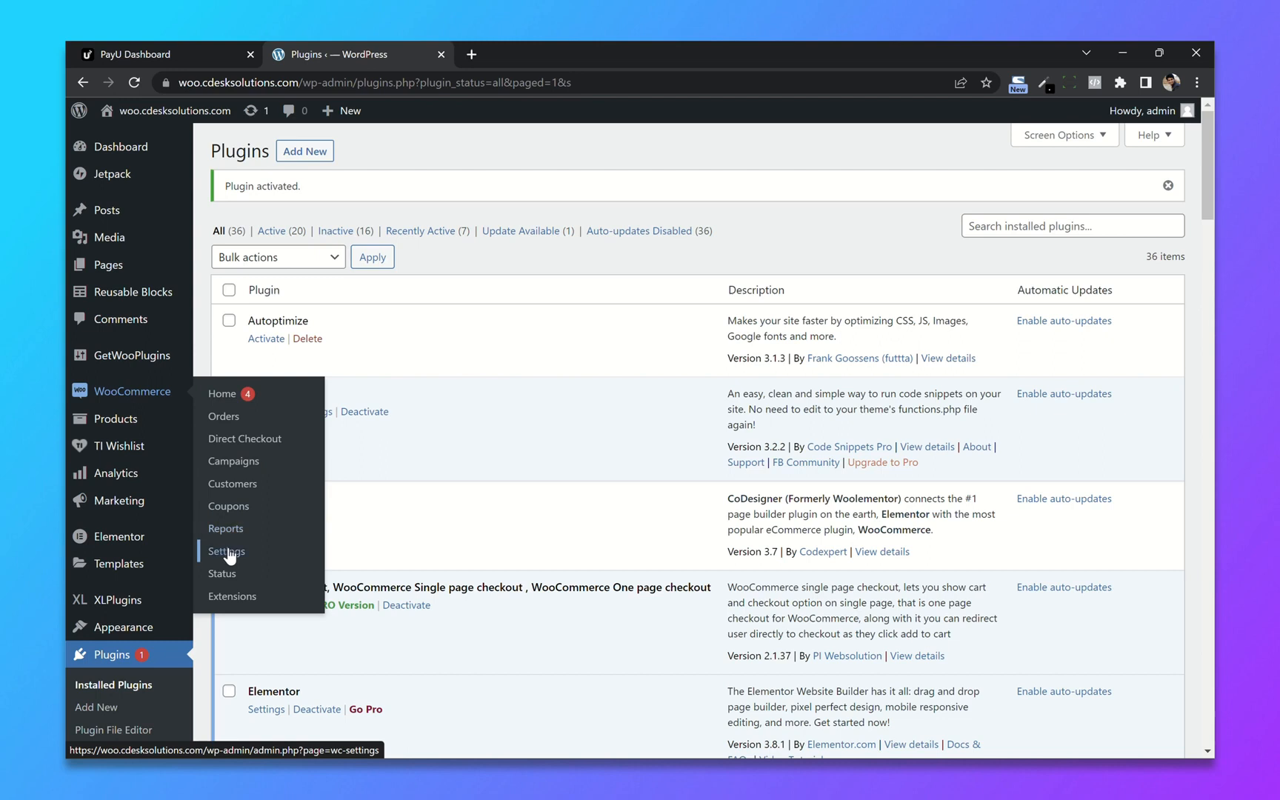
Step: Show WooCommerce's Payments settings, where PayUBiz is listed but disabled
left_click(225, 551)
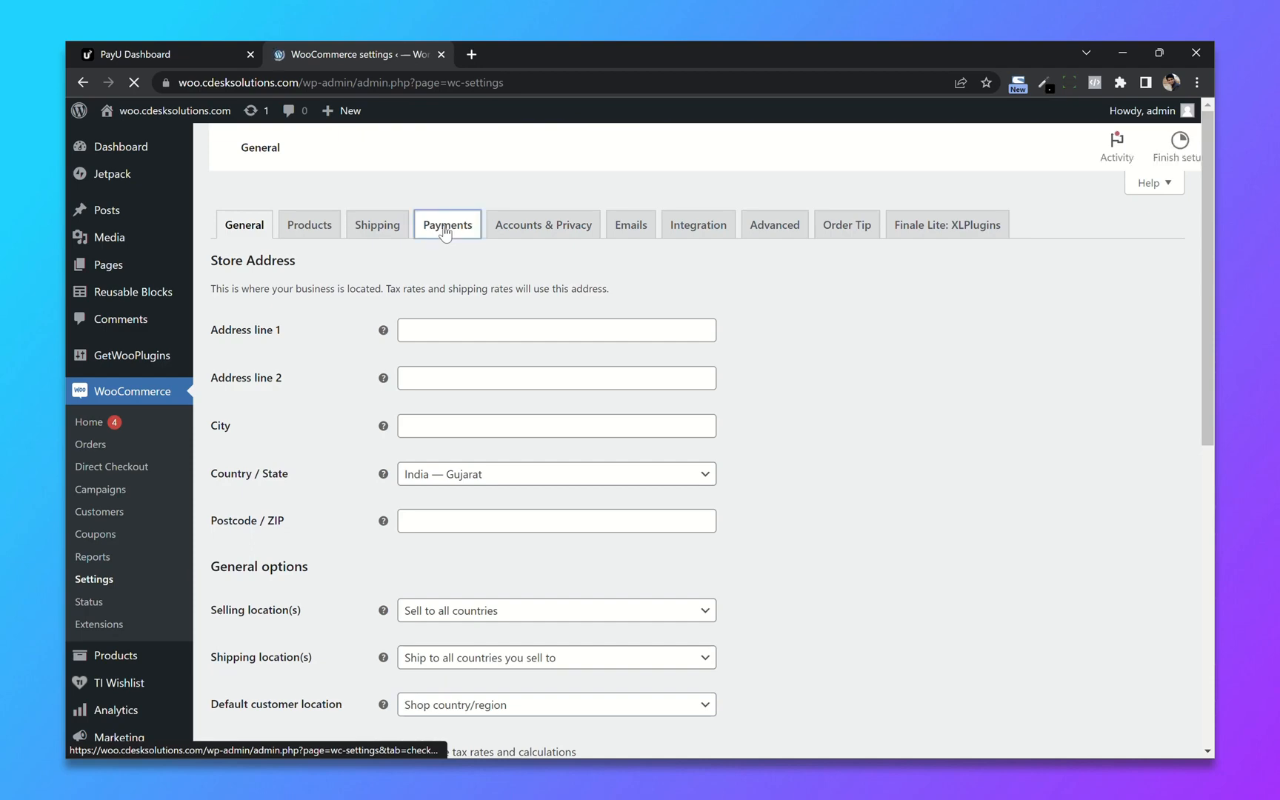
left_click(448, 224)
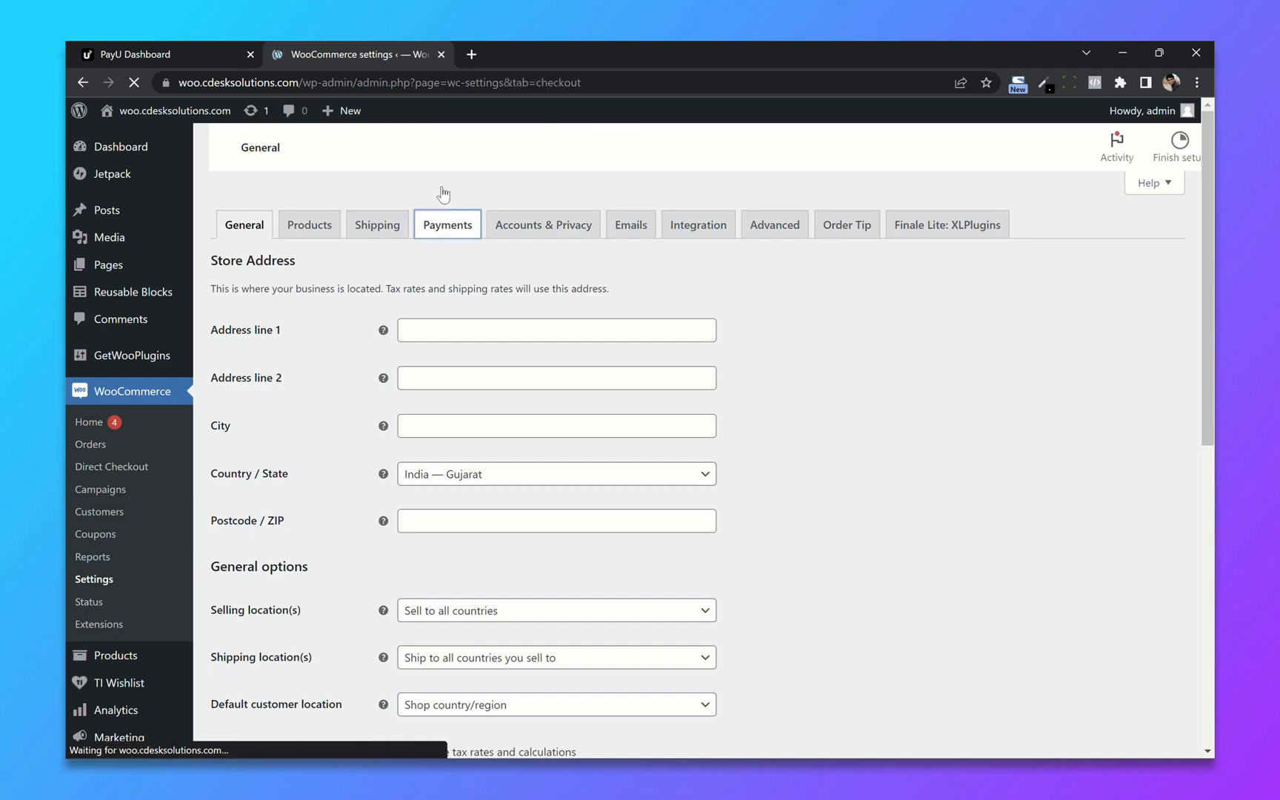
left_click(447, 225)
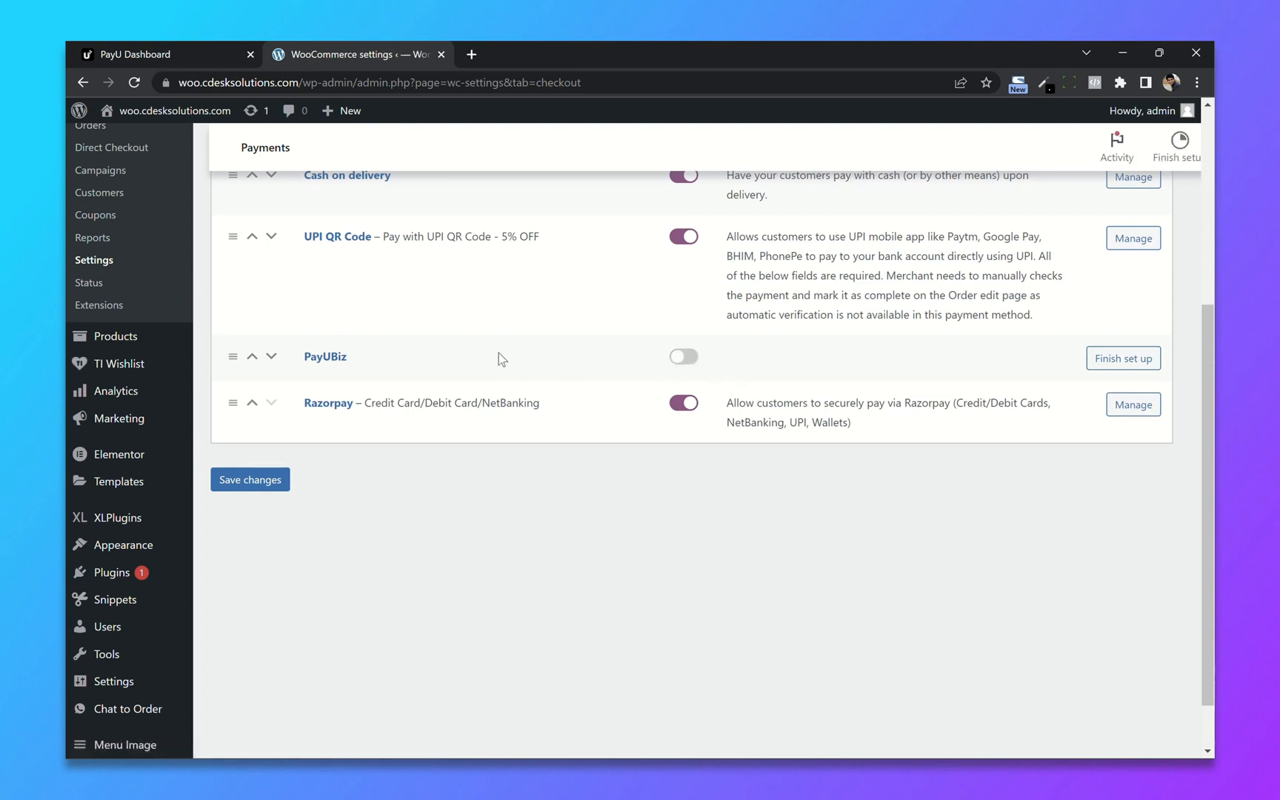
Step: Enable PayUBiz, set its gateway mode to Production, and switch to the PayU tab
left_click(683, 357)
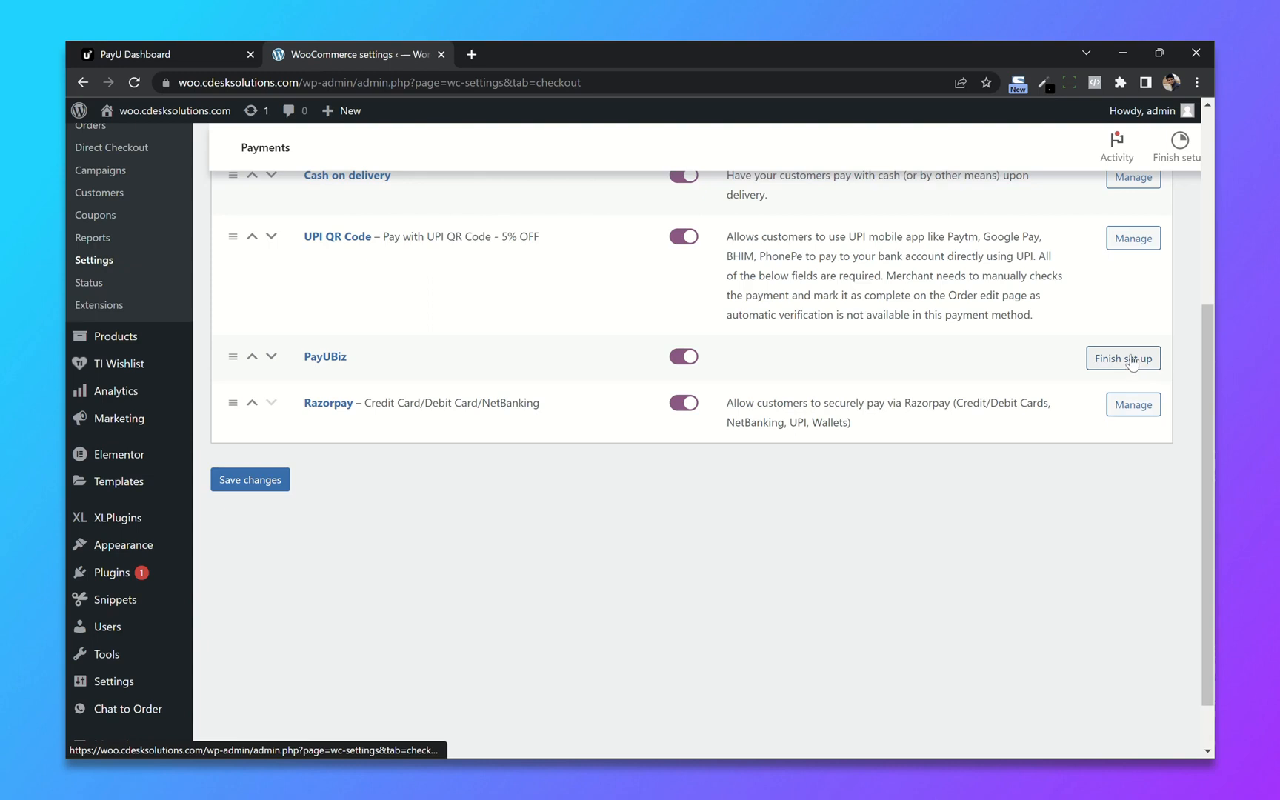
left_click(1123, 358)
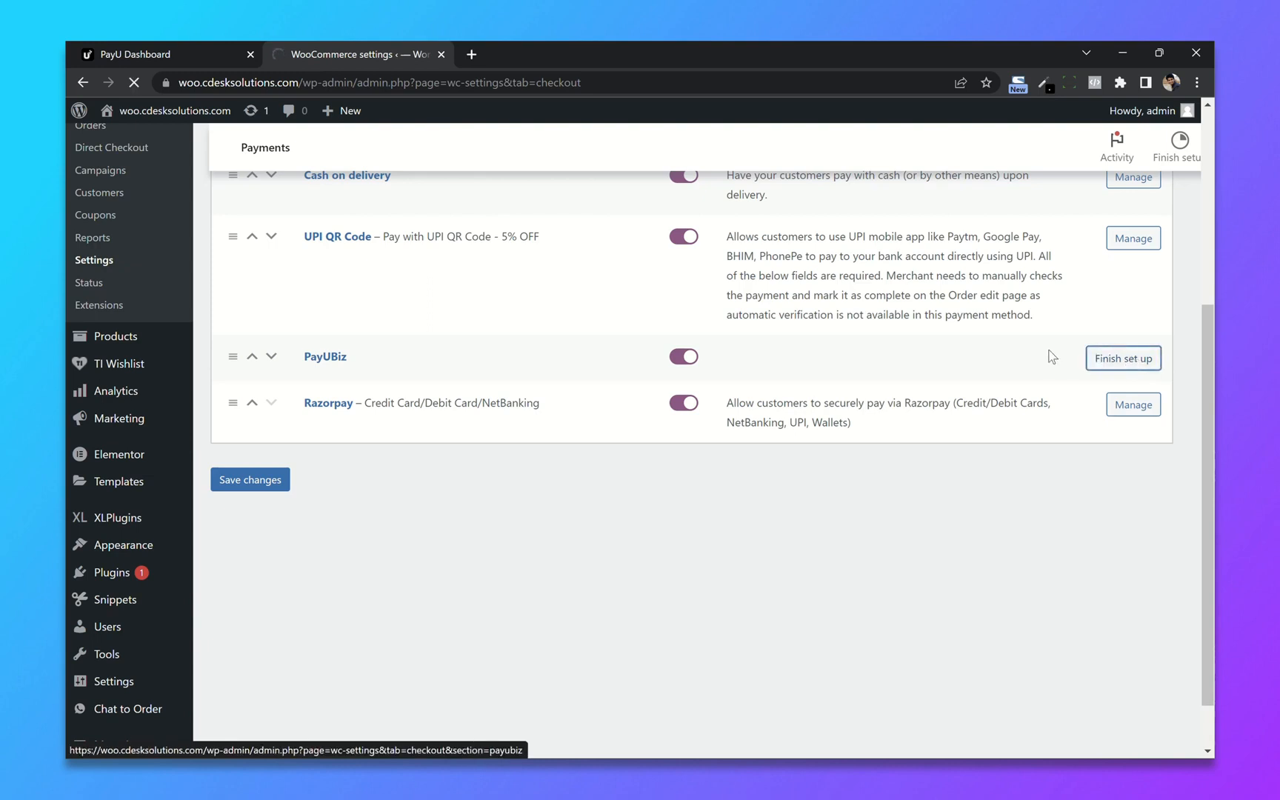
left_click(1122, 358)
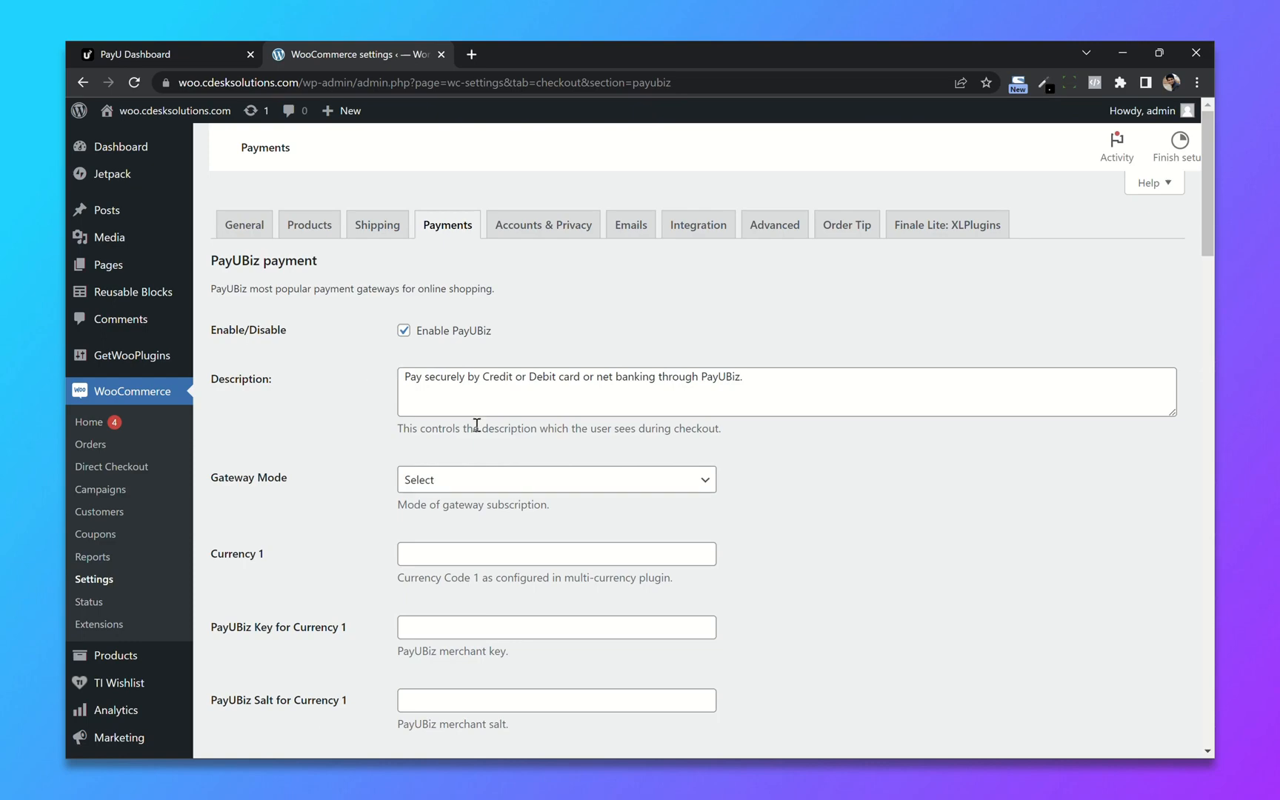
left_click(556, 479)
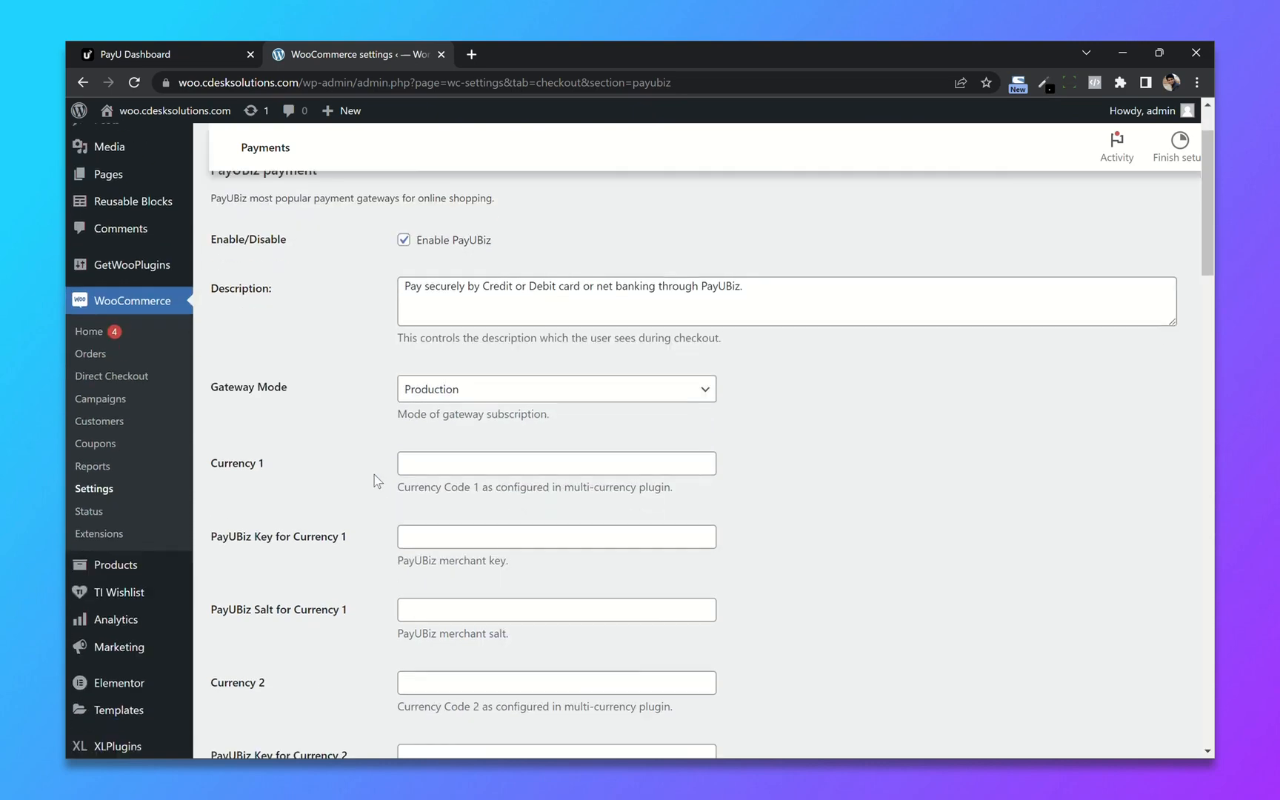
scroll("down", 3)
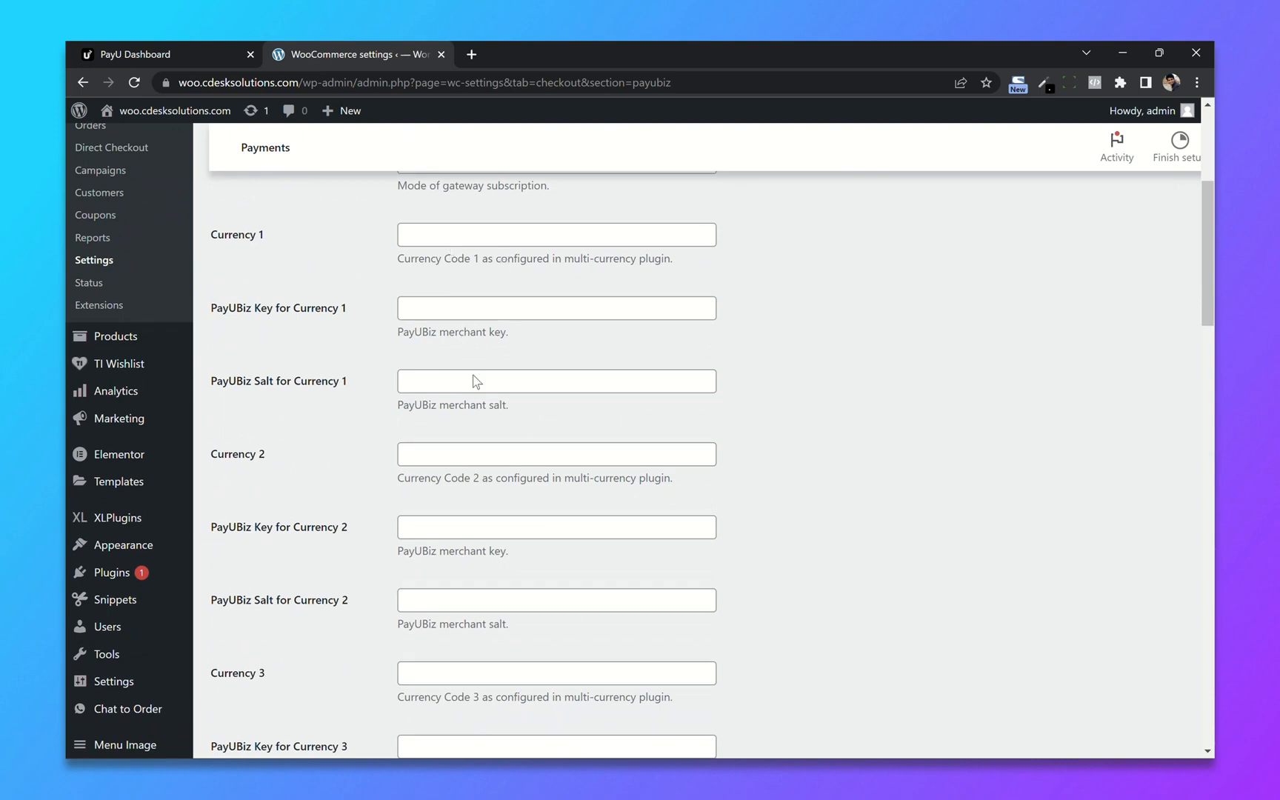
mouse_move(362, 293)
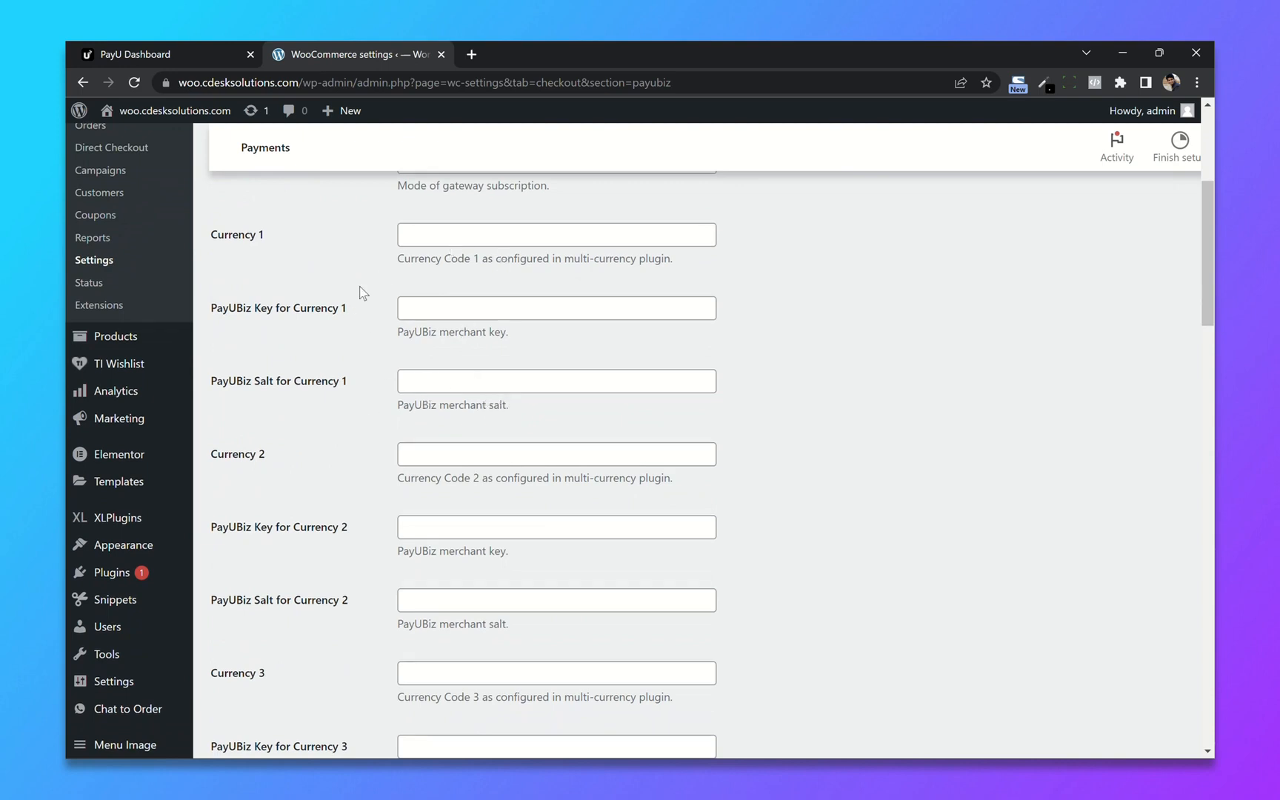
left_click(155, 55)
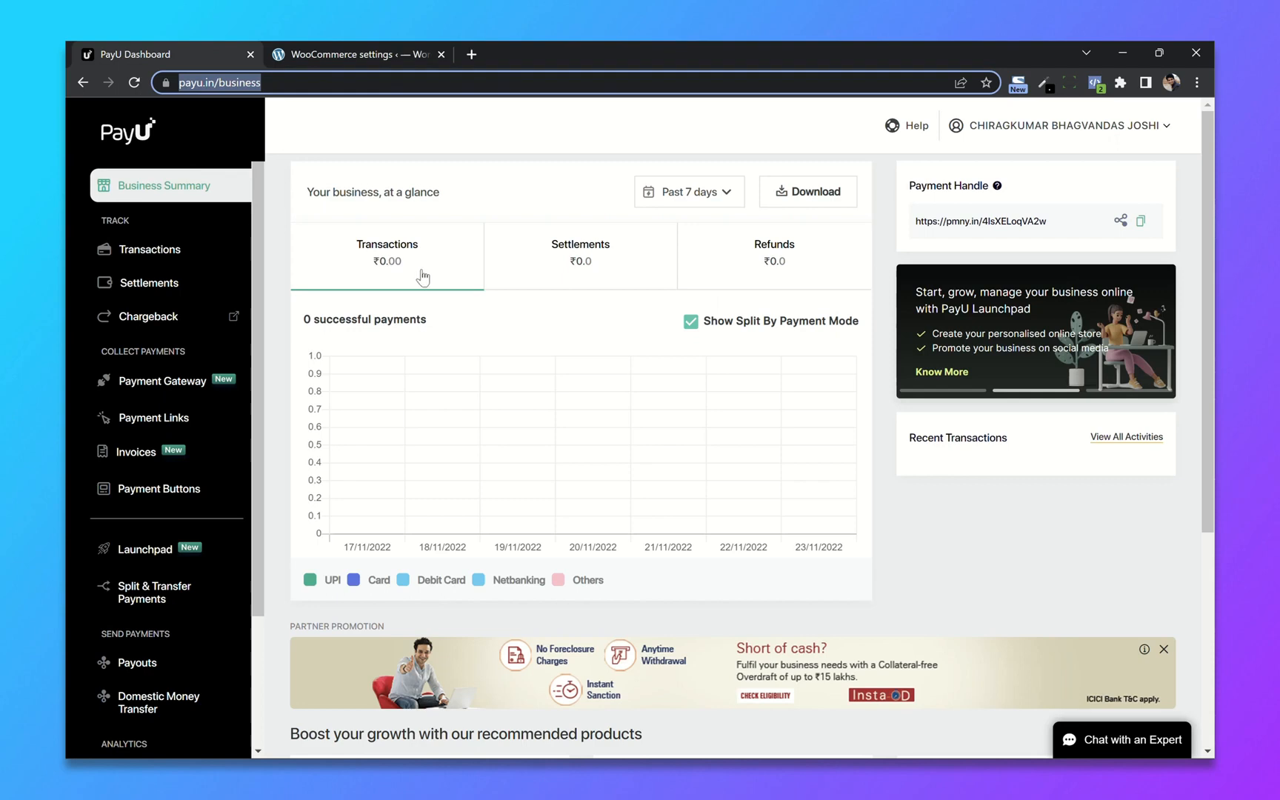
Step: Copy the merchant key from PayU's payment gateway integrations page and return to WooCommerce
left_click(162, 381)
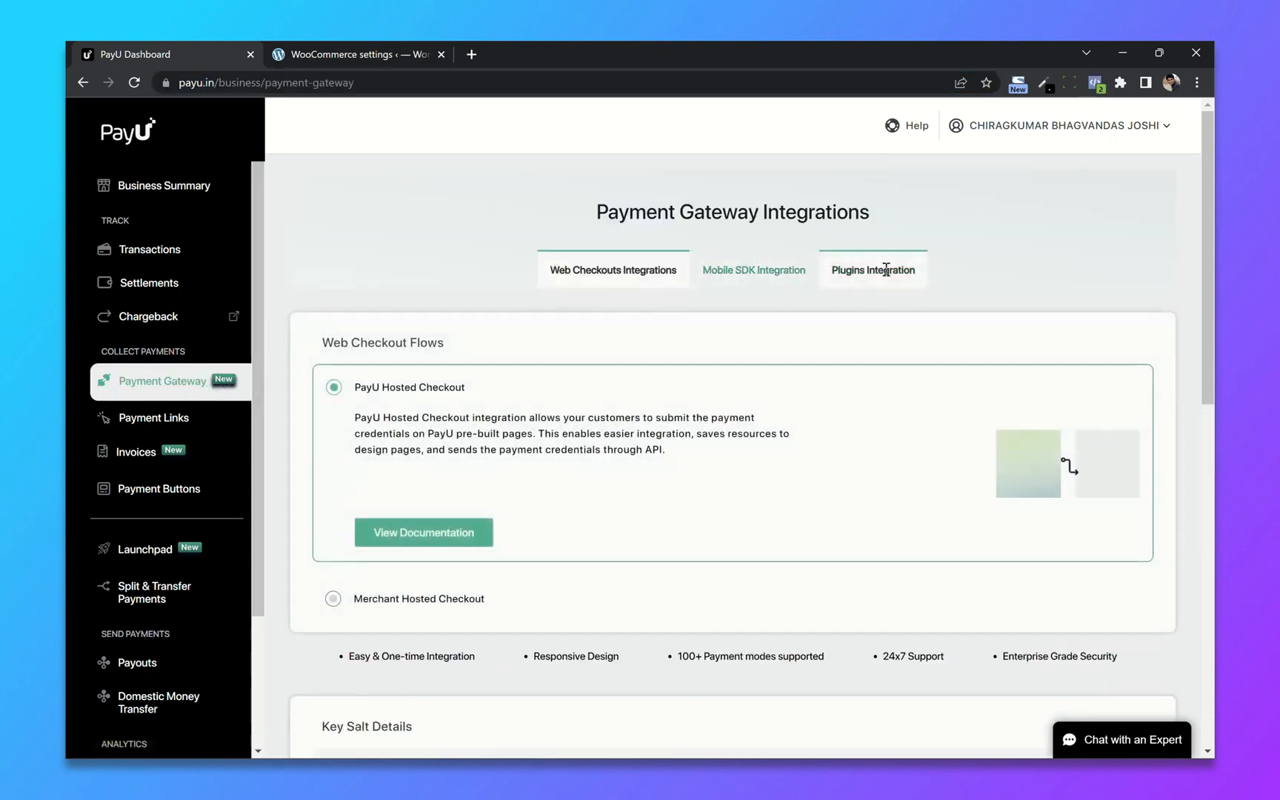
left_click(873, 269)
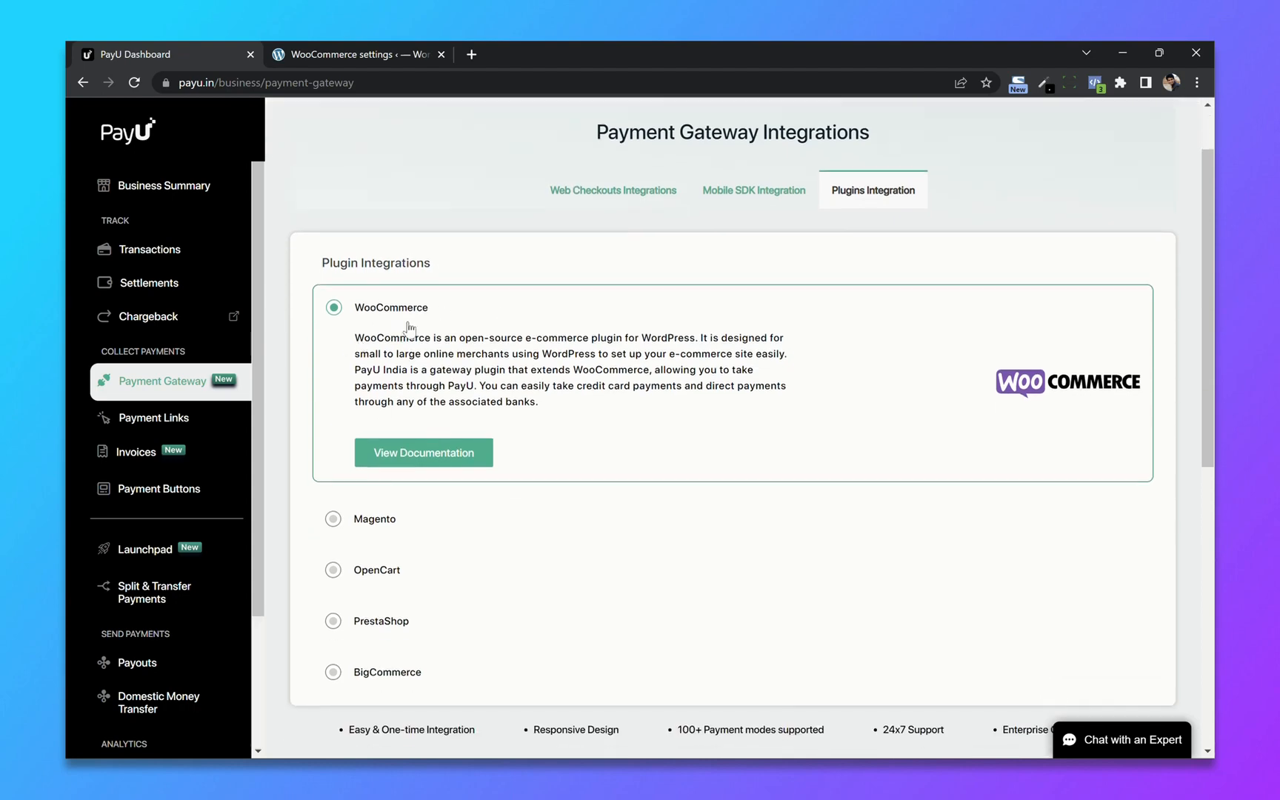
scroll("down", 3)
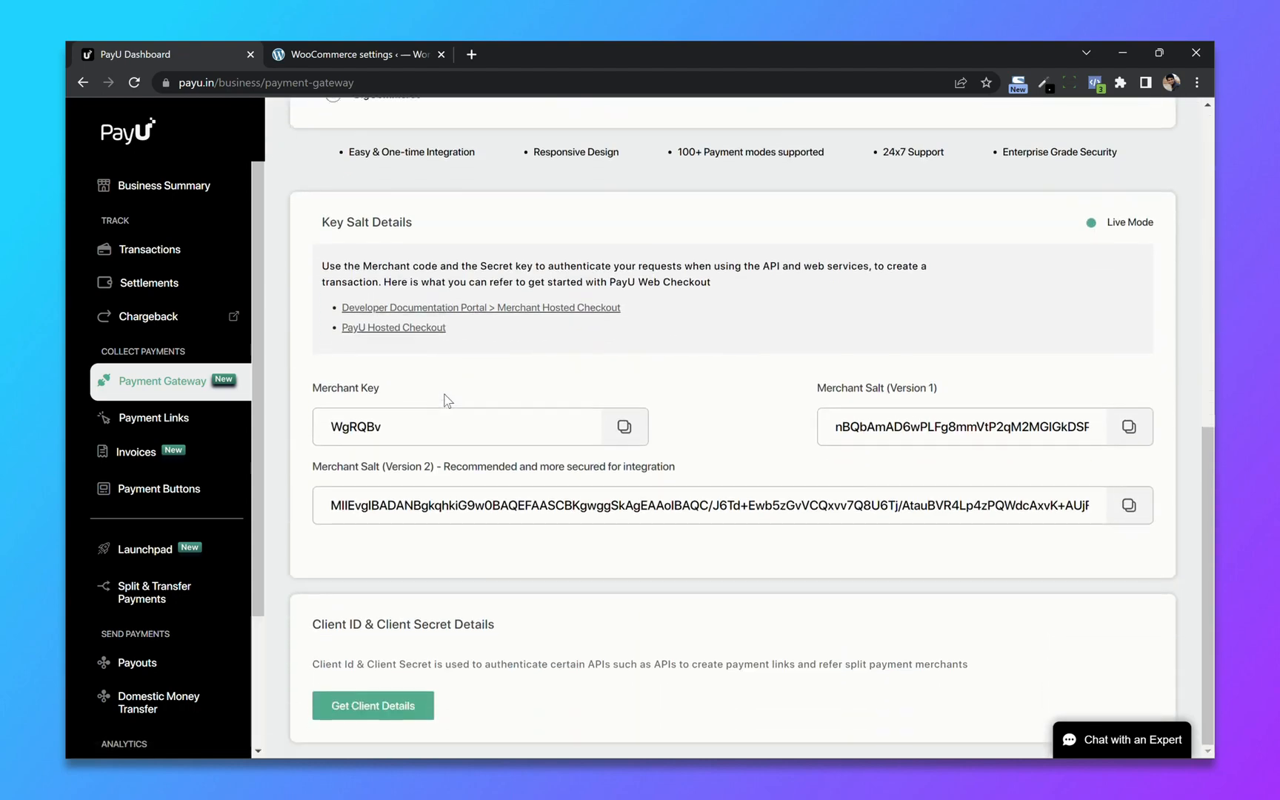
left_click(624, 427)
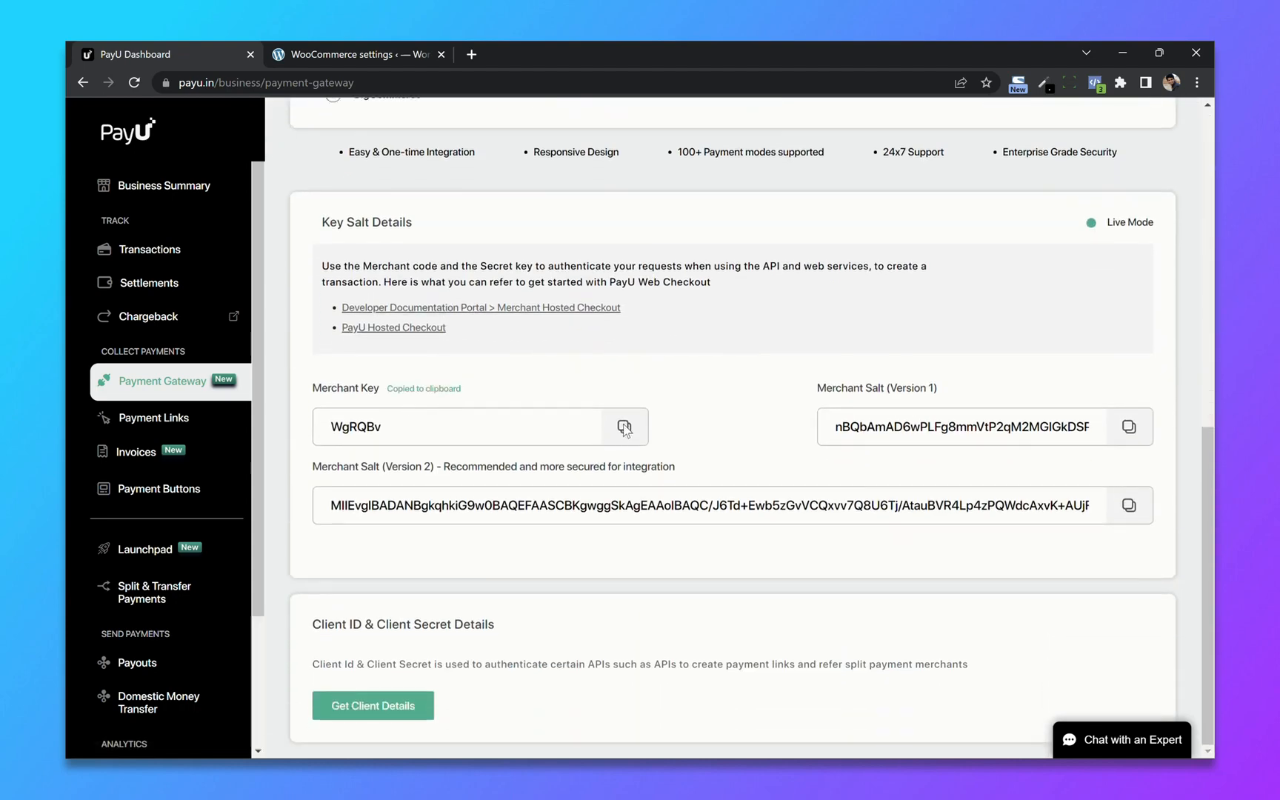
left_click(359, 54)
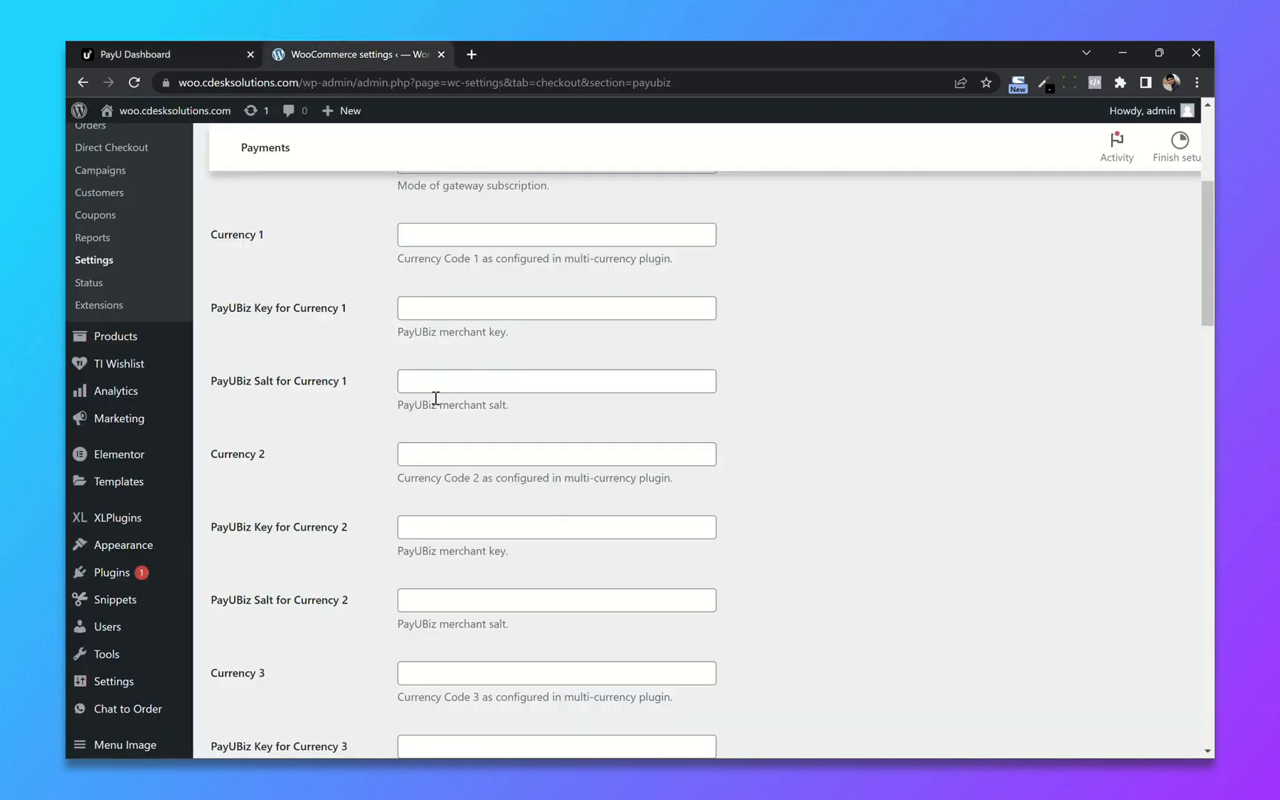
Step: Fill the Currency 1 key and salt fields with the PayU credentials
left_click(554, 308)
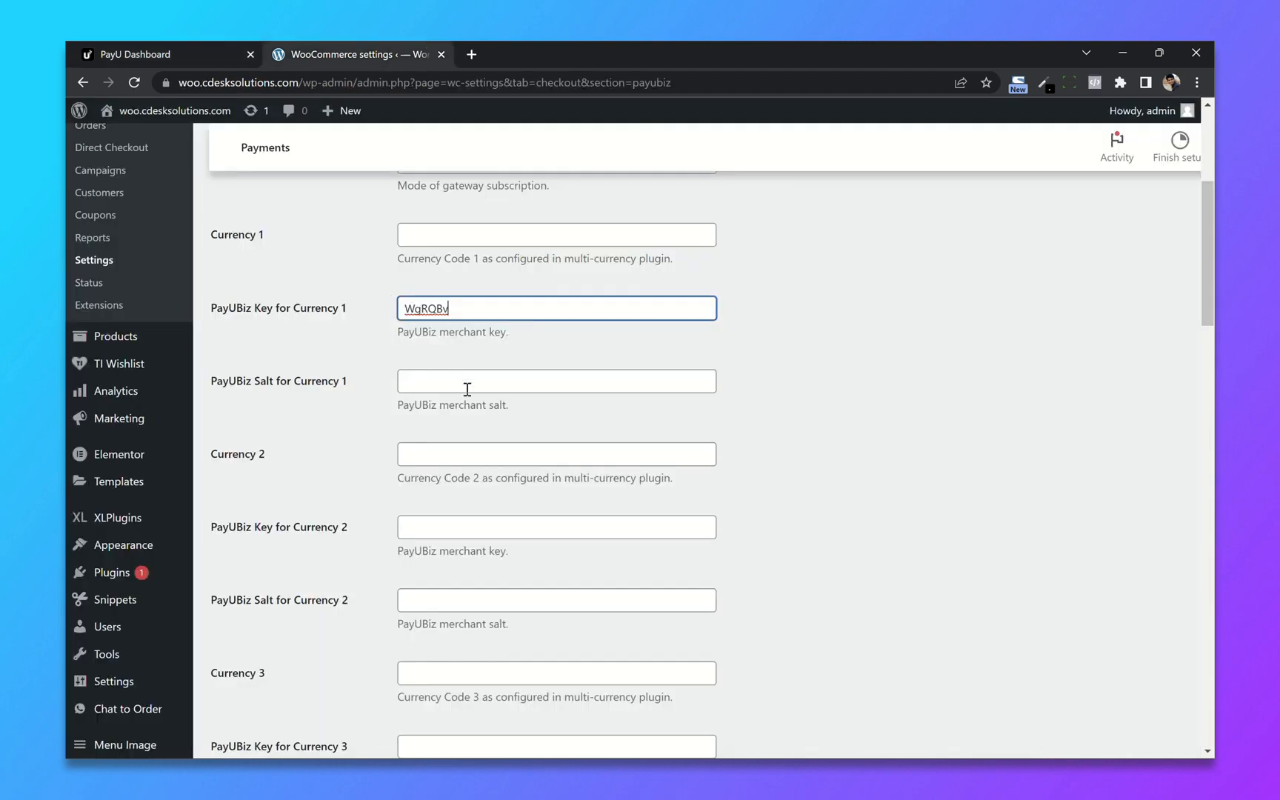
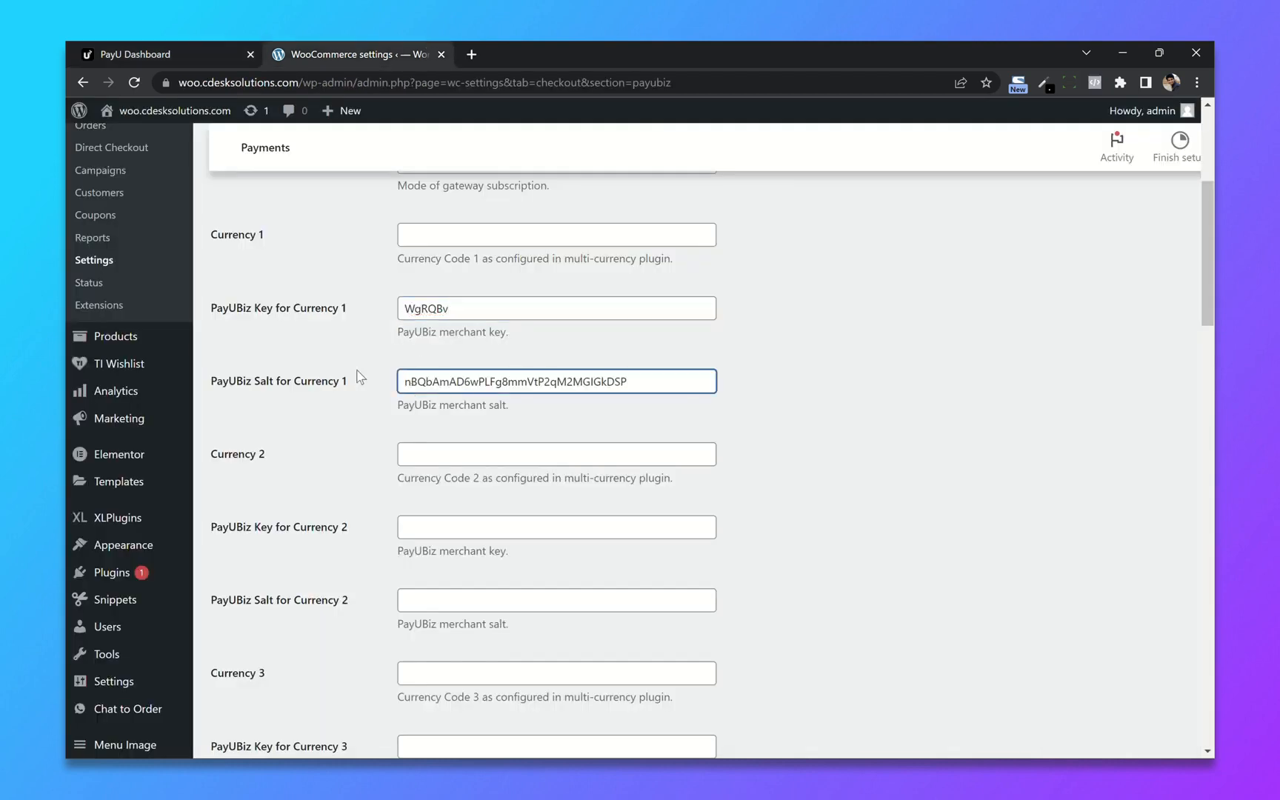
scroll("down", 3)
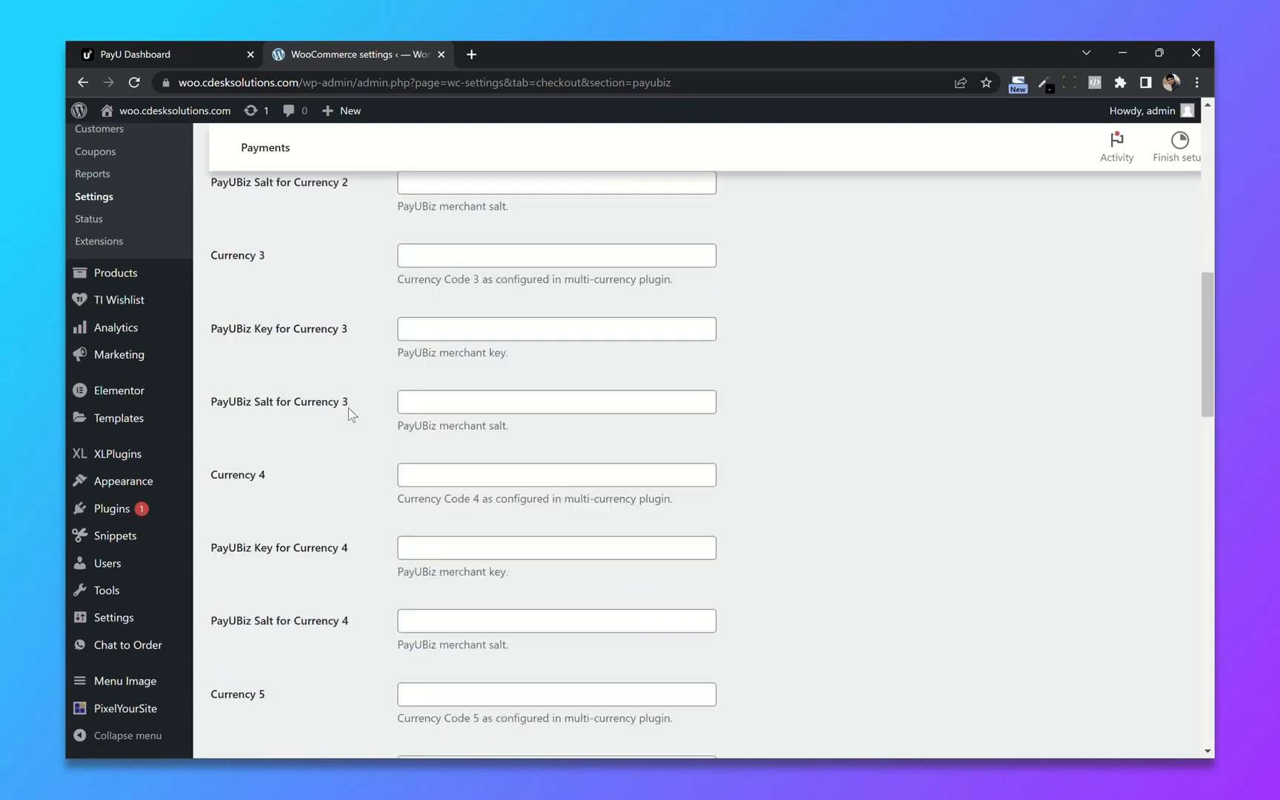
scroll("down", 3)
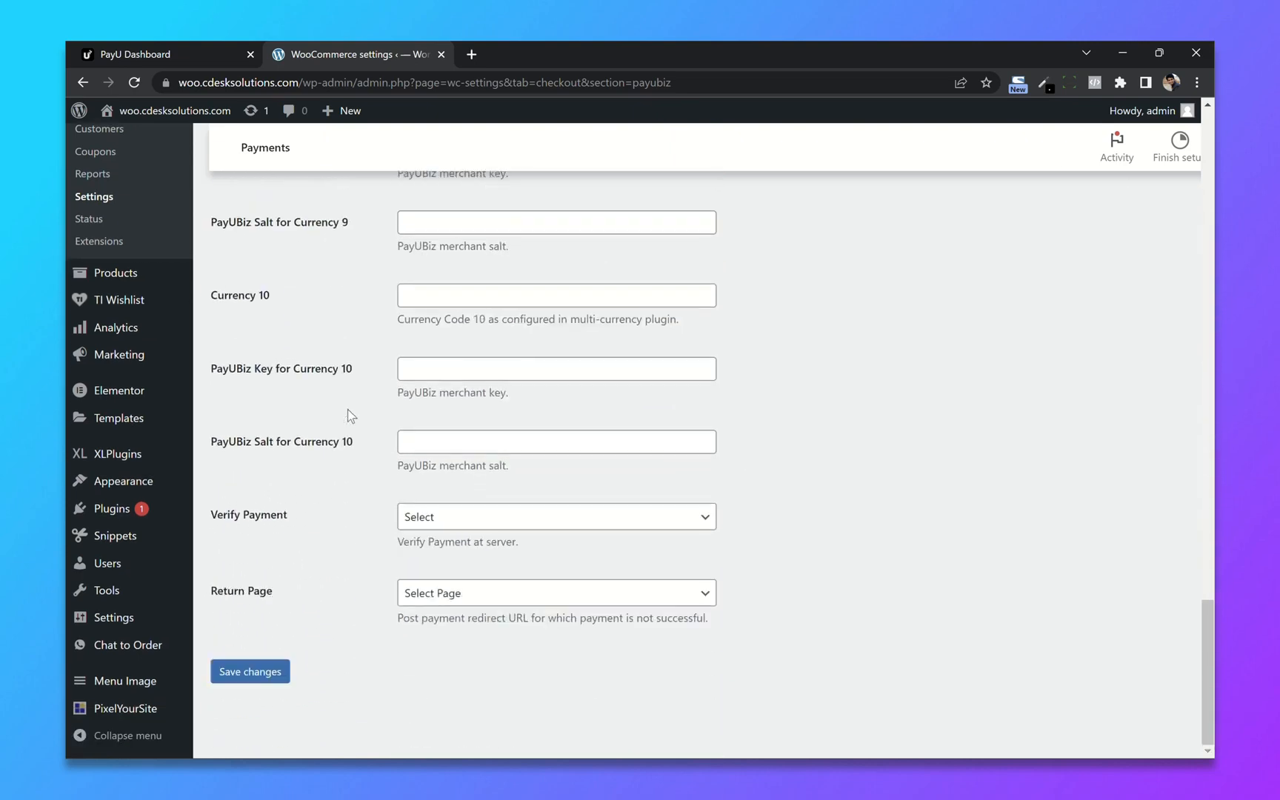
Step: Save the PayUBiz gateway settings and go back to the PayU dashboard
left_click(250, 671)
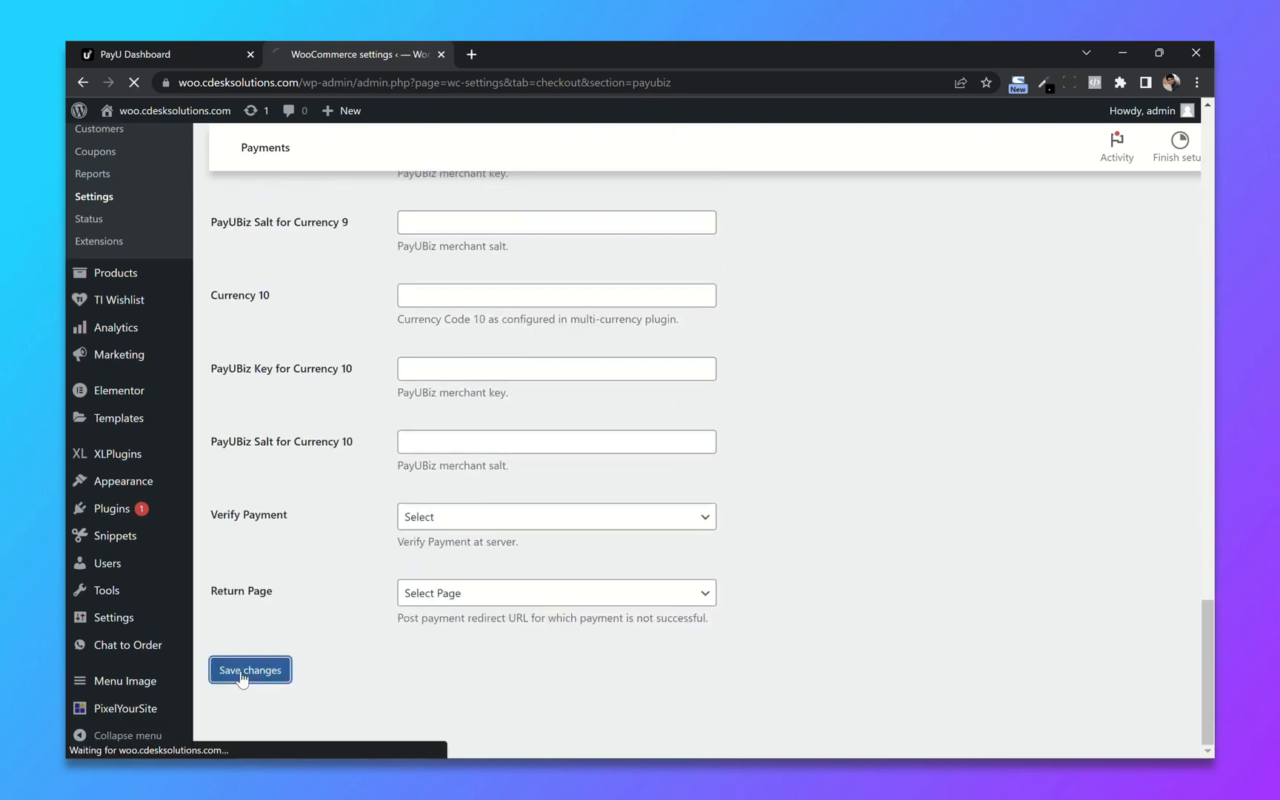
left_click(250, 671)
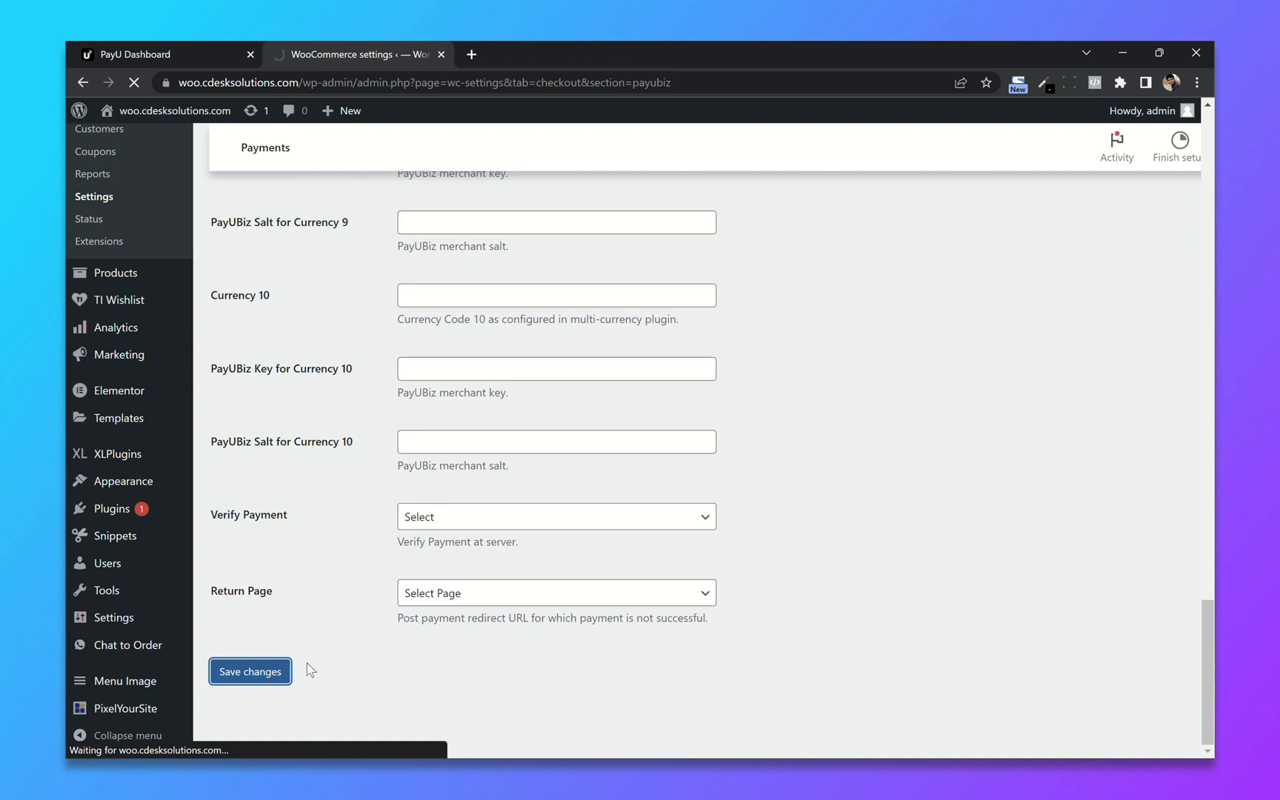
left_click(249, 672)
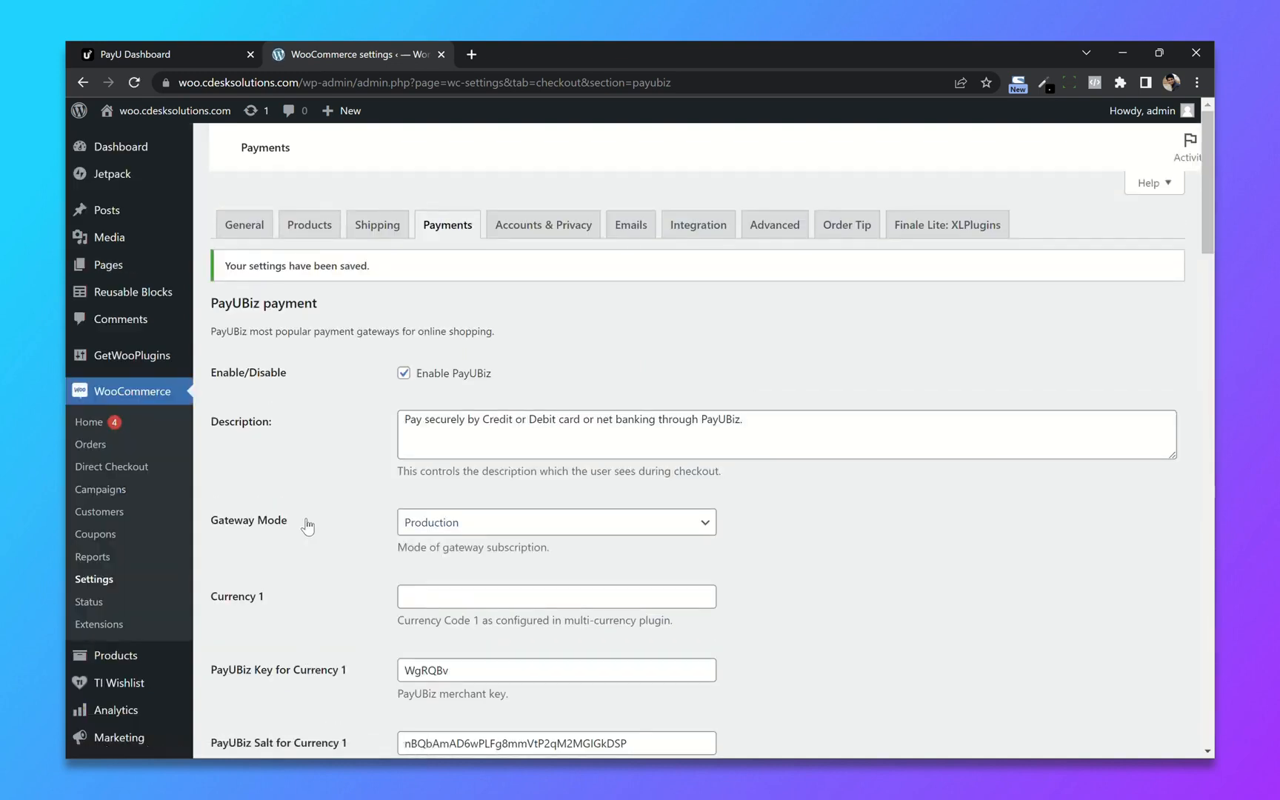
left_click(152, 54)
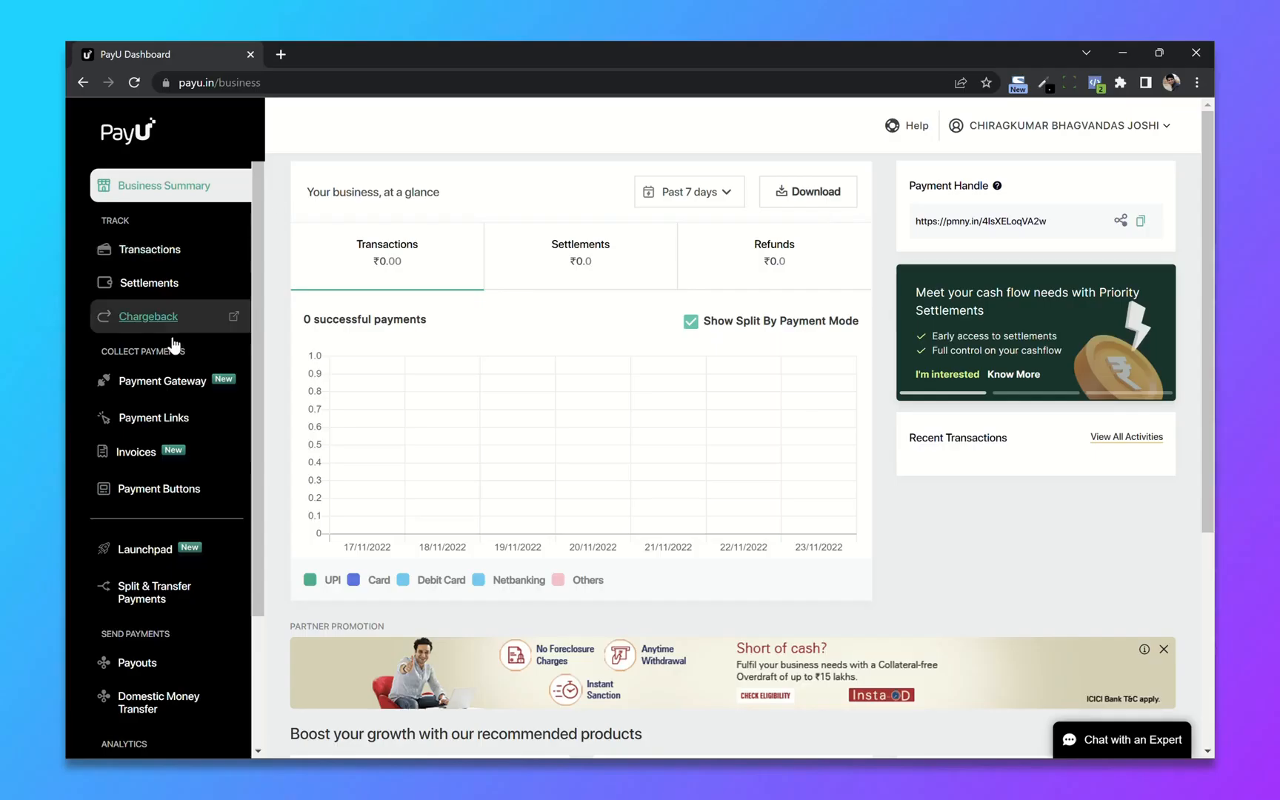
Step: Open Checkout Settings, expand Company Logo, and browse the library for a logo image
scroll("down", 3)
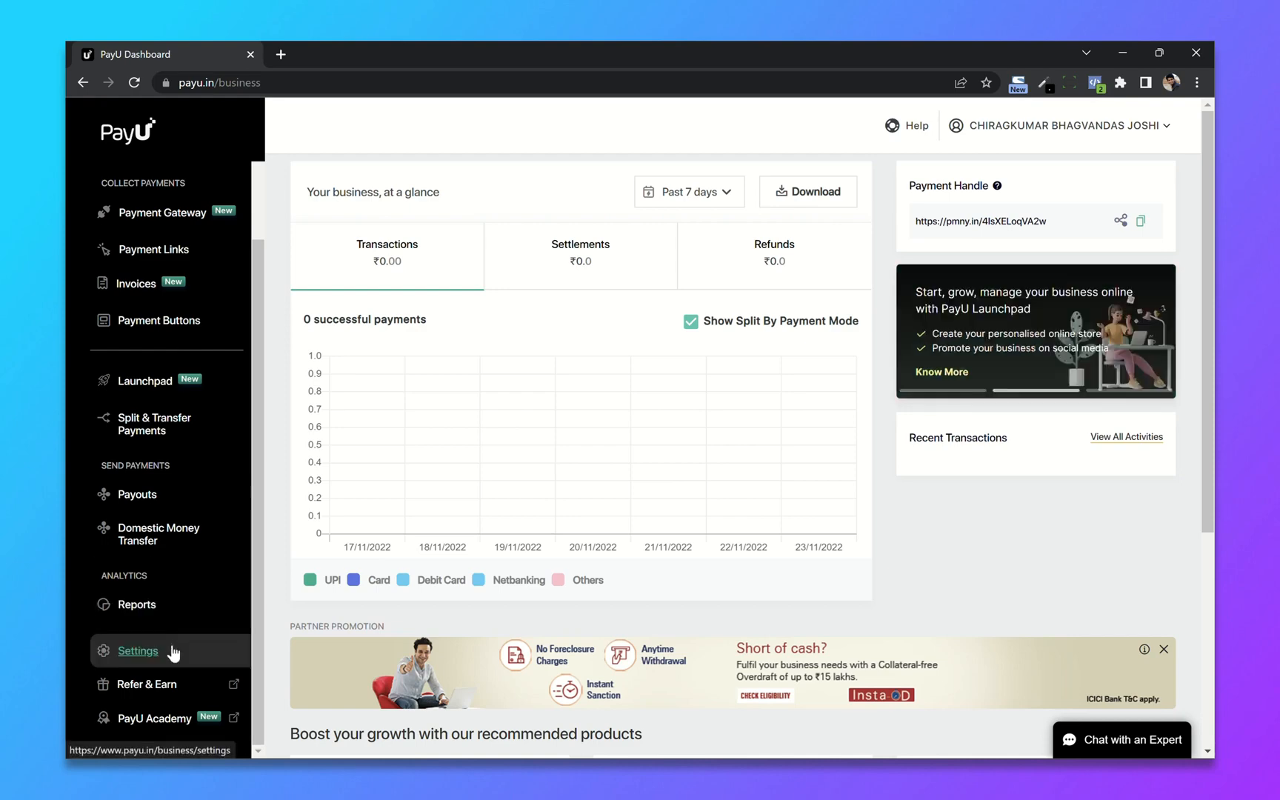
left_click(137, 650)
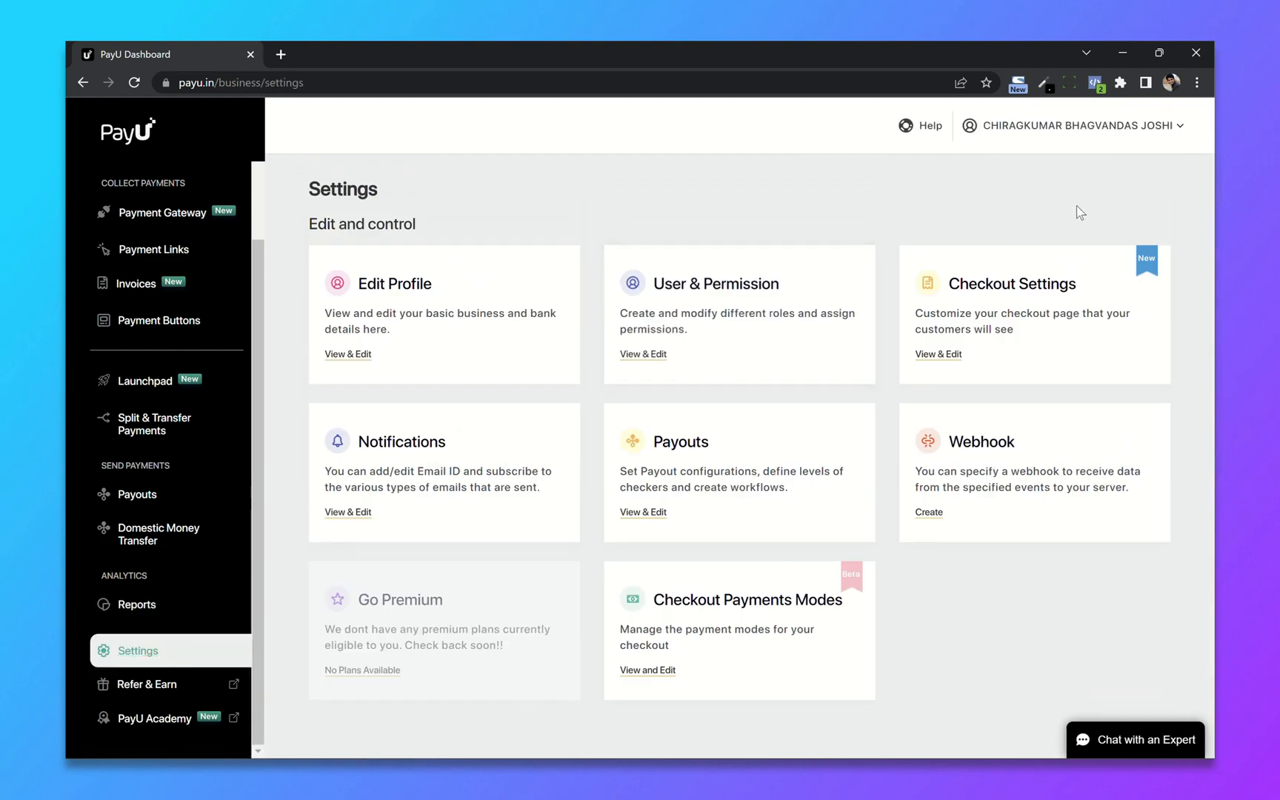
left_click(938, 353)
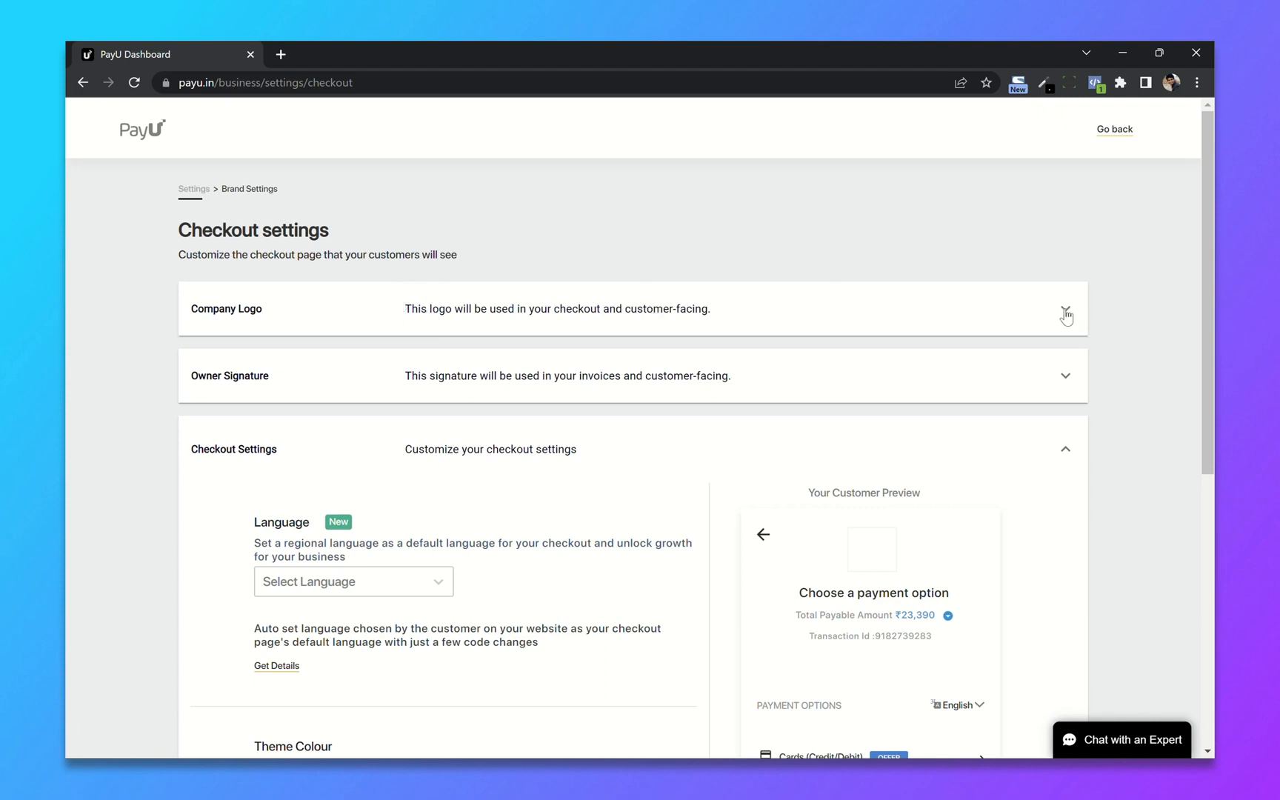
left_click(1066, 315)
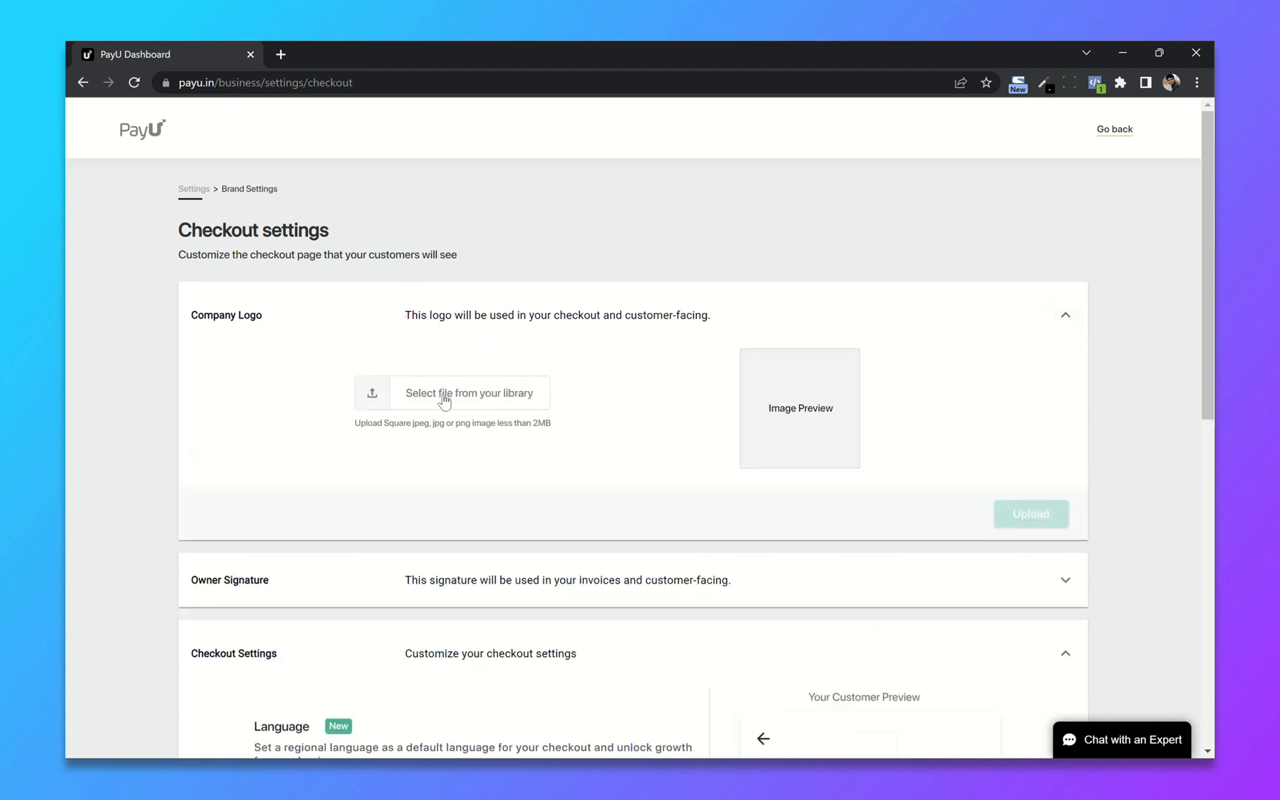
left_click(469, 393)
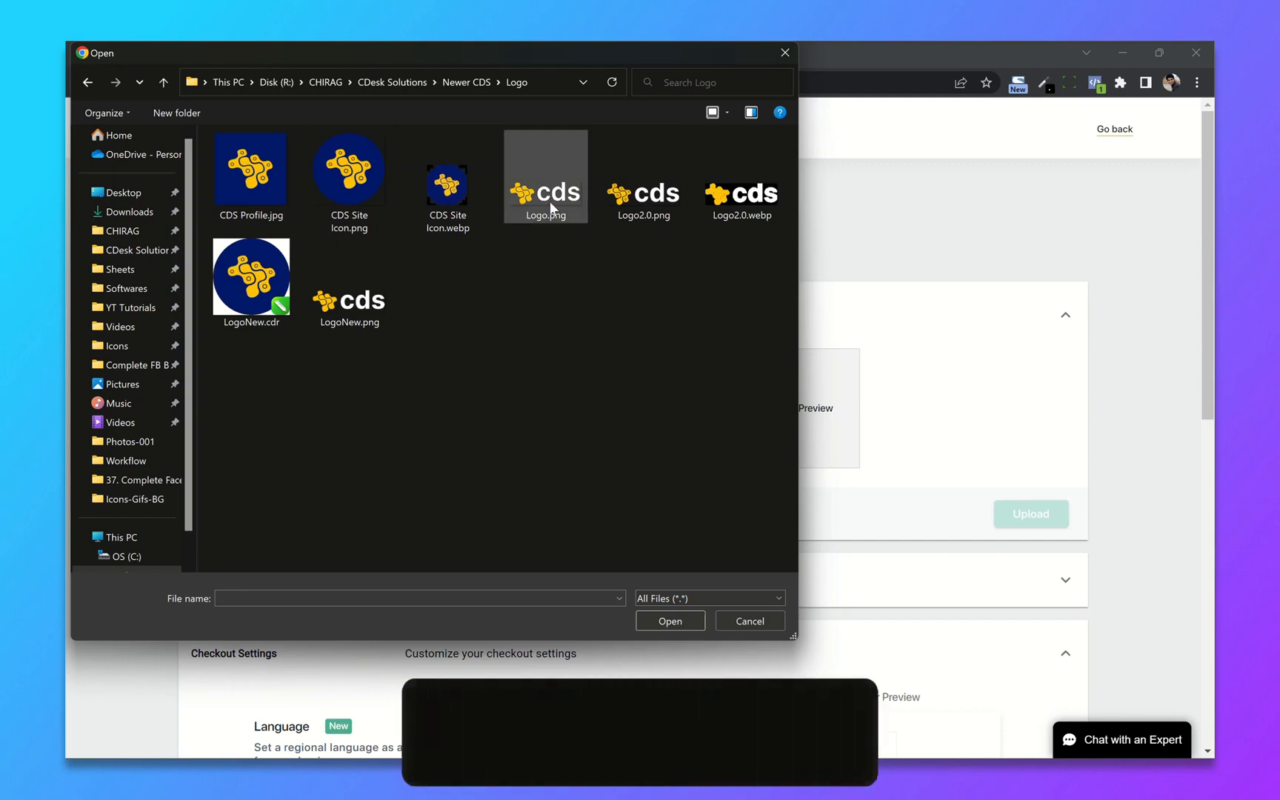
Step: Upload CDS Site Icon.png as the checkout company logo and dismiss the confirmation
left_click(447, 171)
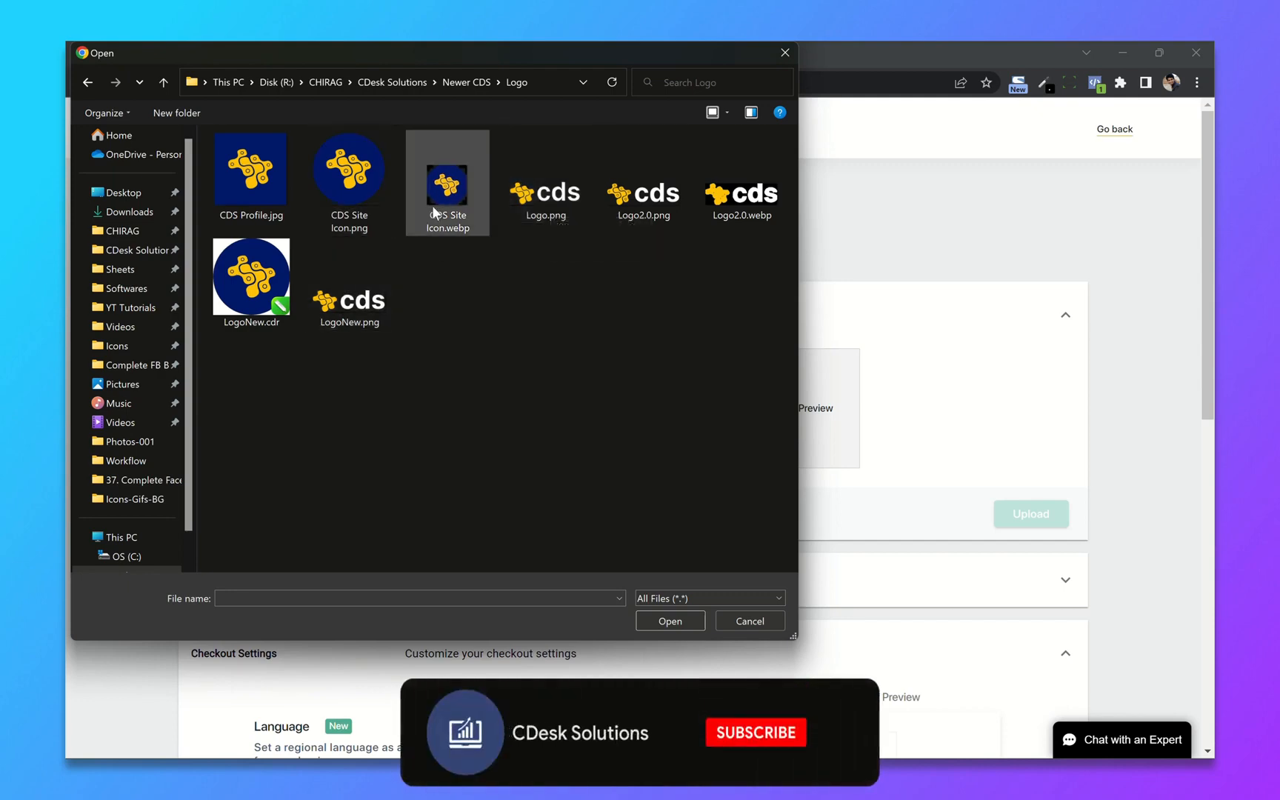
left_click(349, 168)
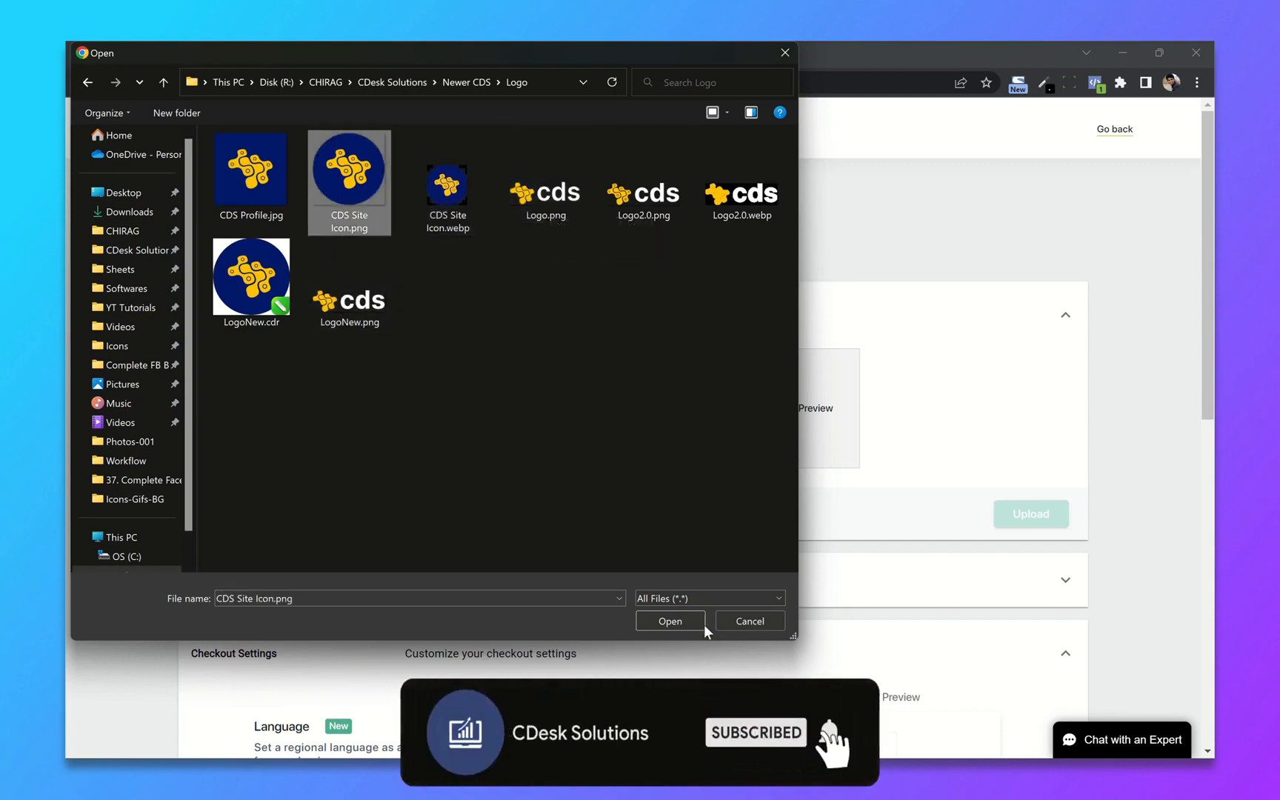
left_click(670, 622)
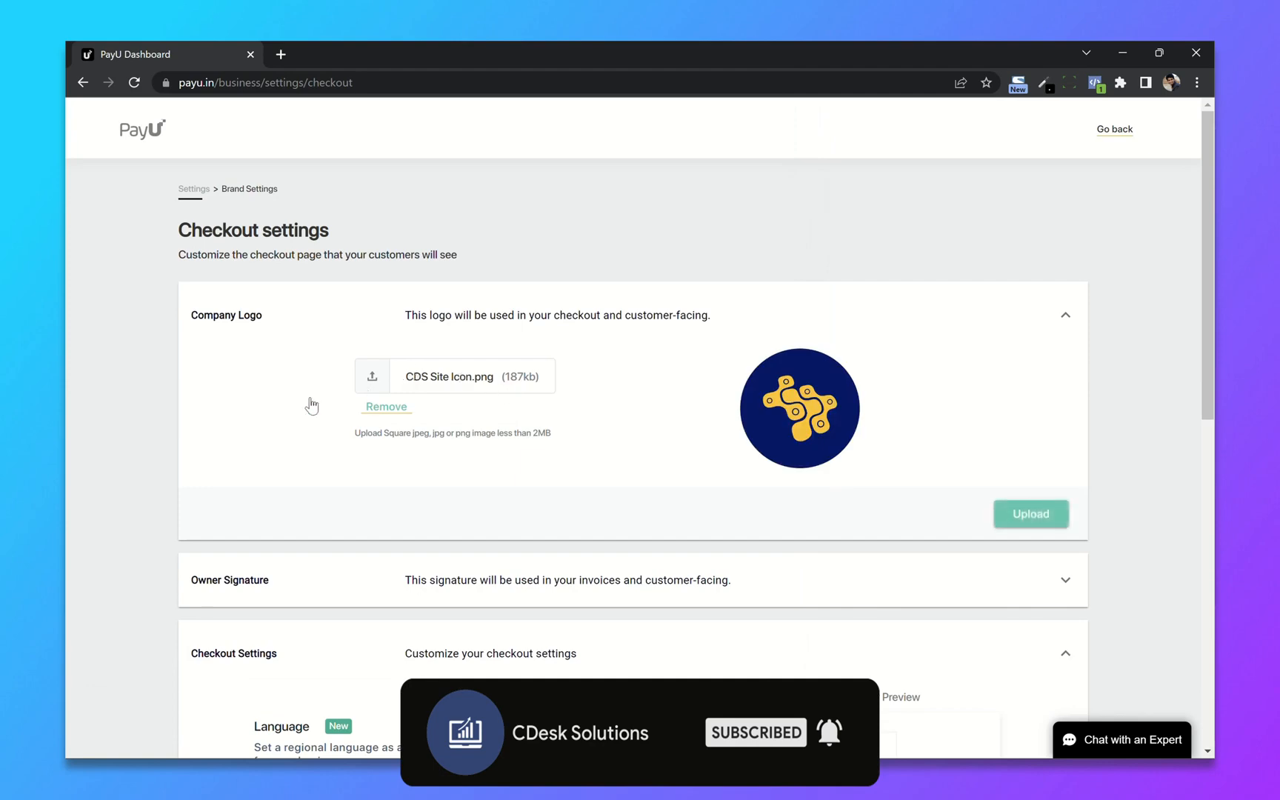
scroll("down", 3)
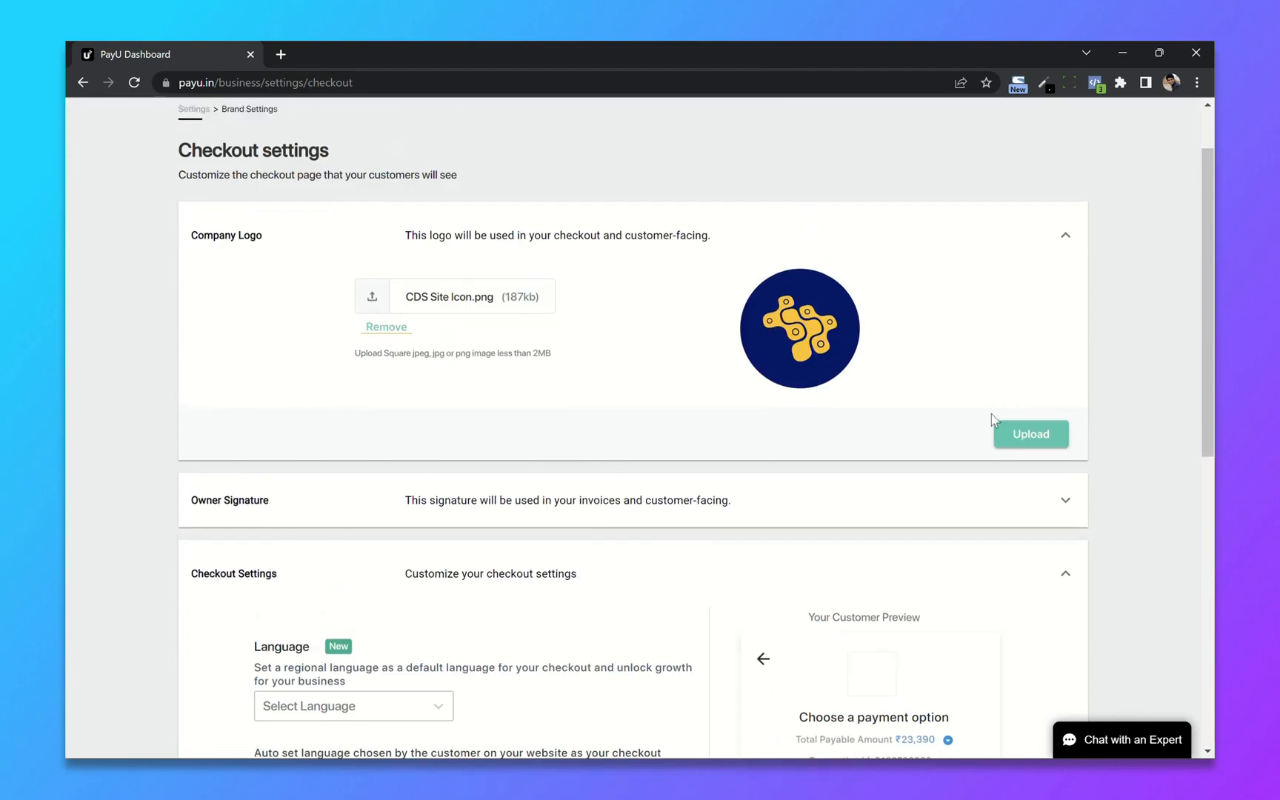
left_click(1064, 235)
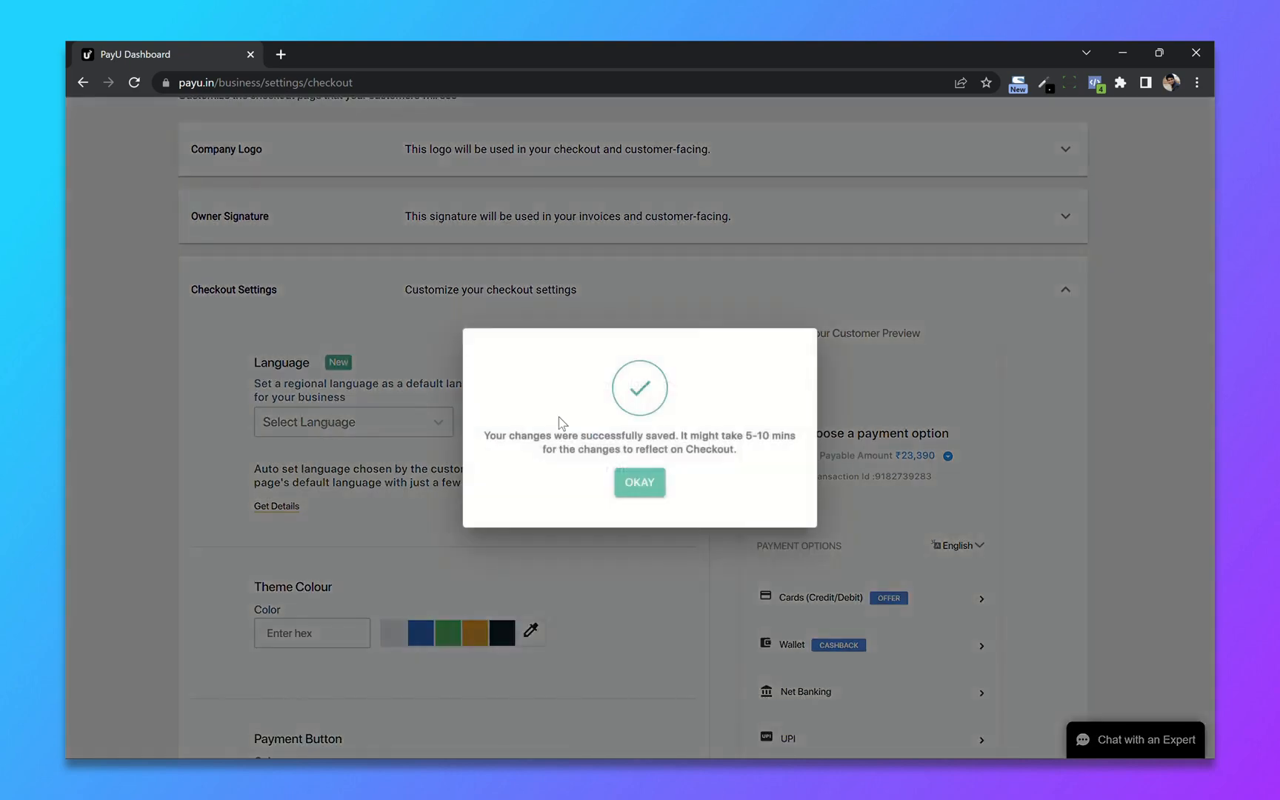
left_click(639, 482)
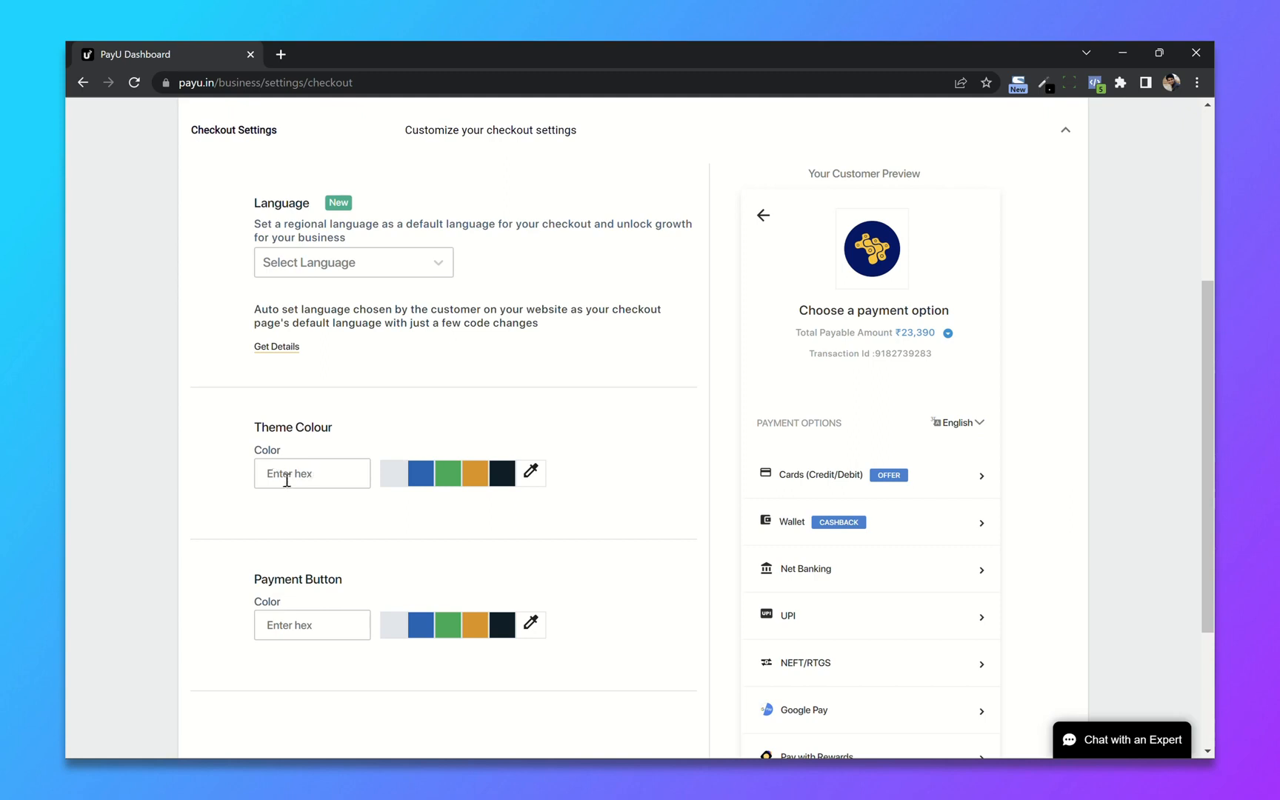
Step: Set both the theme colour and payment button colour to navy #021968
type("#021968")
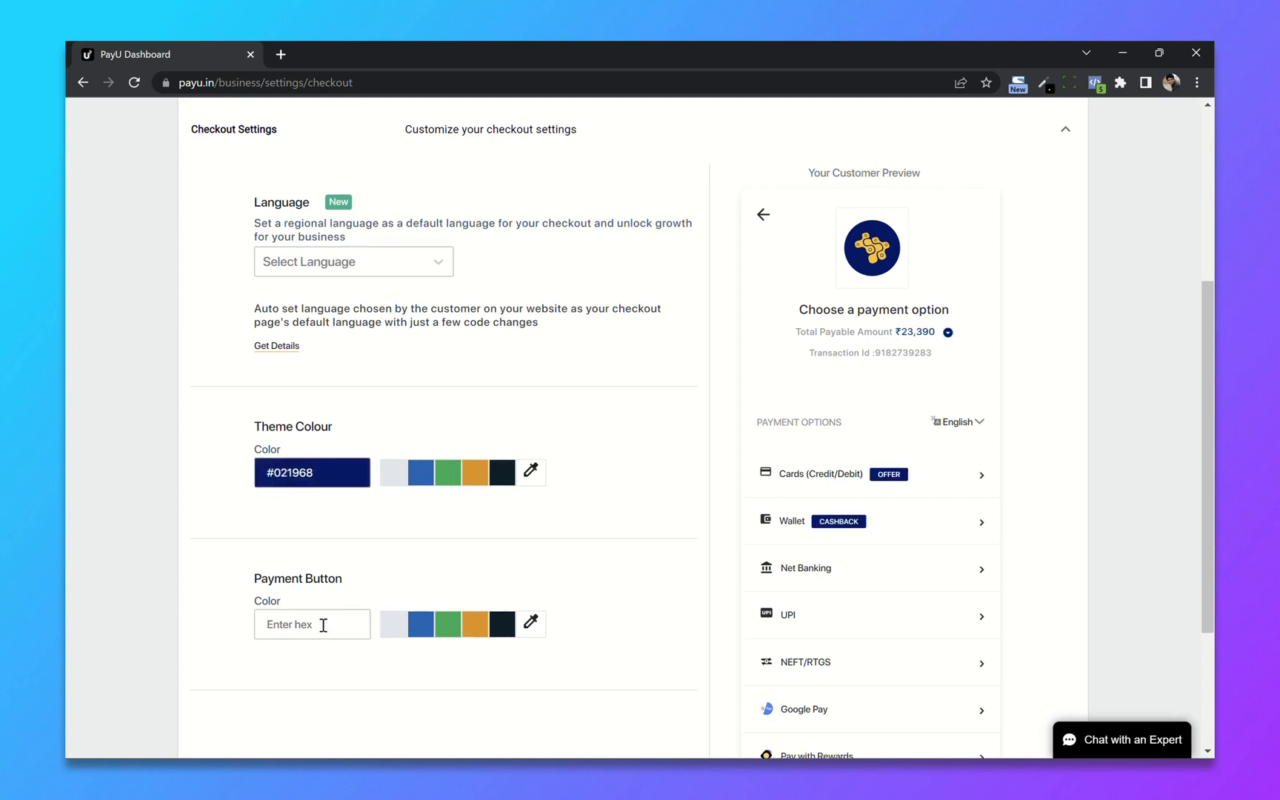
type("021968")
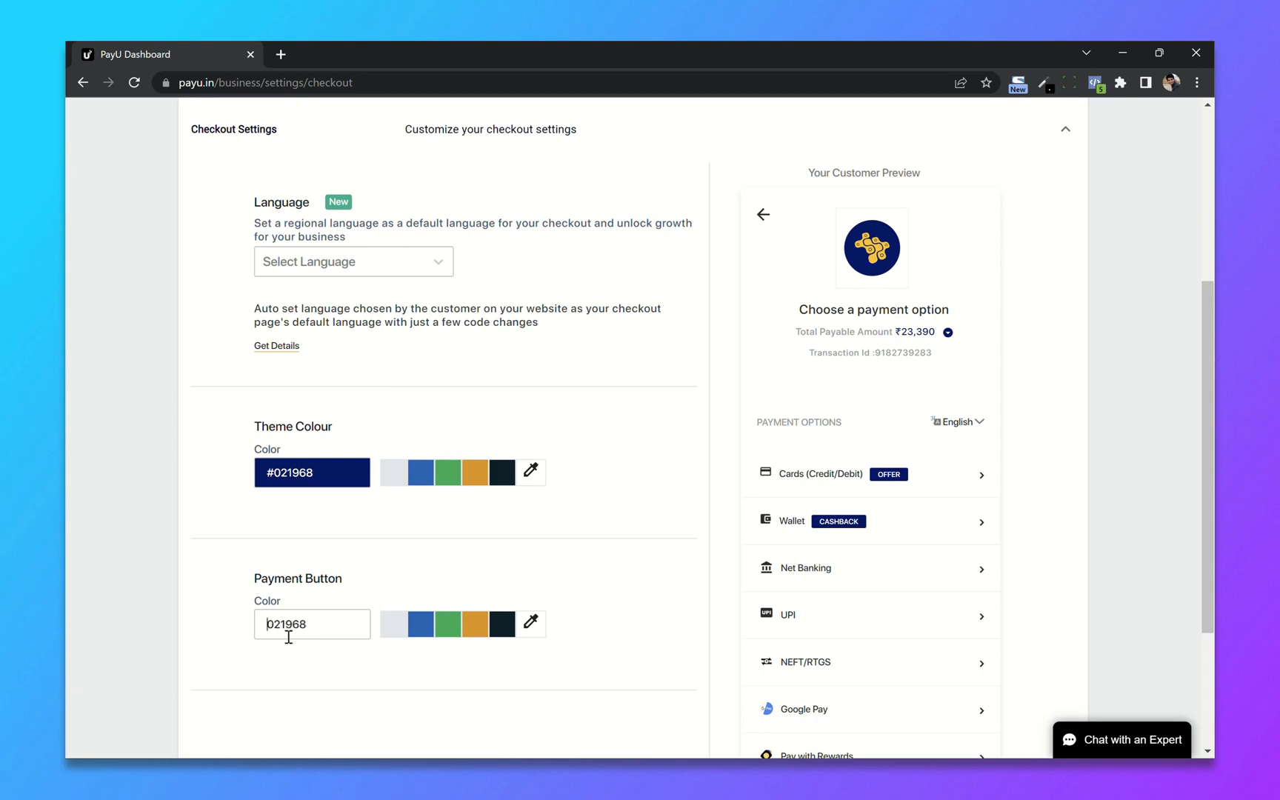
scroll("down", 3)
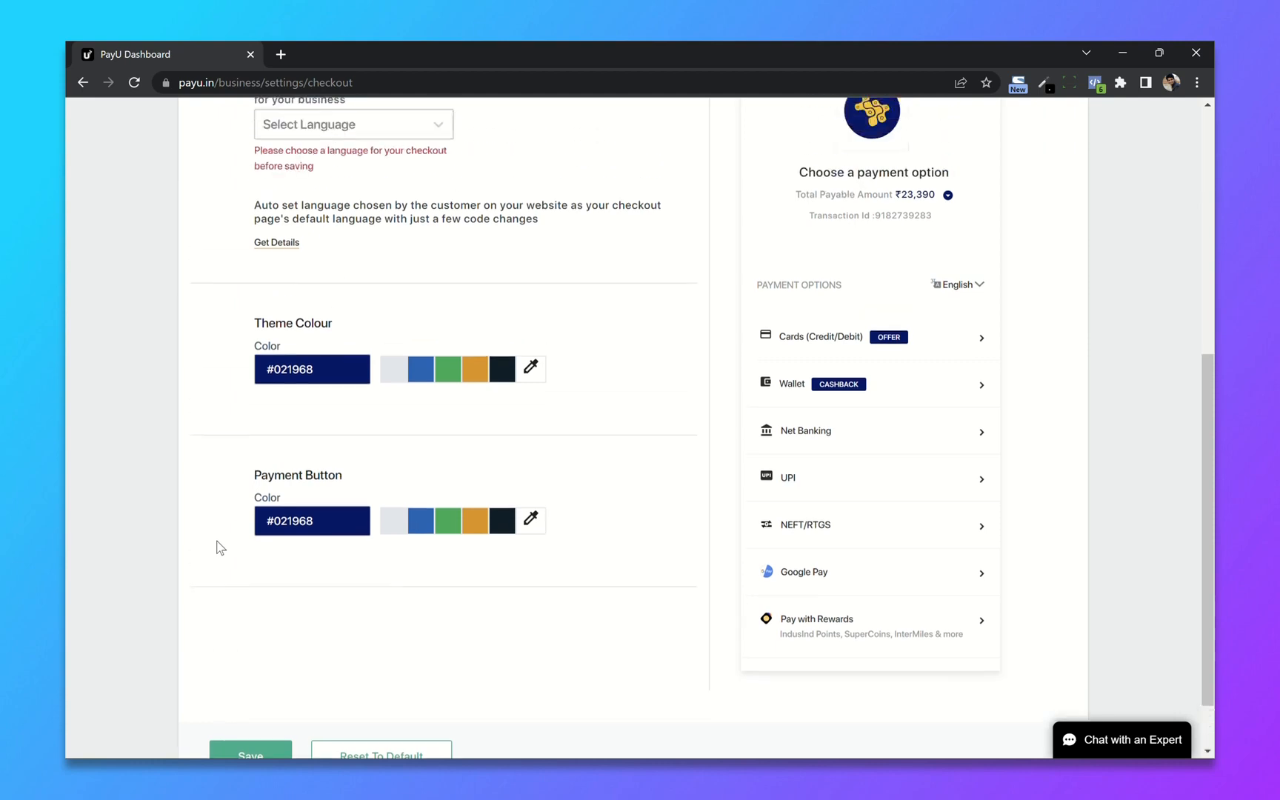
Step: Choose English as the checkout language, save the checkout settings, and dismiss the confirmation
left_click(353, 292)
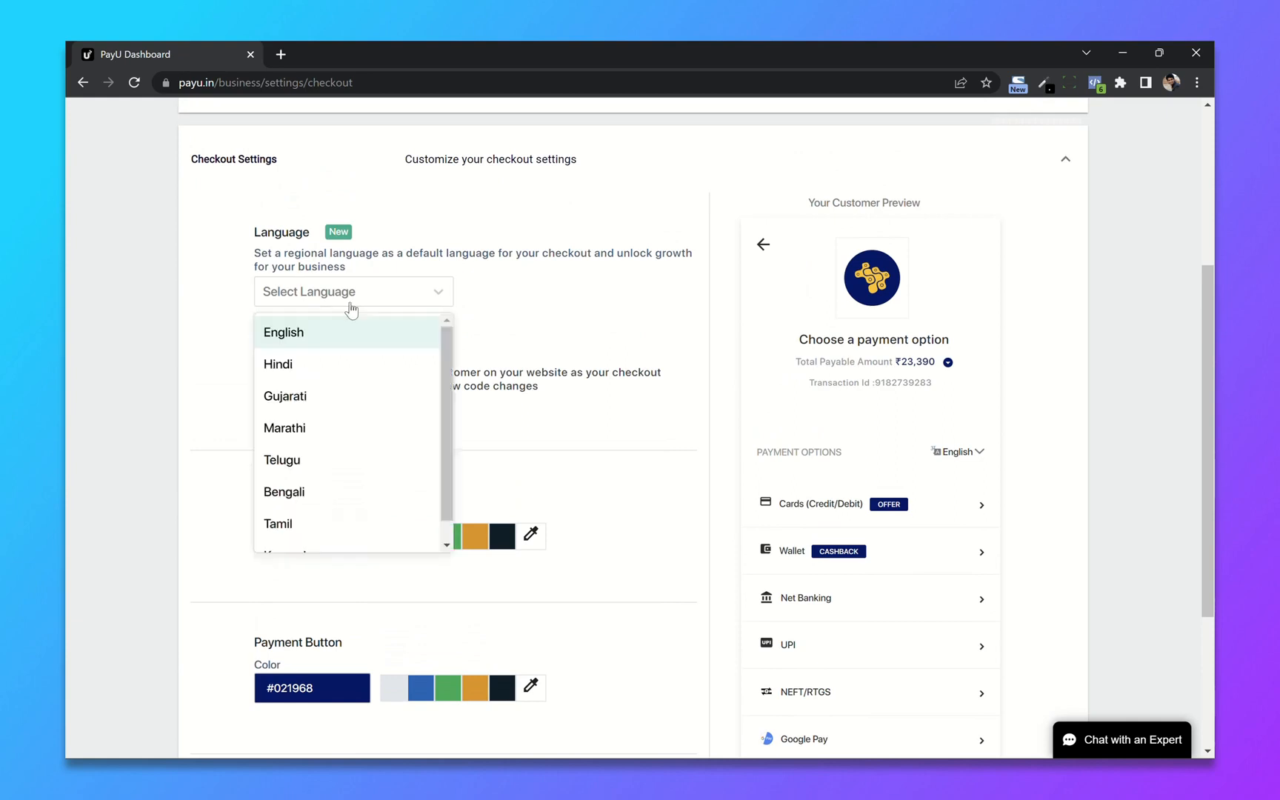
left_click(283, 333)
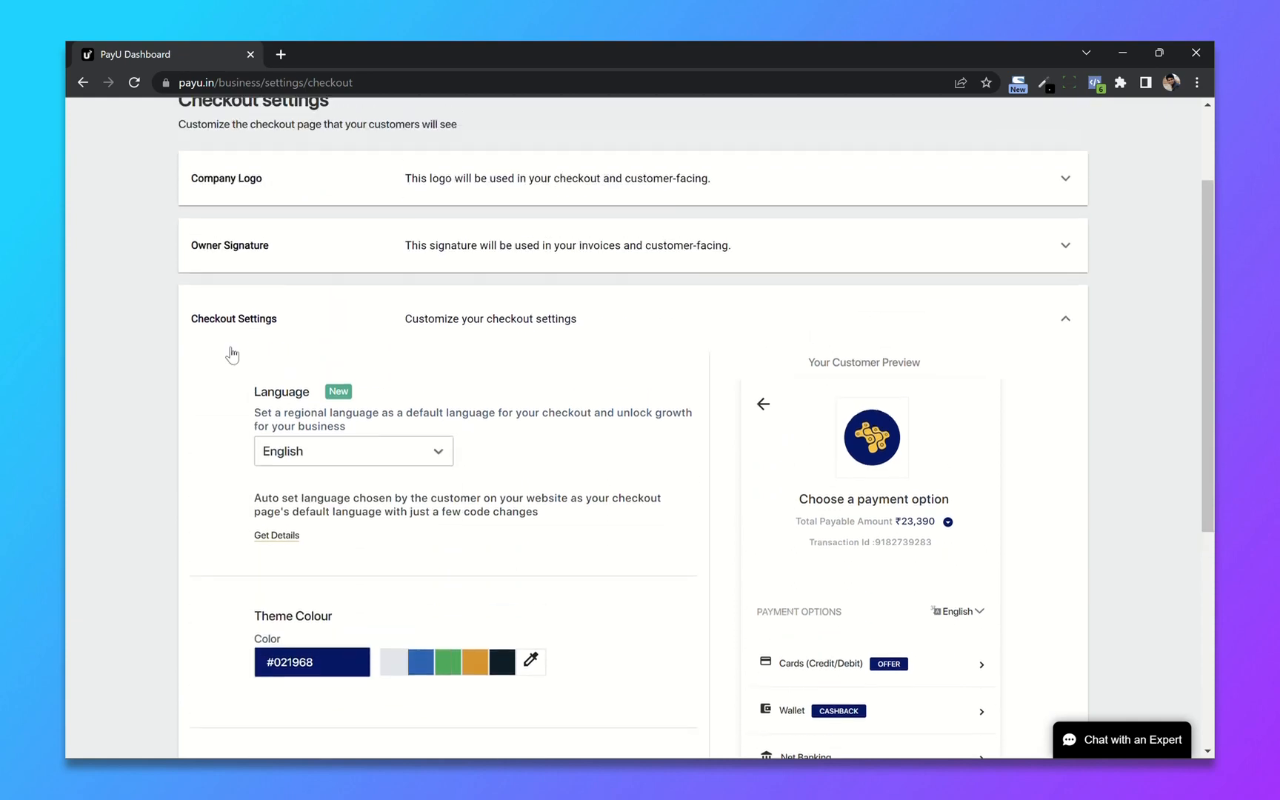
scroll("down", 3)
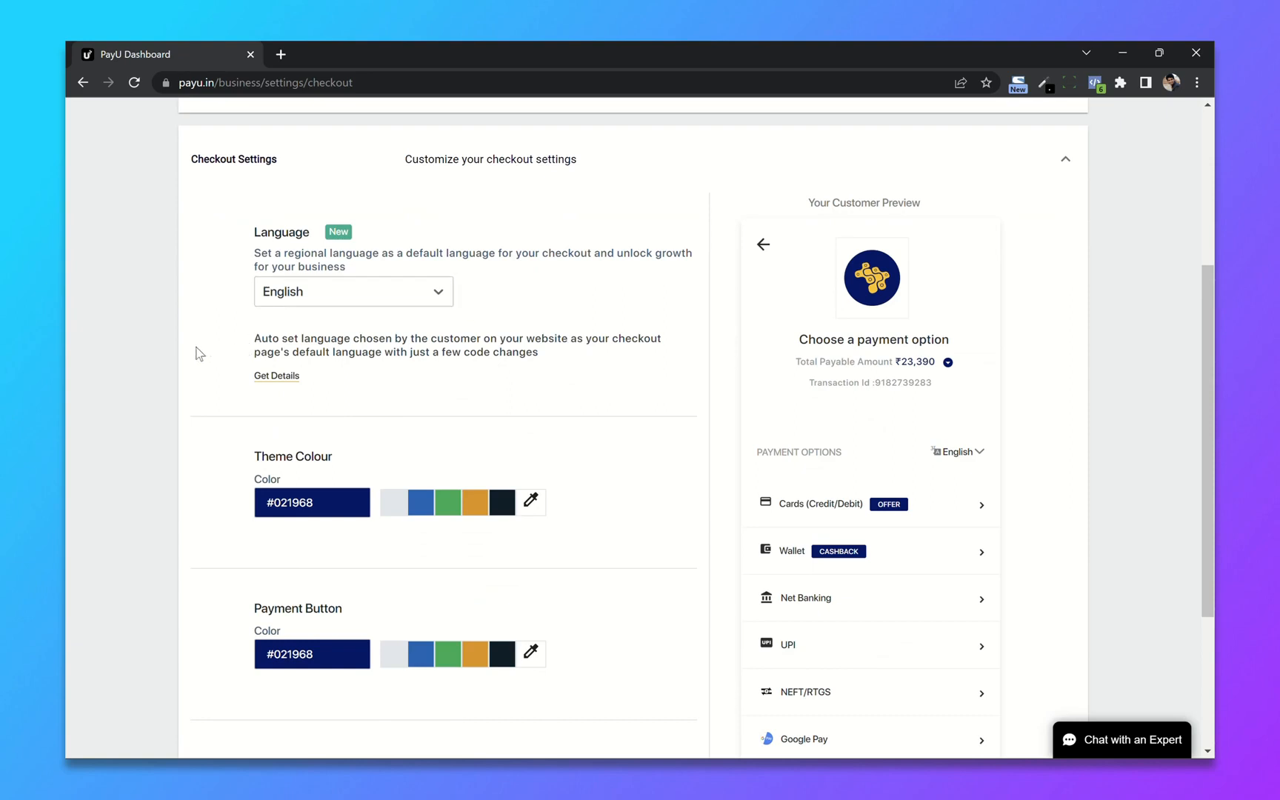
scroll("down", 3)
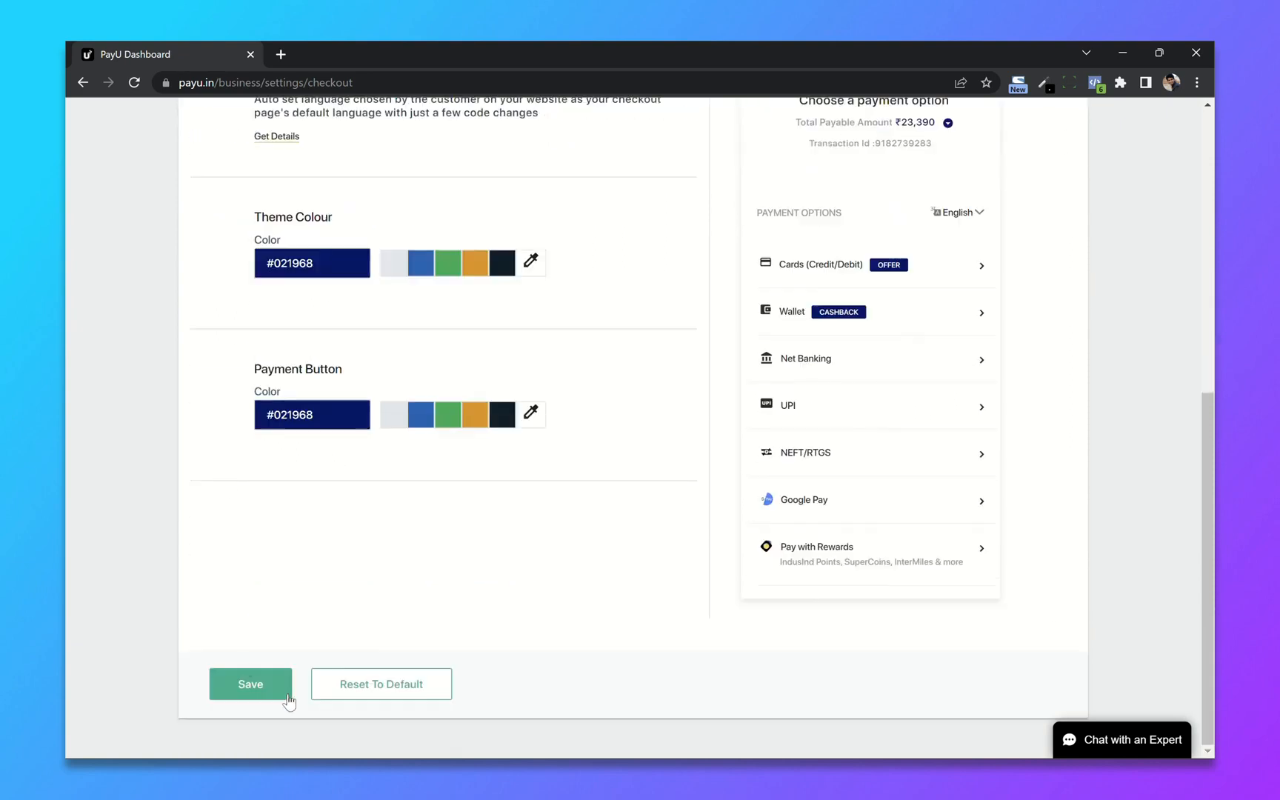
left_click(249, 684)
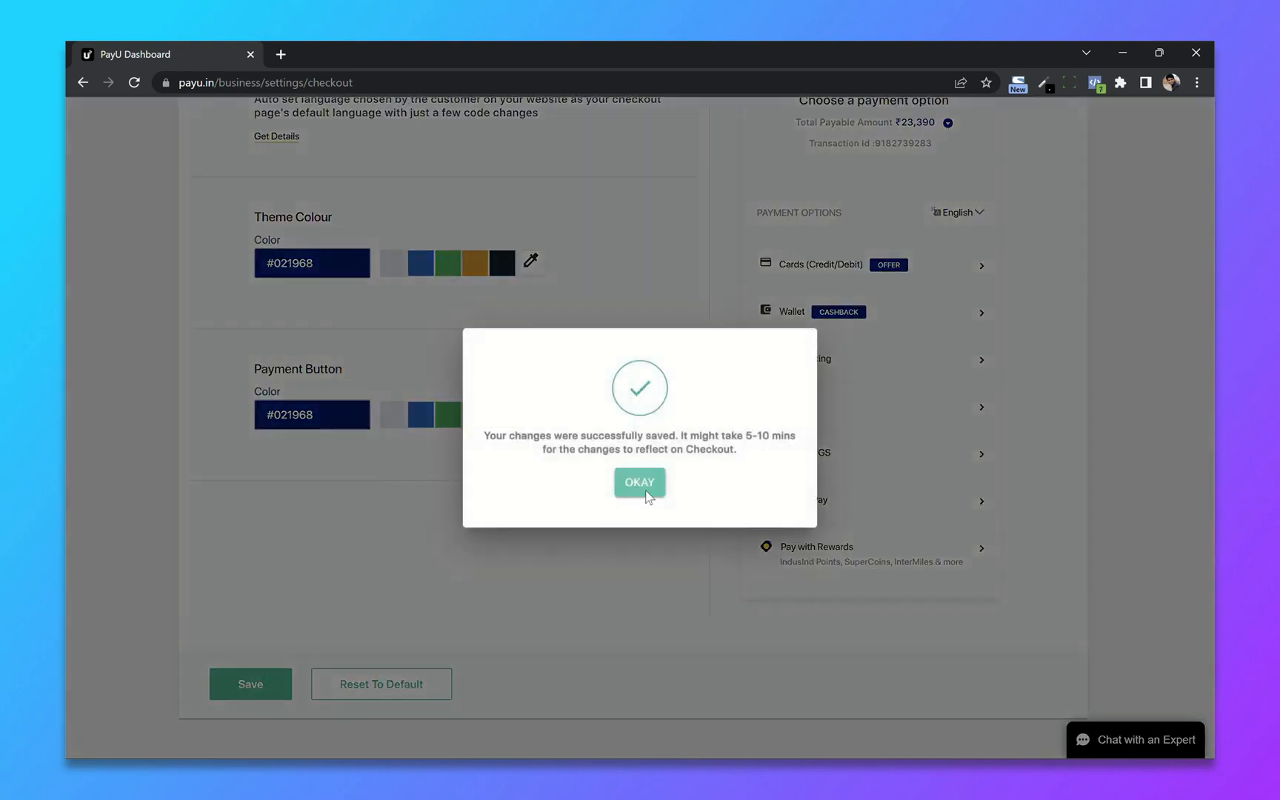
left_click(640, 482)
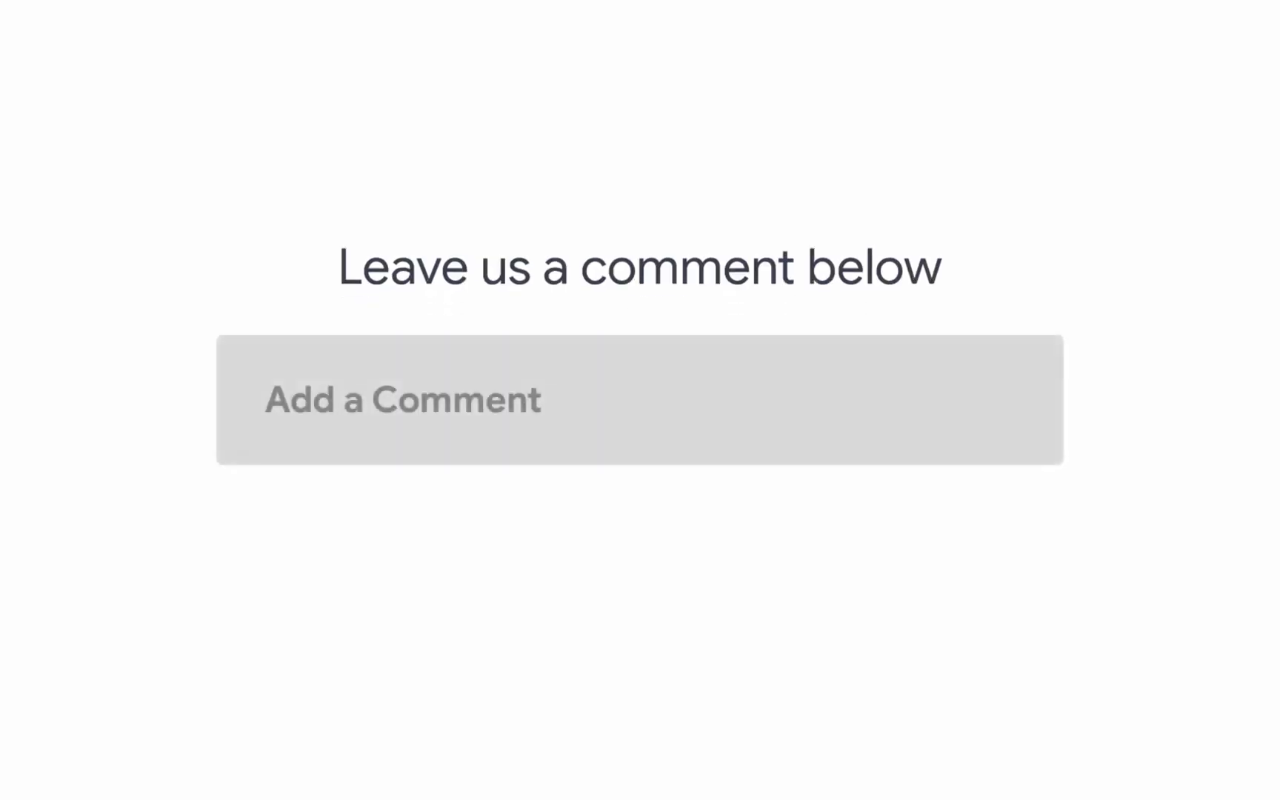